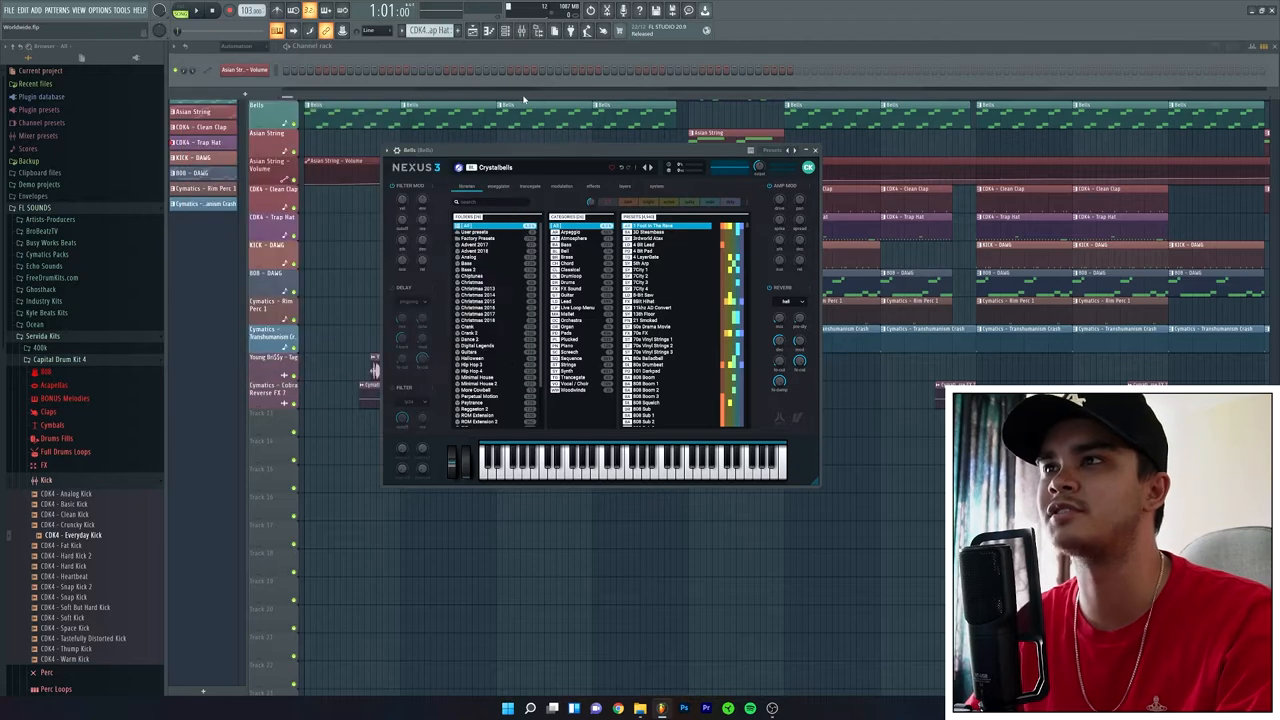
# Close the Bells Nexus 3 window to bring the full Playlist arrangement into view
pyautogui.click(815, 150)
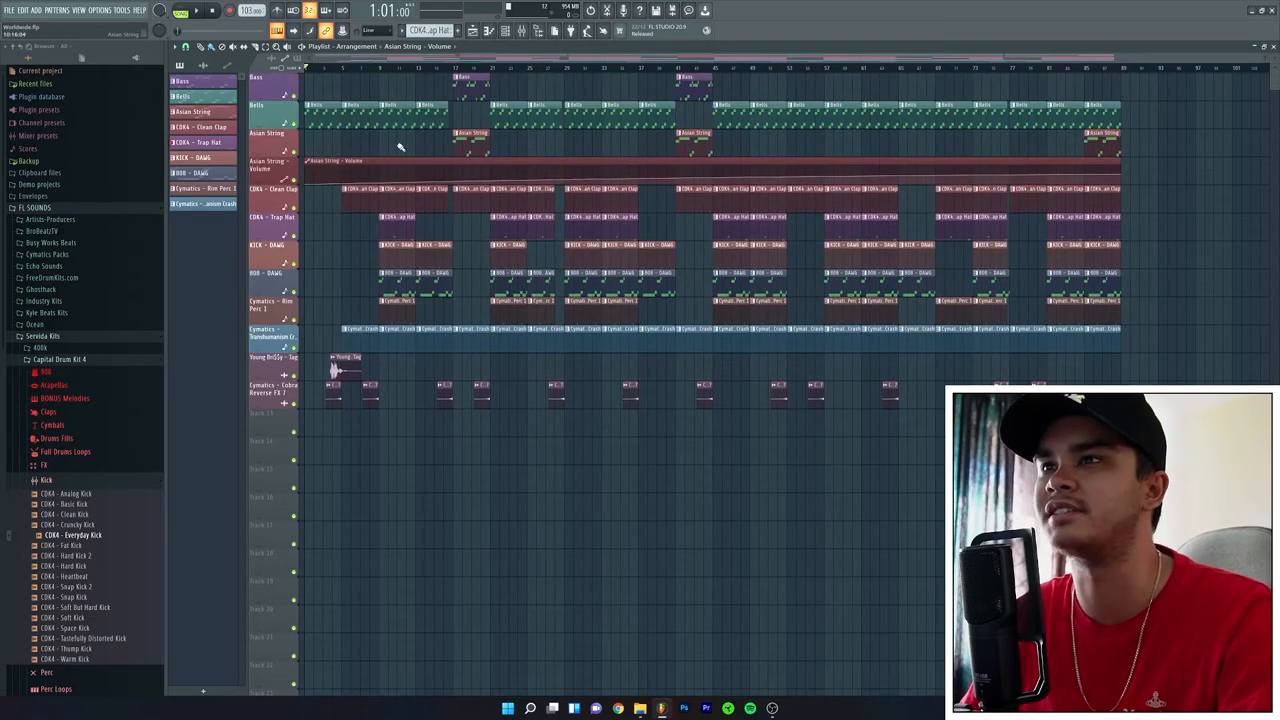
# Open the Bass pattern in the Piano roll to show its repeating bassline notes
pyautogui.click(196, 11)
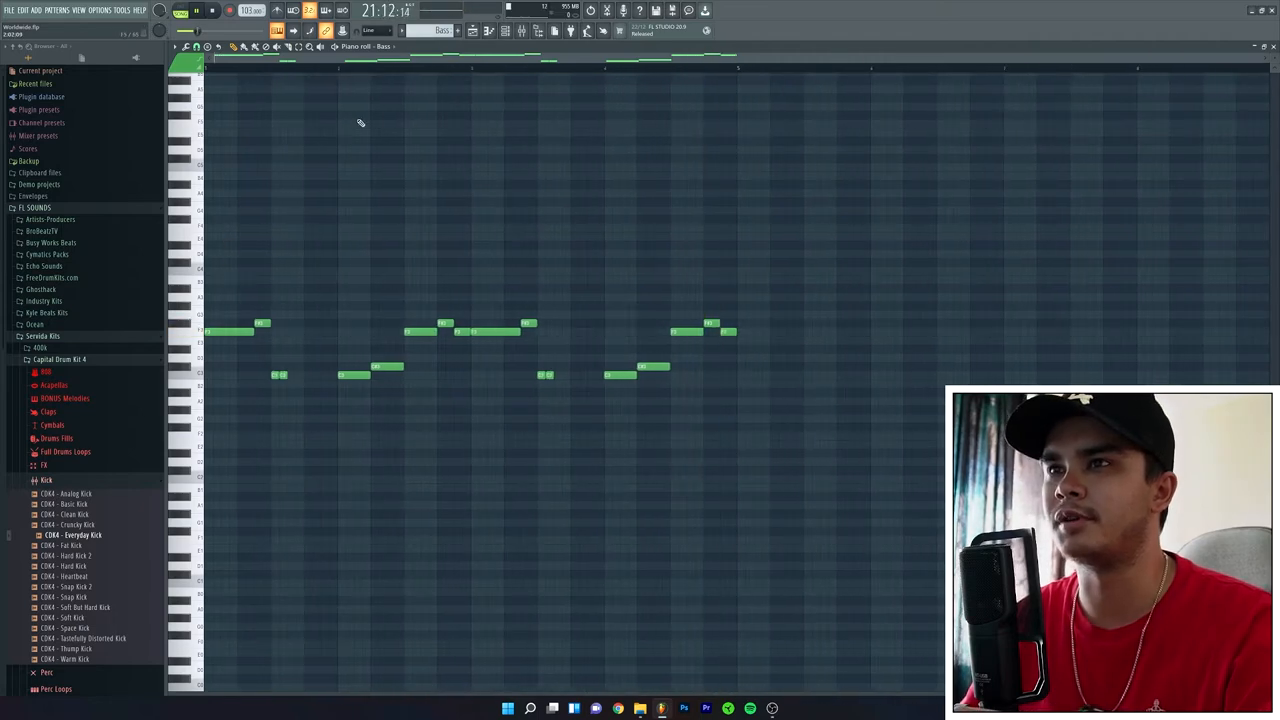
# Browse the Bass-category presets in the Bass channel's Nexus 3 (G-Funk Blvd), then close it
pyautogui.click(197, 10)
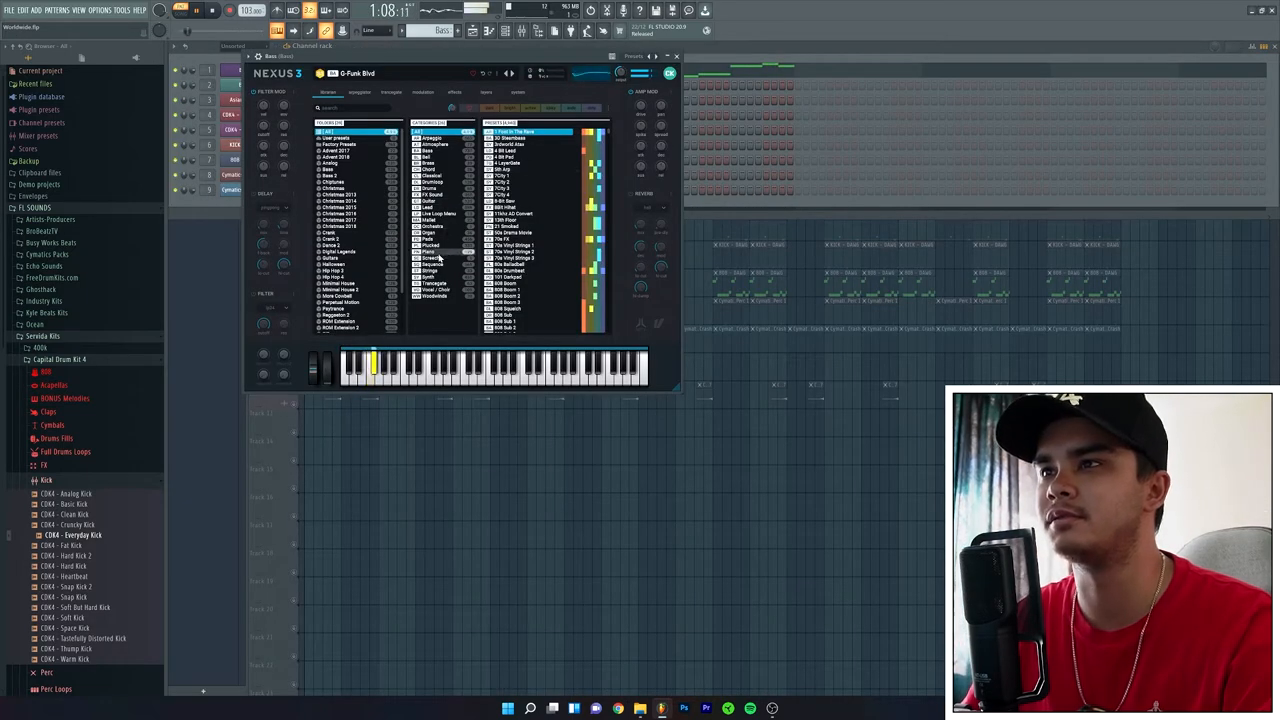
pyautogui.click(428, 145)
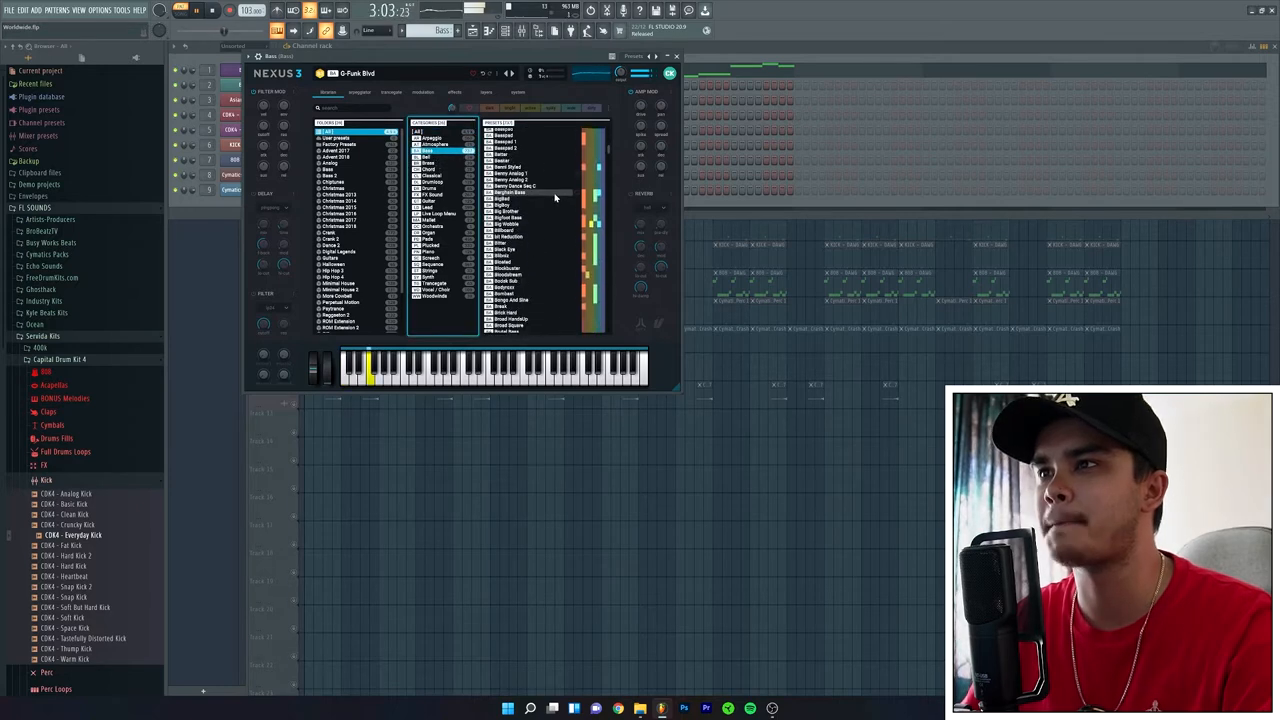
pyautogui.scroll(-3)
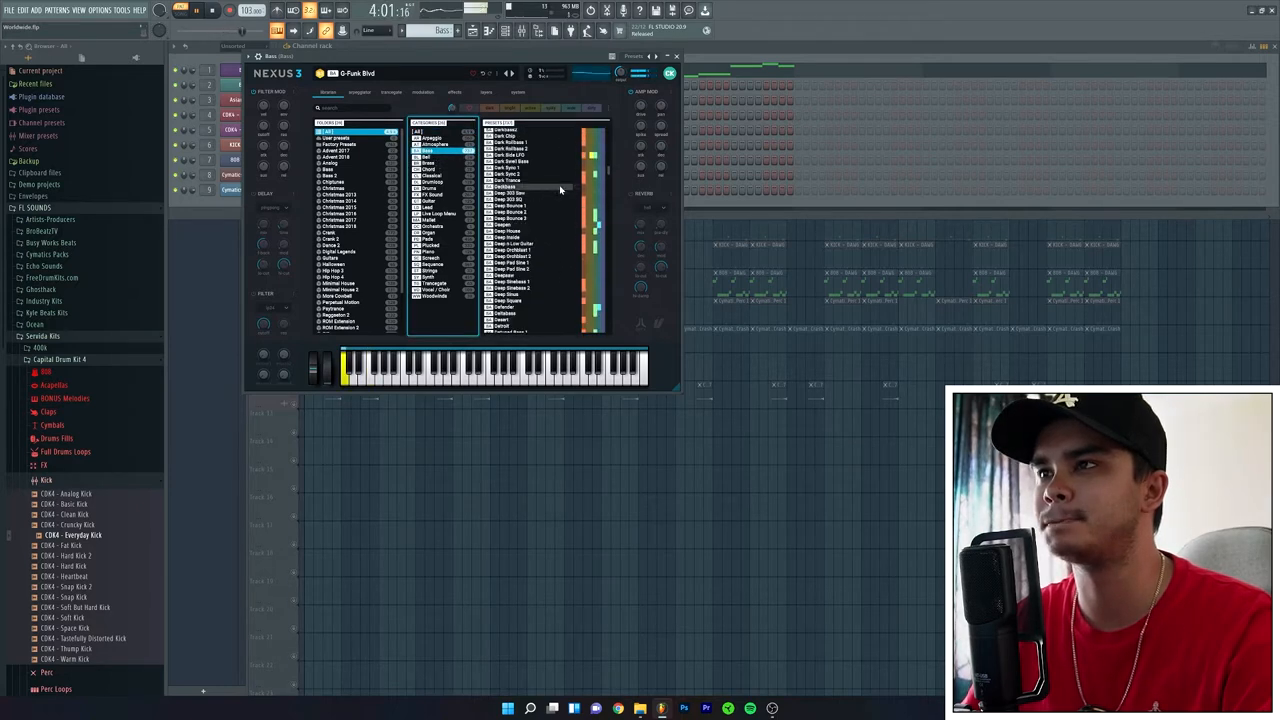
pyautogui.click(675, 56)
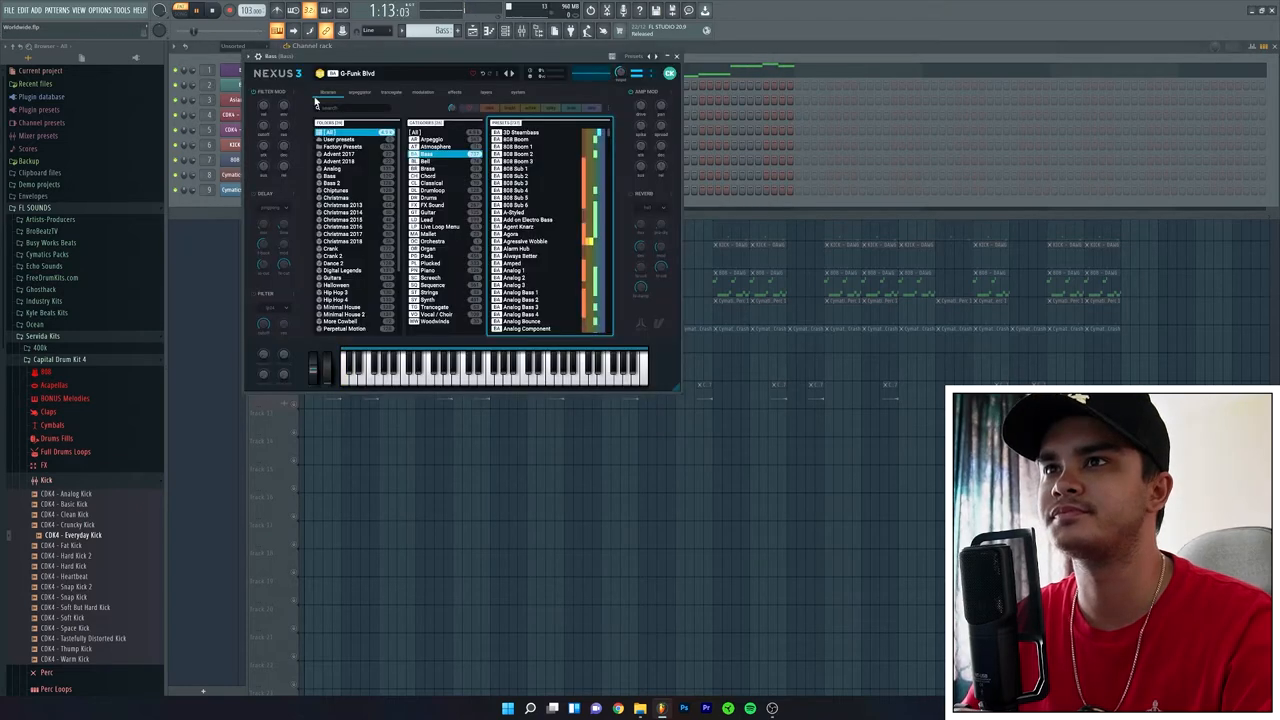
pyautogui.scroll(-3)
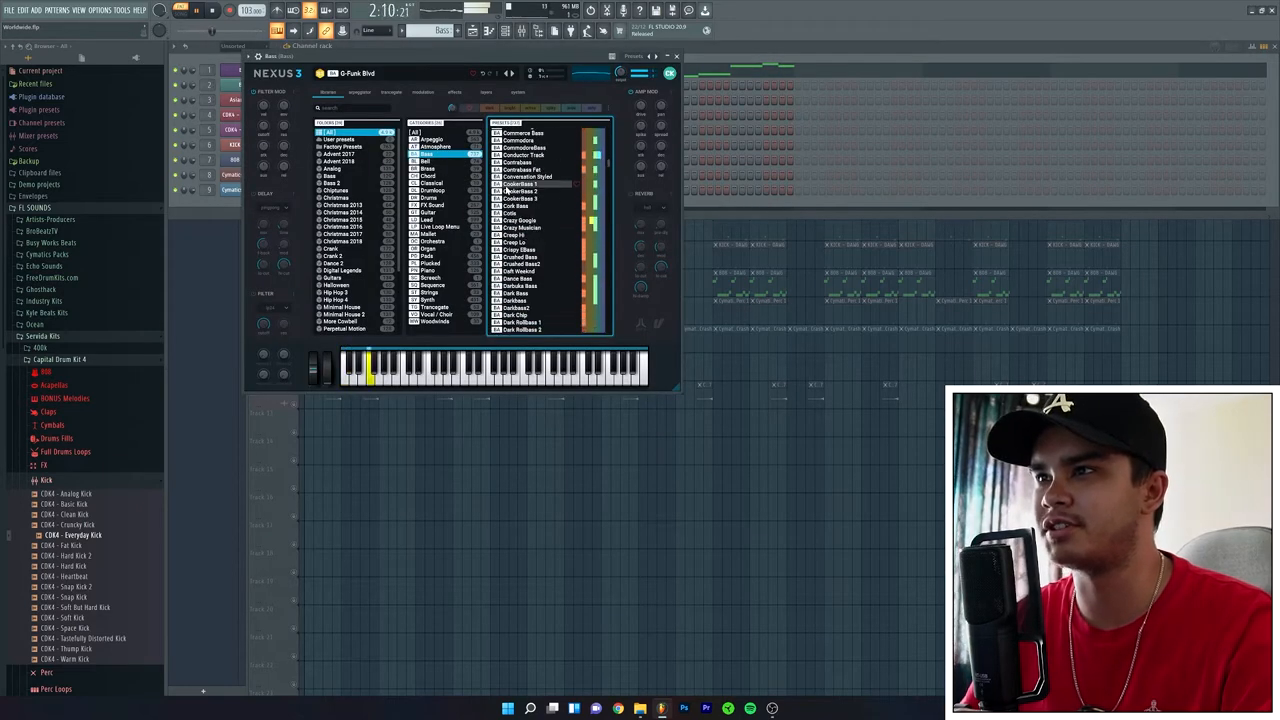
pyautogui.scroll(-3)
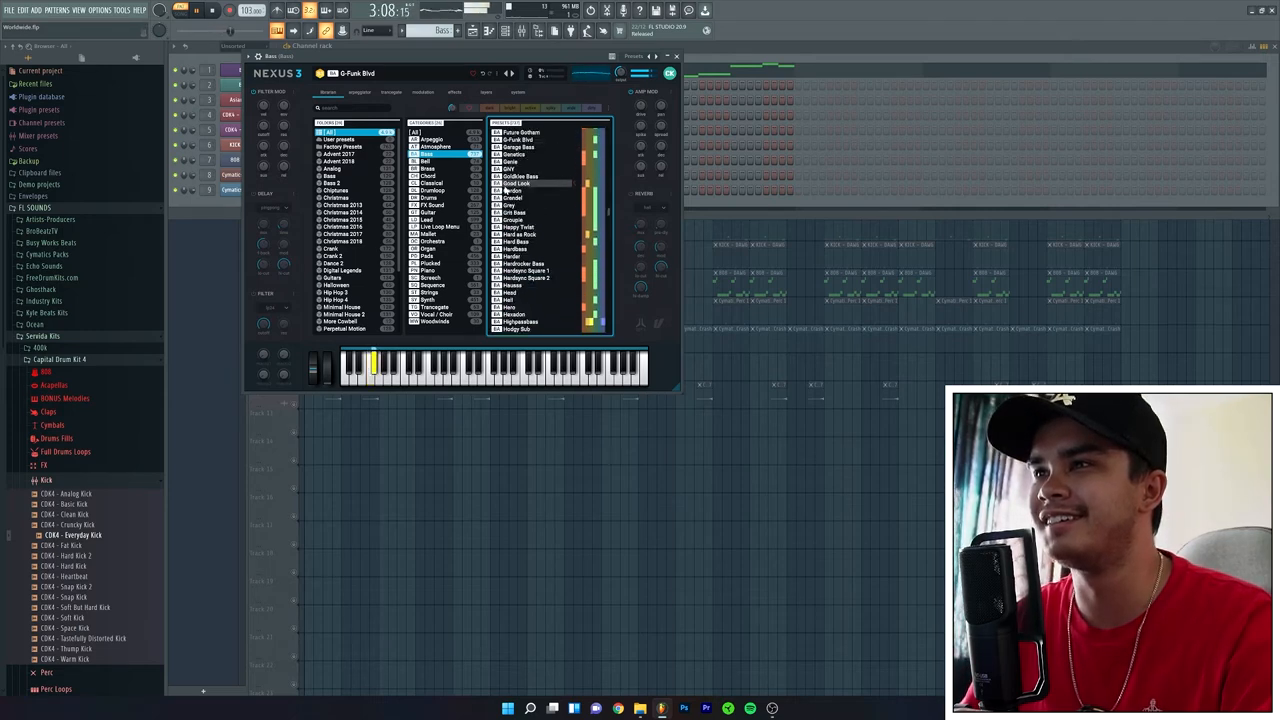
pyautogui.scroll(-3)
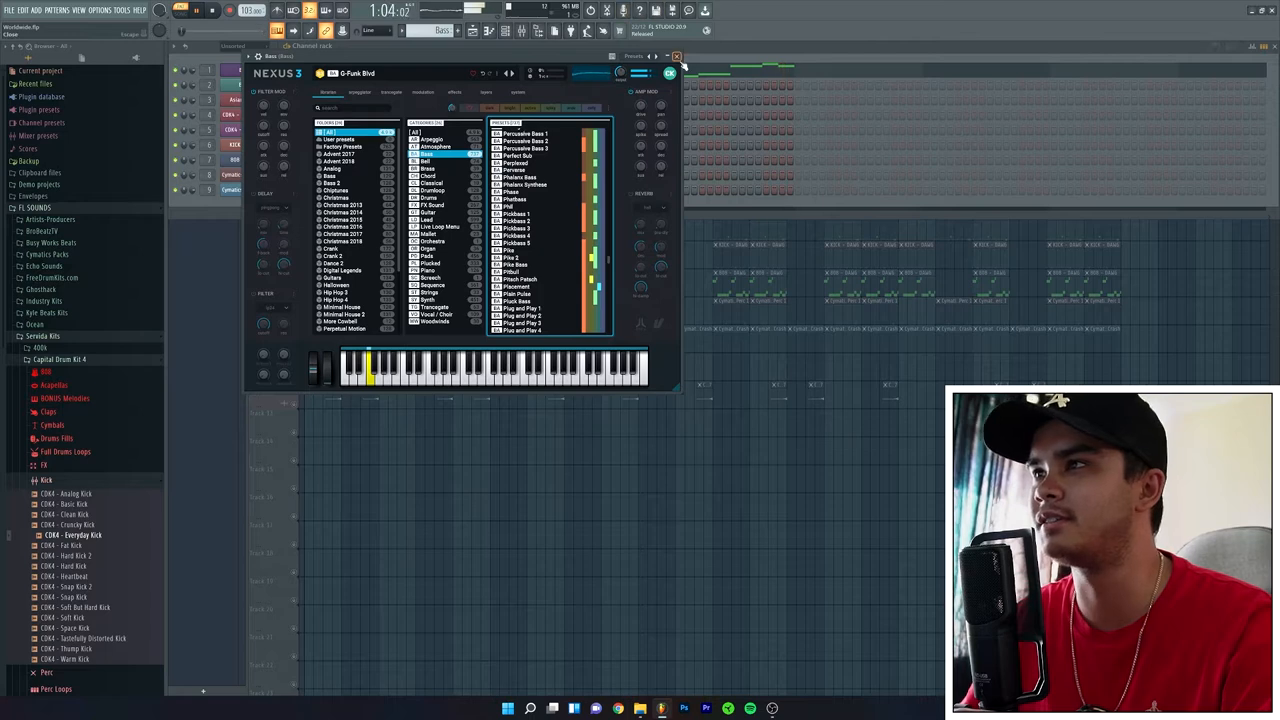
pyautogui.click(677, 56)
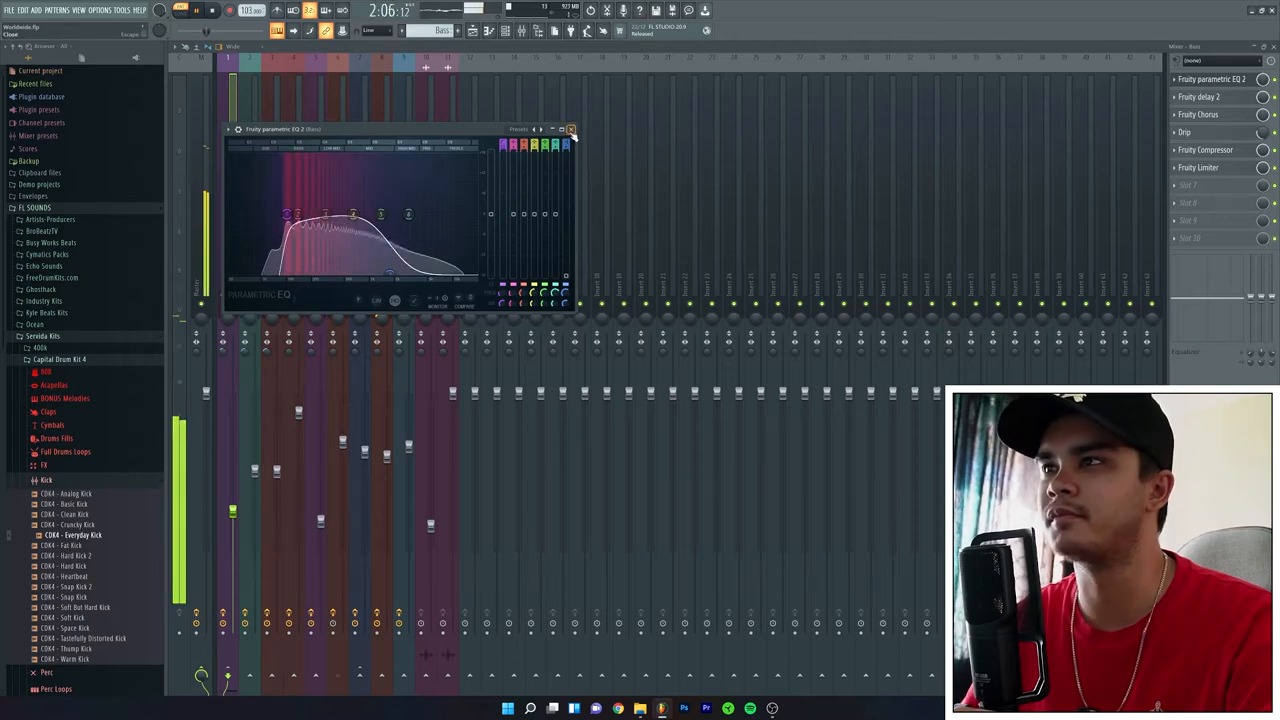
# Close the Bass insert's Parametric EQ 2 and review its Drip effect
pyautogui.click(1198, 97)
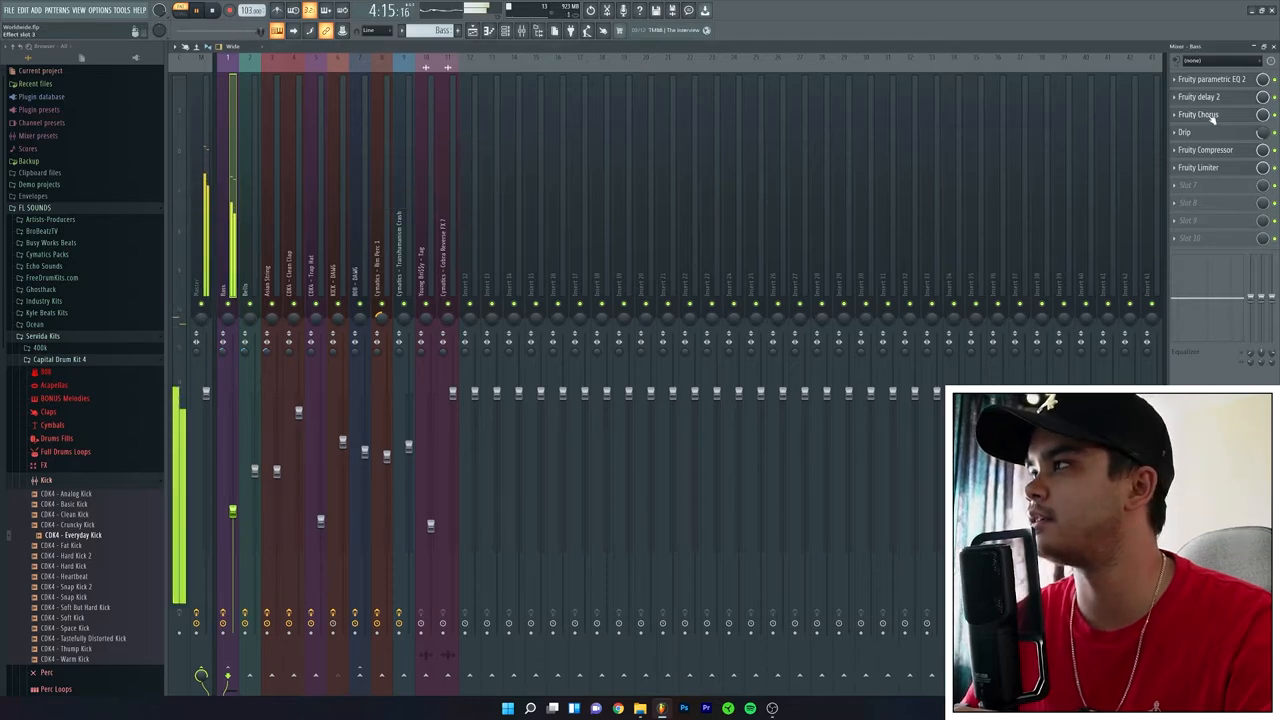
pyautogui.click(1199, 113)
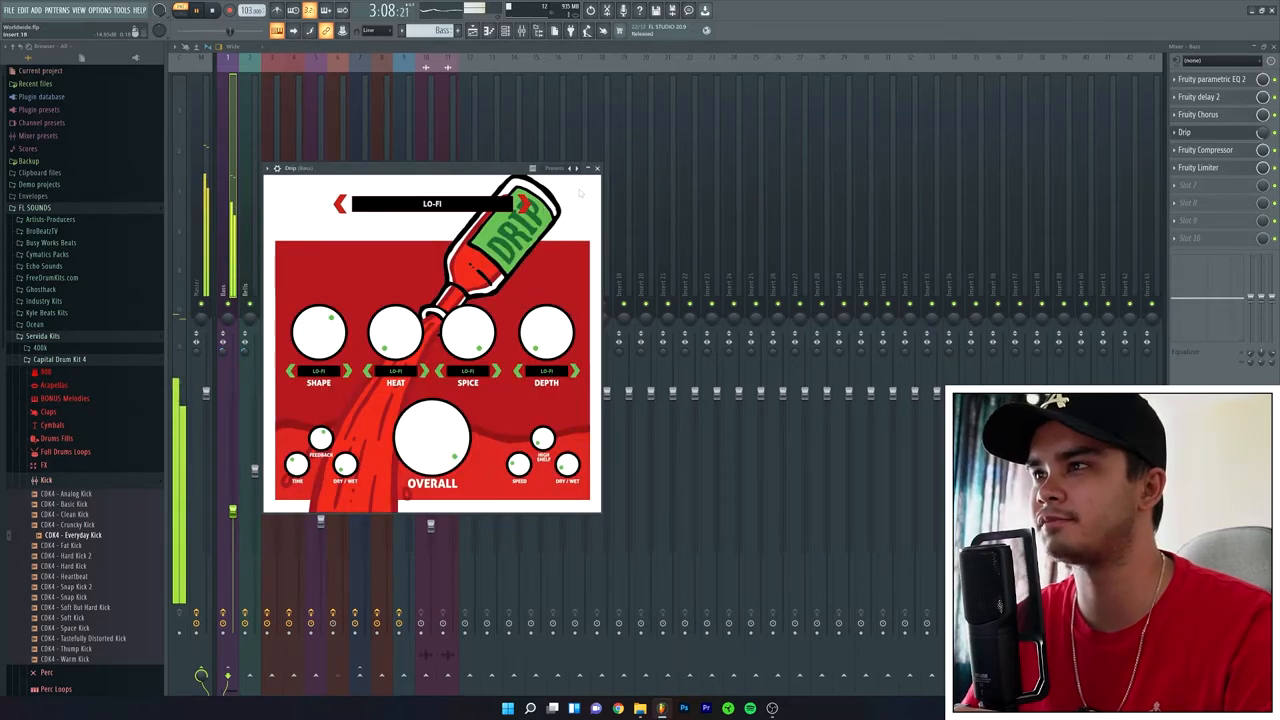
pyautogui.click(596, 168)
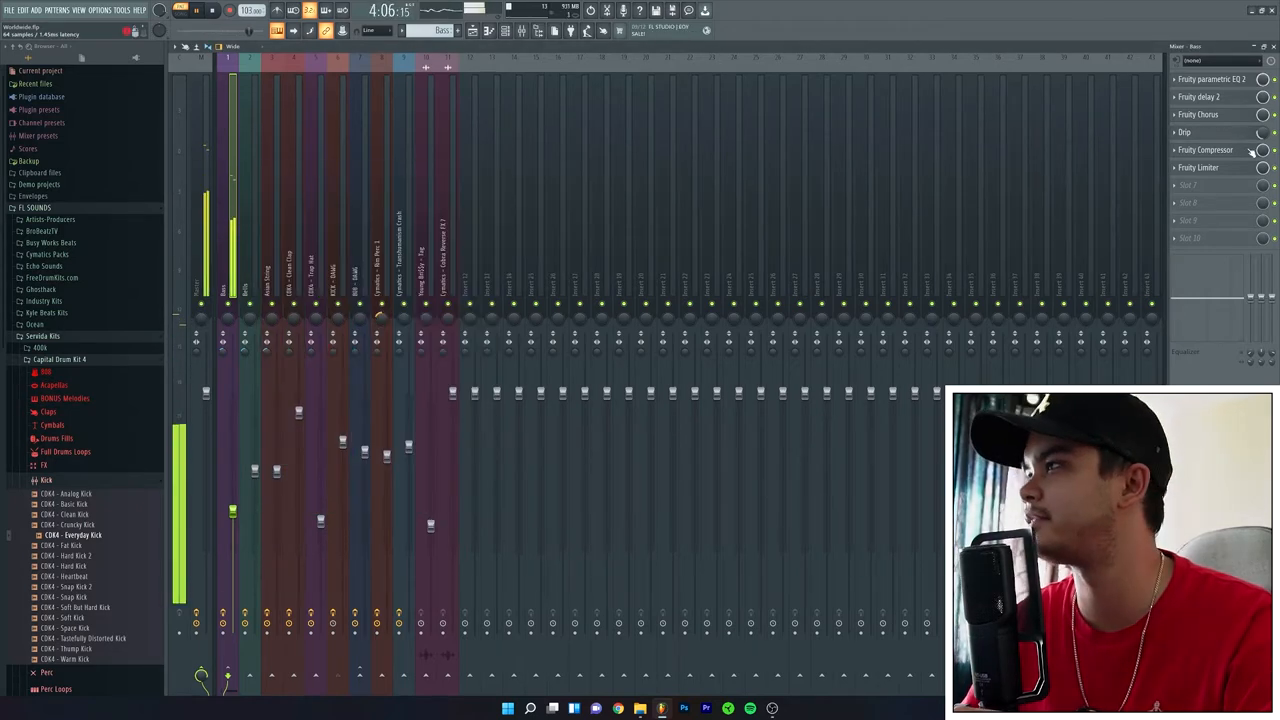
pyautogui.click(1205, 149)
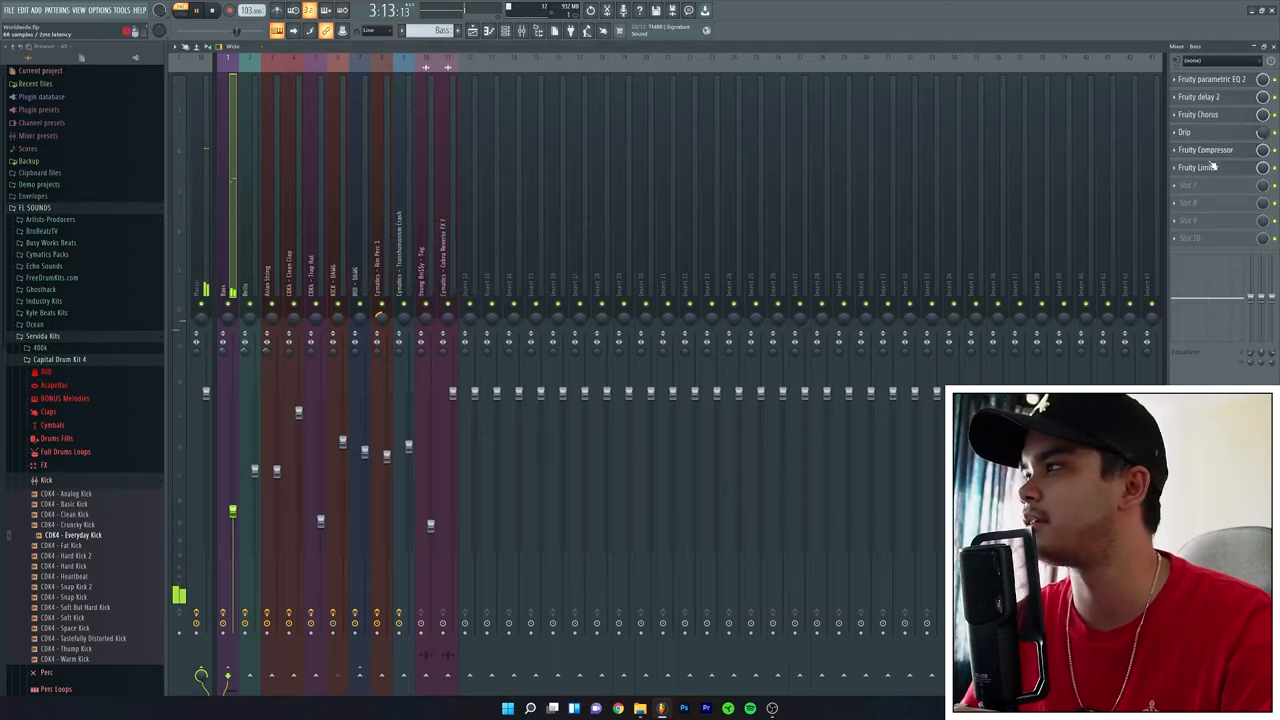
# Review the Bass insert's Fruity Limiter settings and close the limiter window
pyautogui.click(1205, 167)
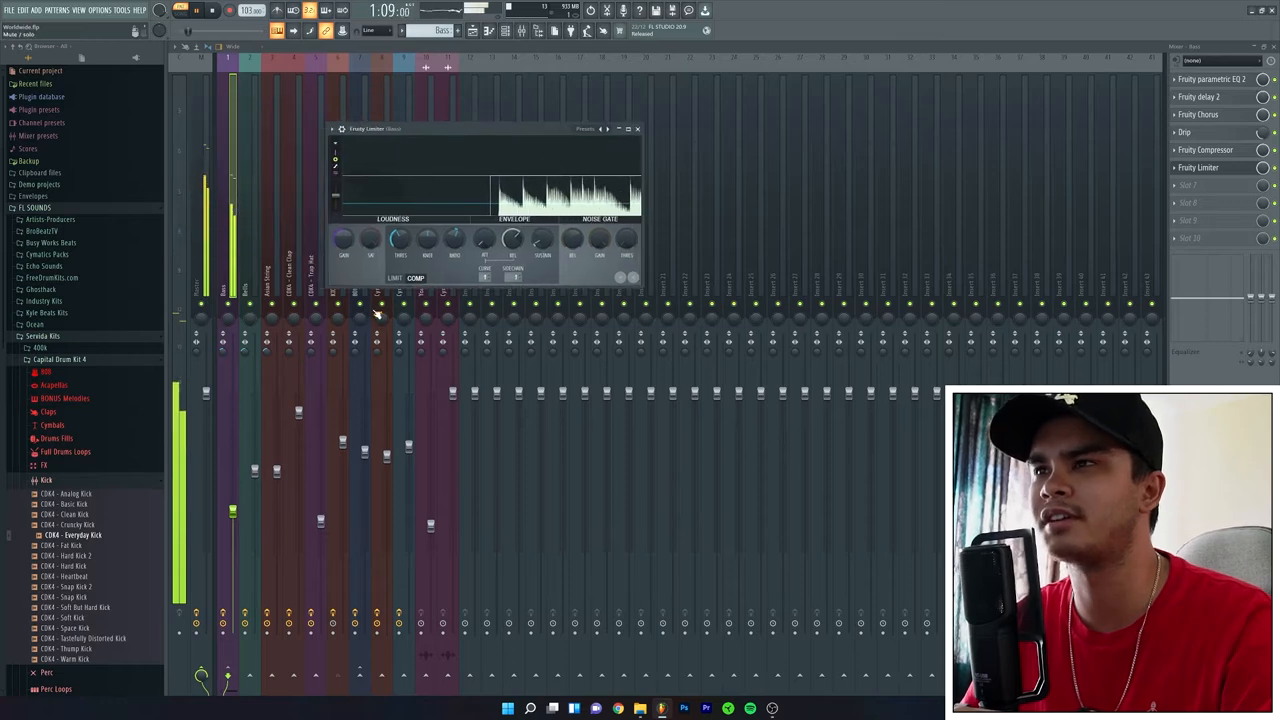
pyautogui.click(605, 128)
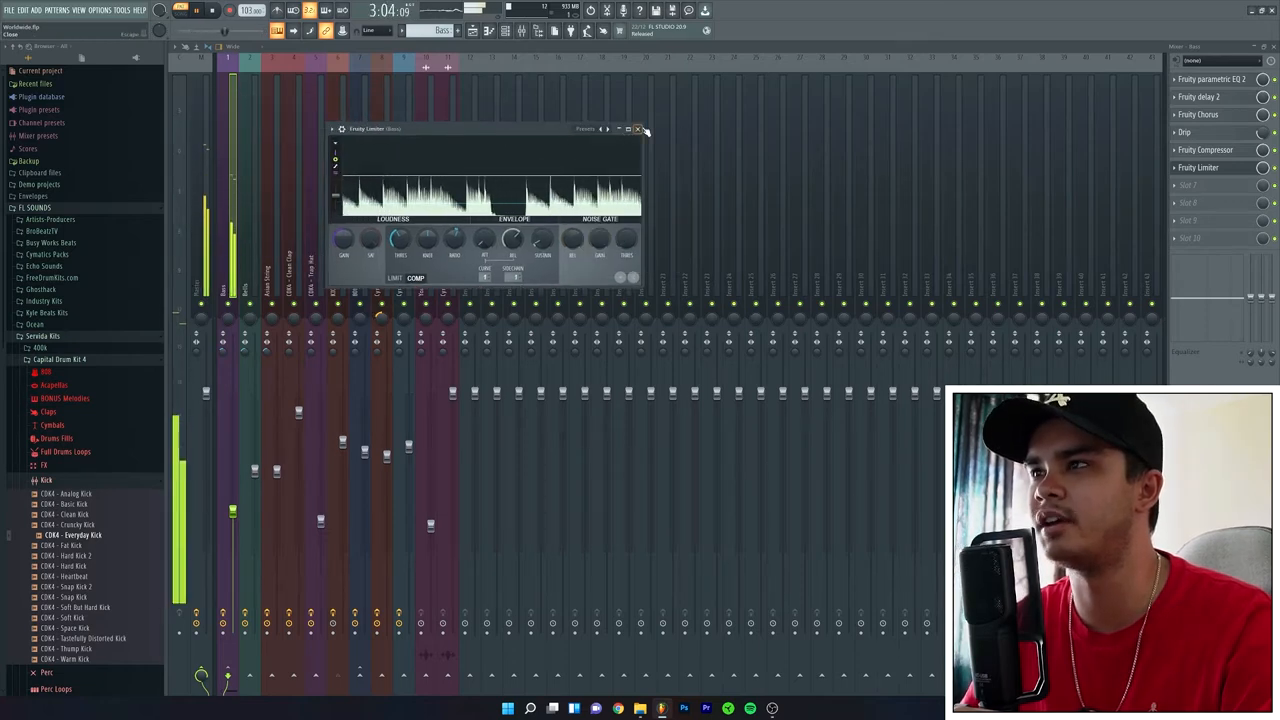
pyautogui.click(637, 129)
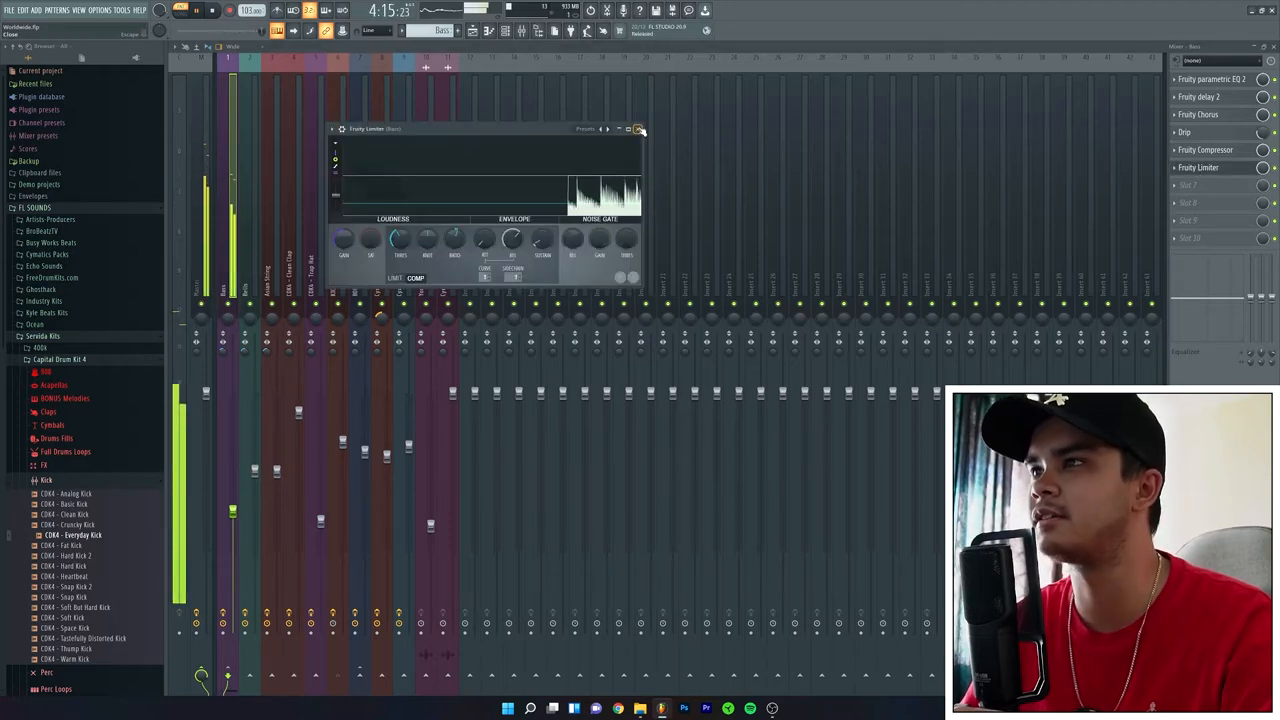
pyautogui.click(639, 129)
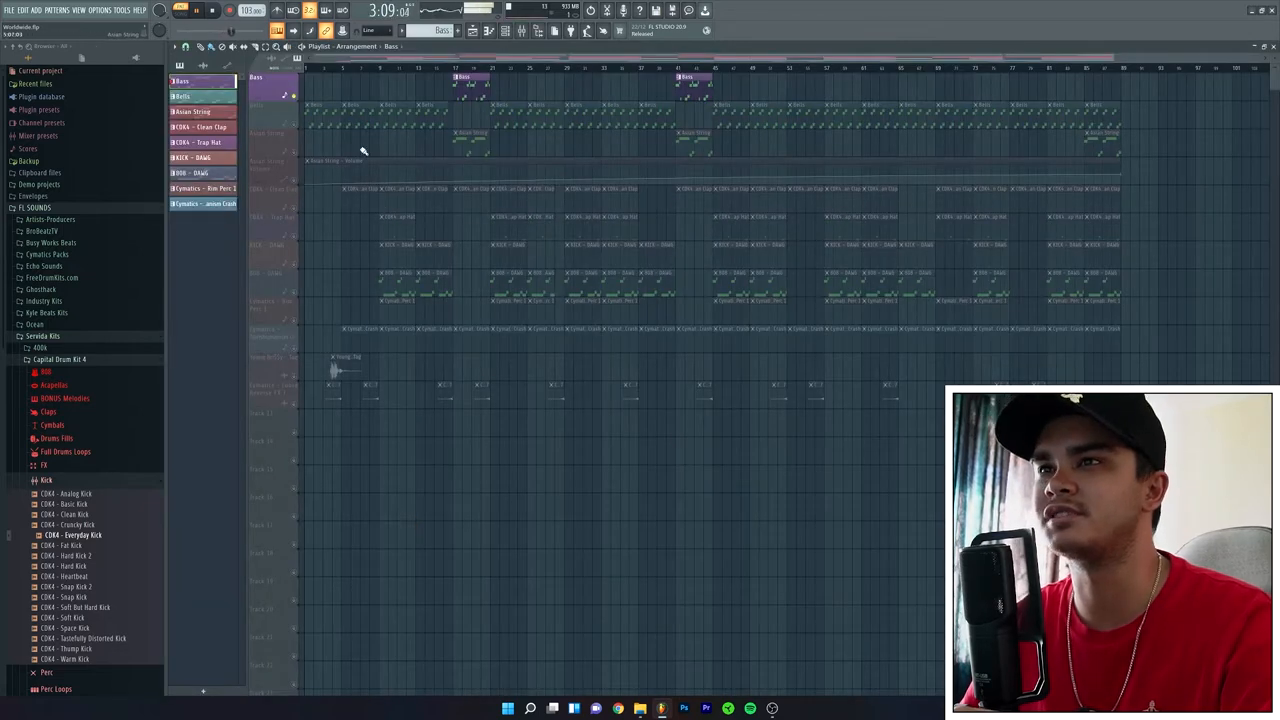
# Select the Bells track and open its Nexus 3 to browse bell presets with Crystalbells loaded
pyautogui.click(200, 96)
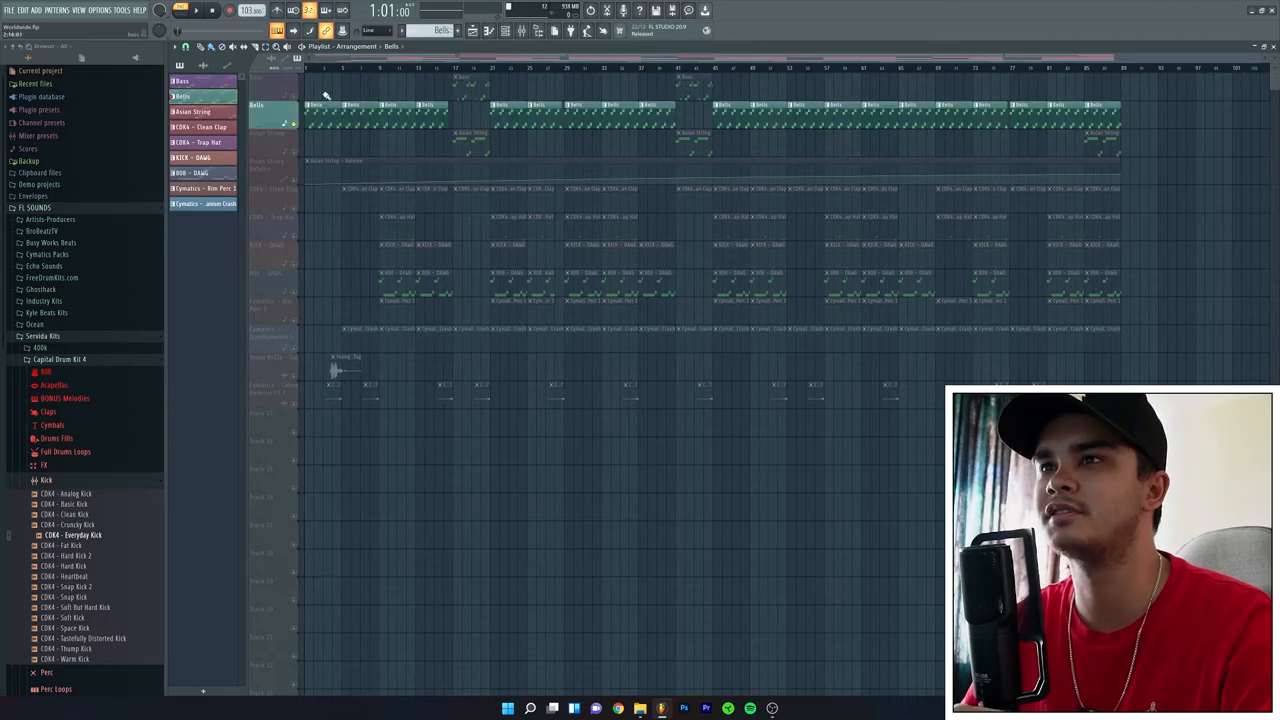
pyautogui.click(180, 10)
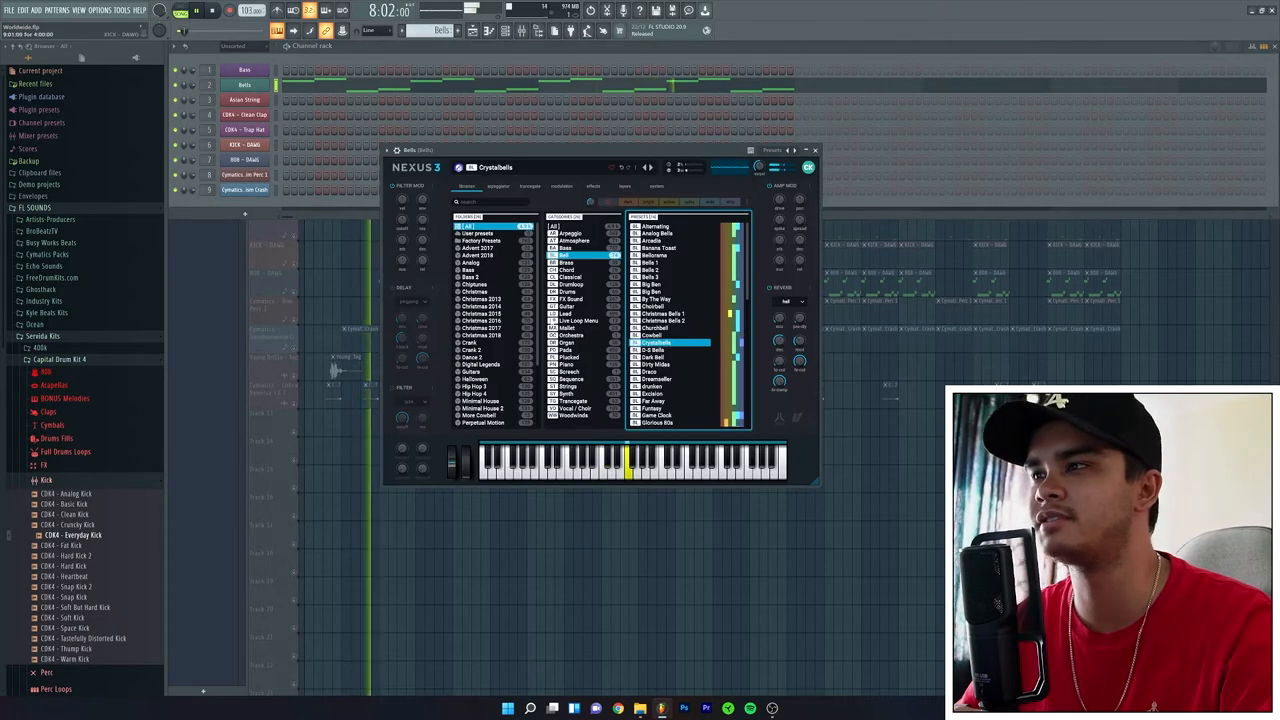
pyautogui.scroll(-3)
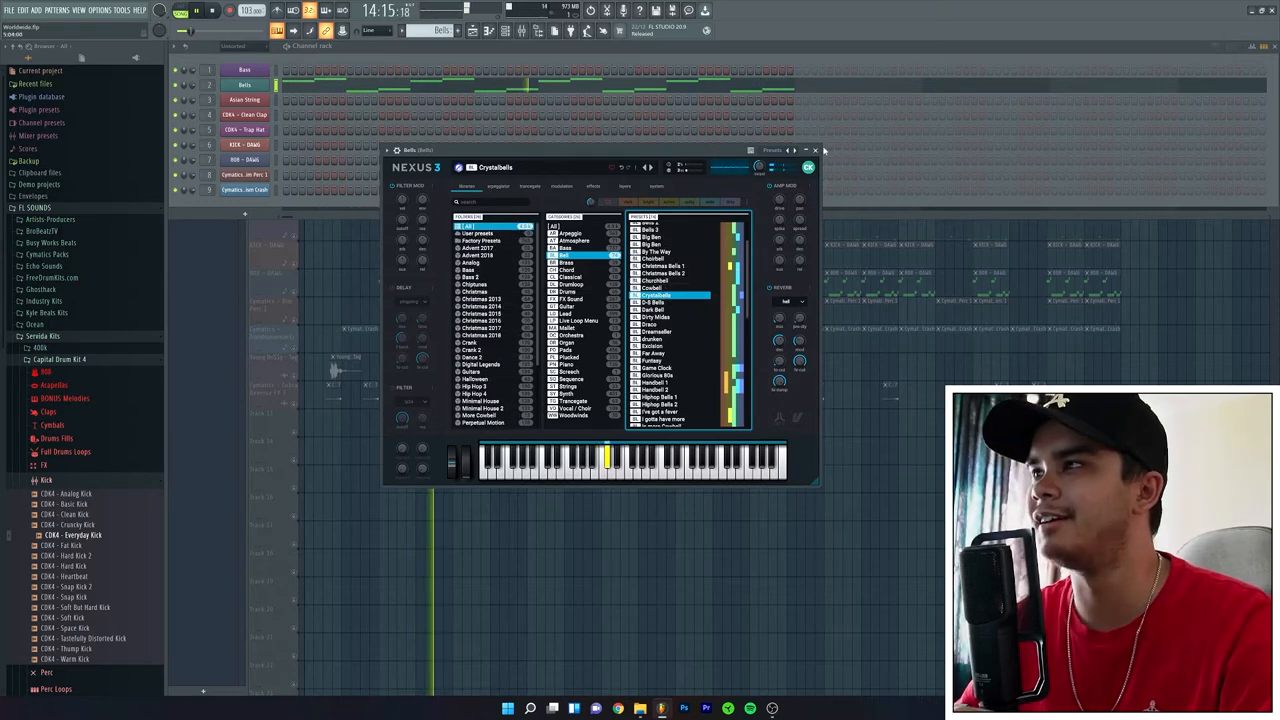
# Close the Bells synth and review the delay effect on the Bells mixer insert
pyautogui.click(815, 150)
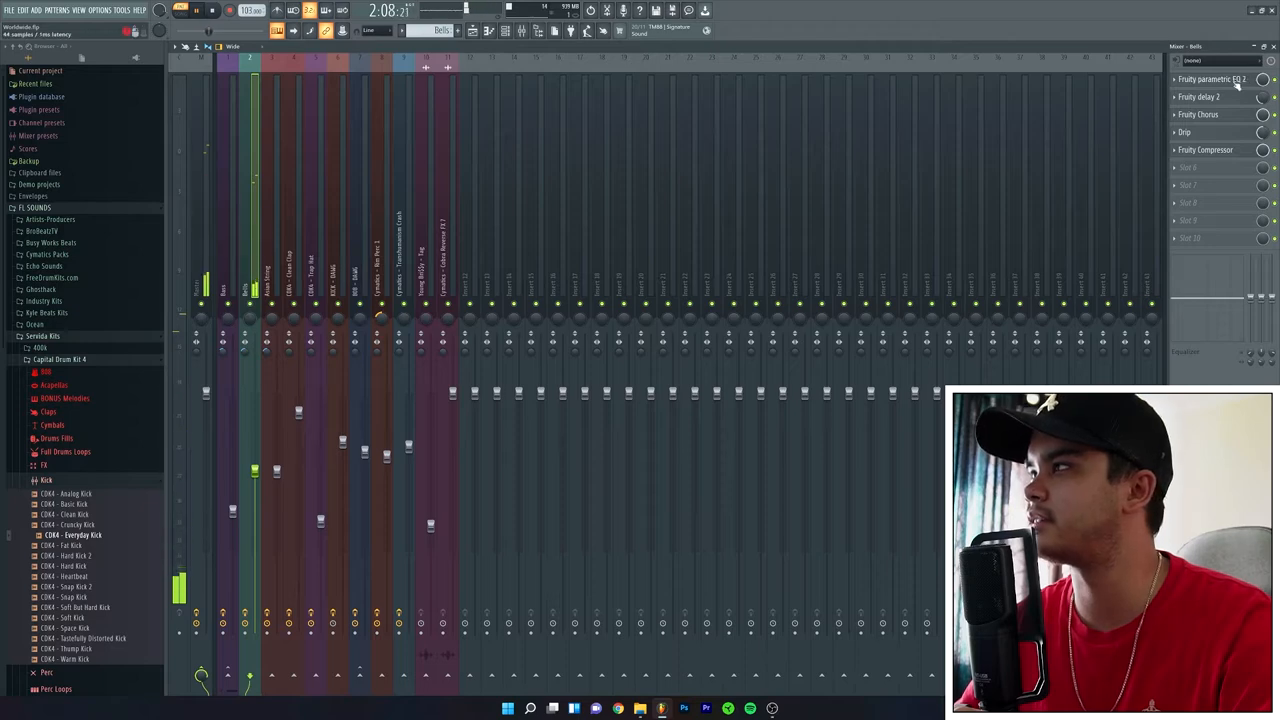
pyautogui.click(1199, 96)
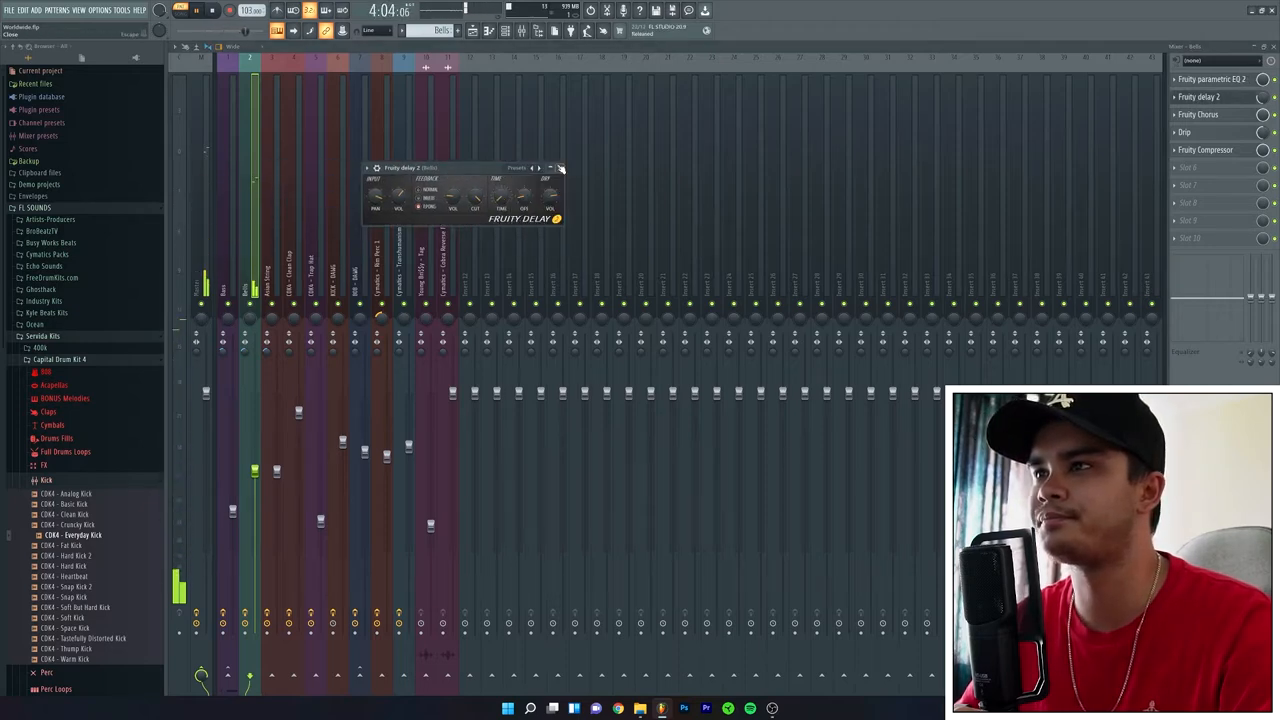
pyautogui.click(561, 167)
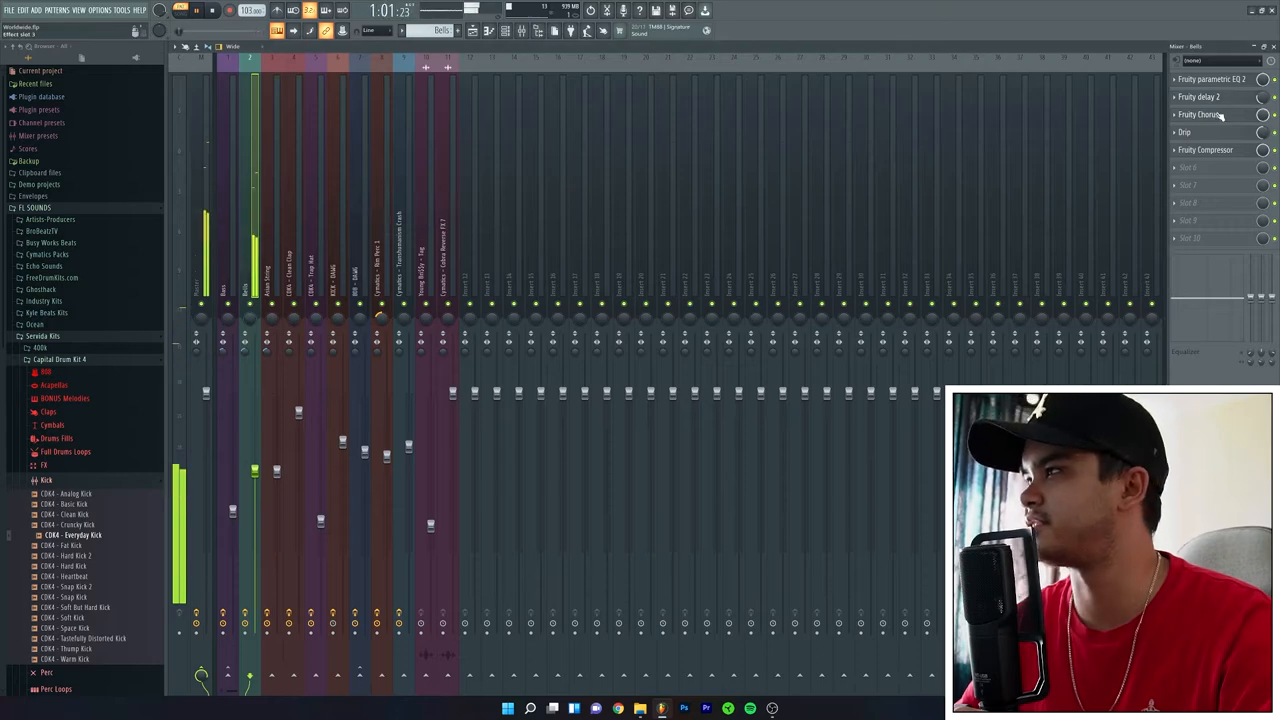
# Review the Bells insert's chorus and Fruity Compressor, then close the compressor window
pyautogui.click(1199, 114)
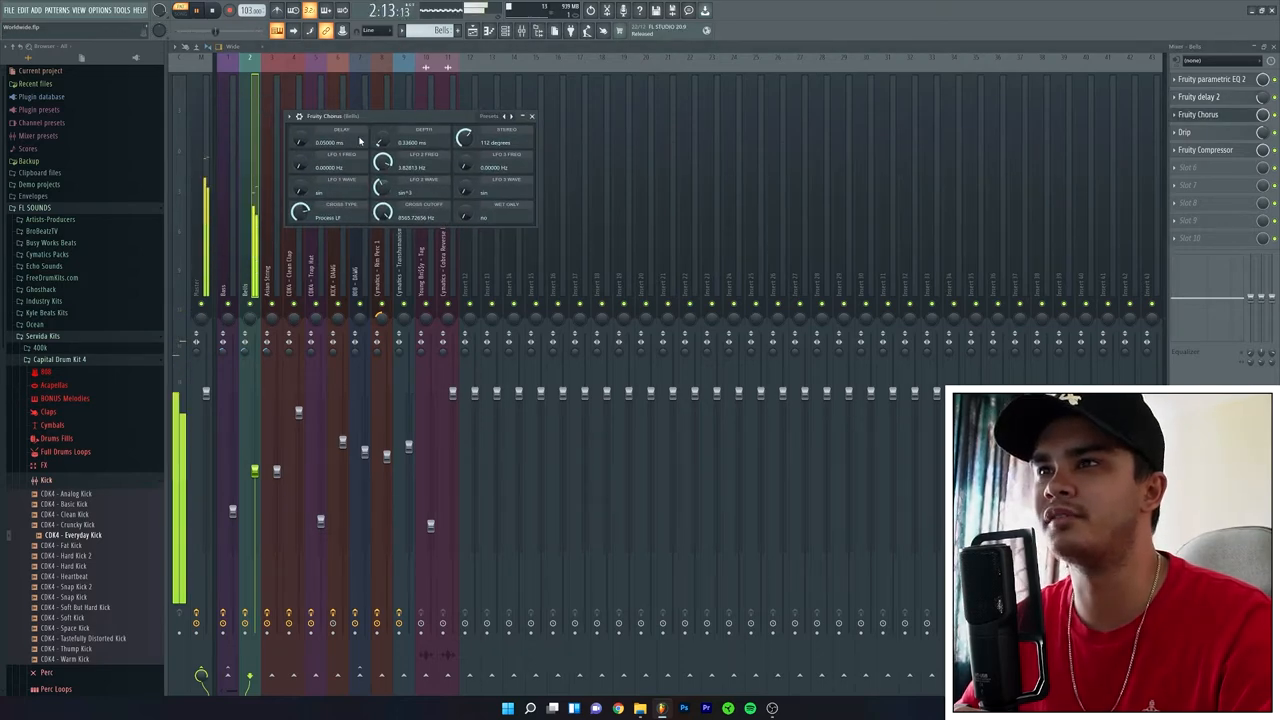
pyautogui.click(531, 116)
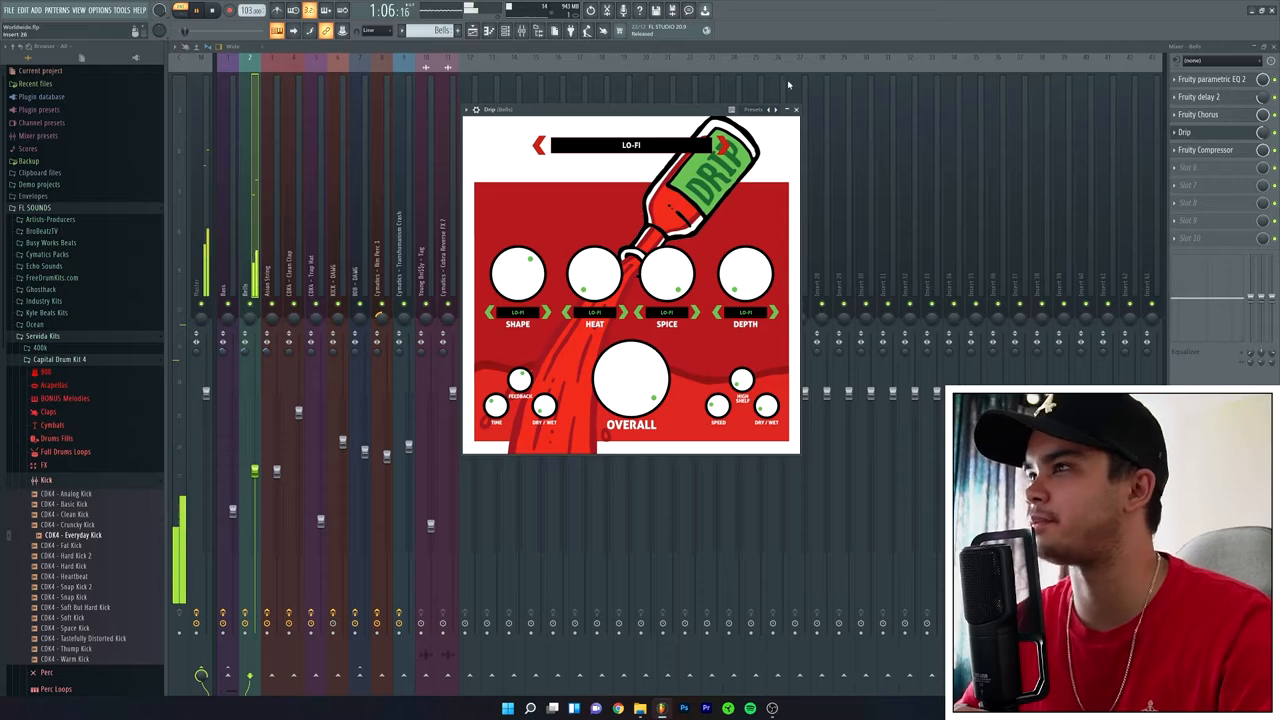
pyautogui.click(795, 109)
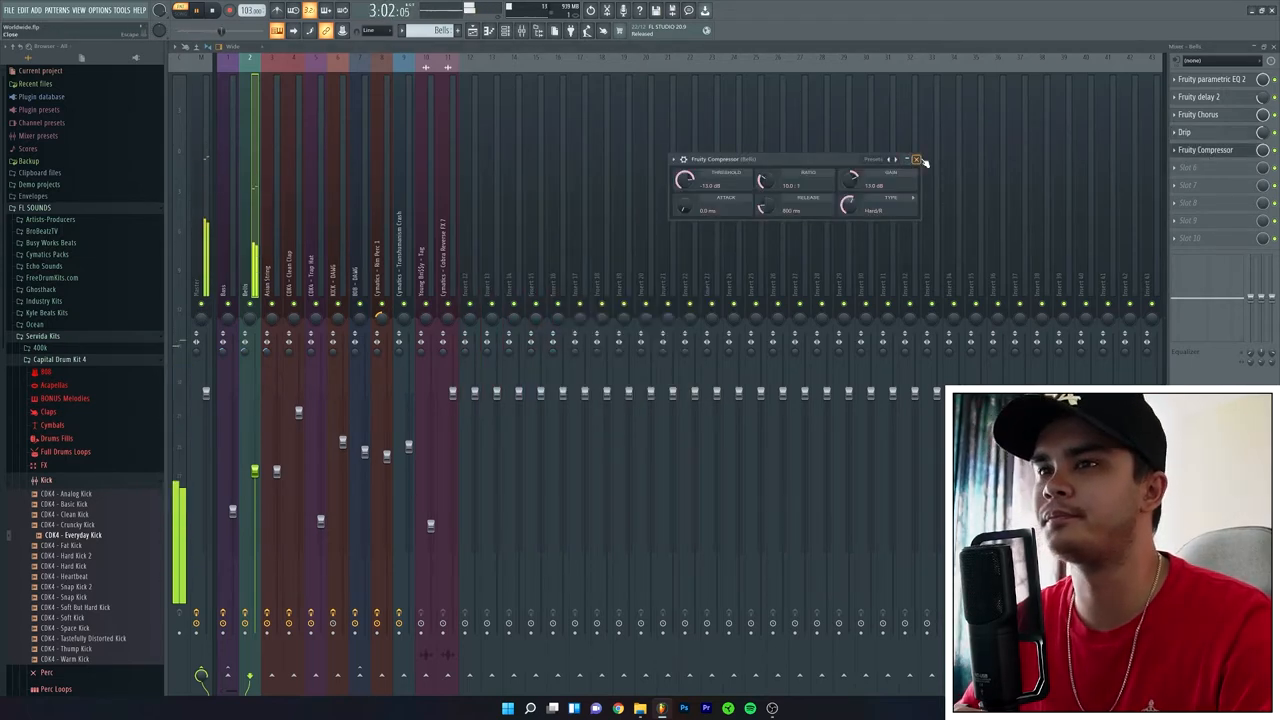
pyautogui.click(916, 159)
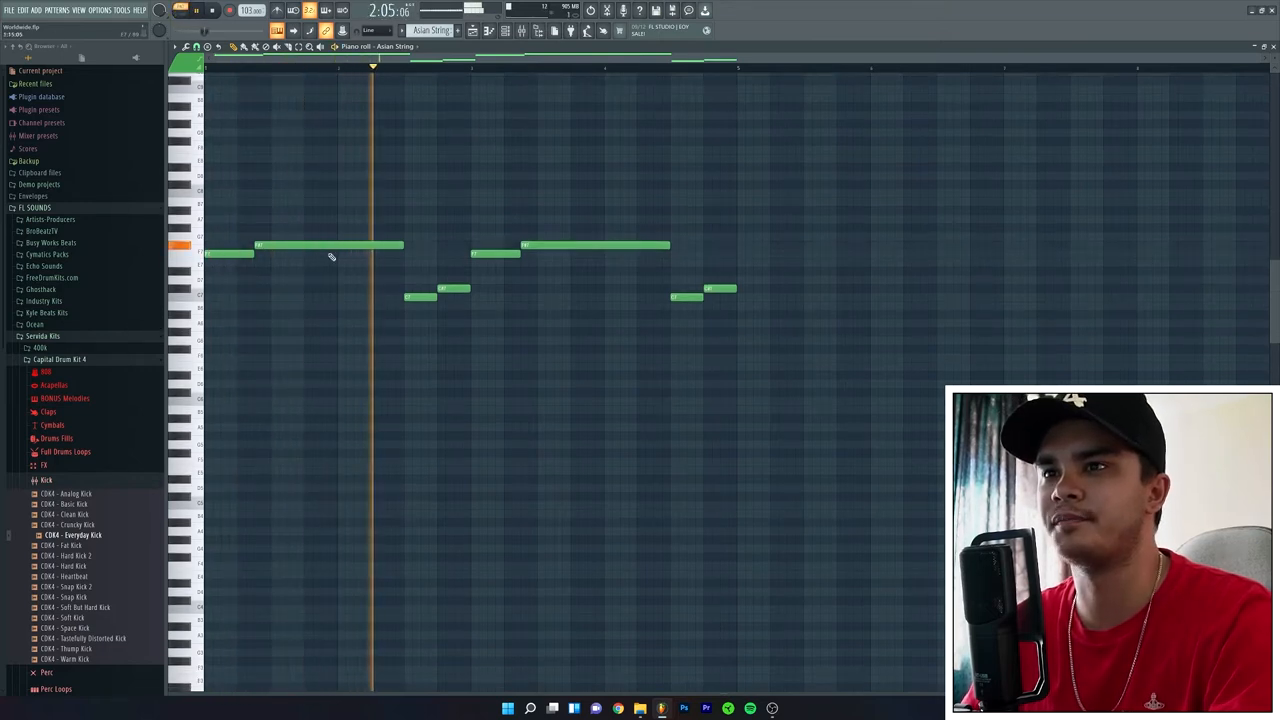
# Show the Asian String melody in the Piano roll and open its synth patch settings
pyautogui.click(487, 67)
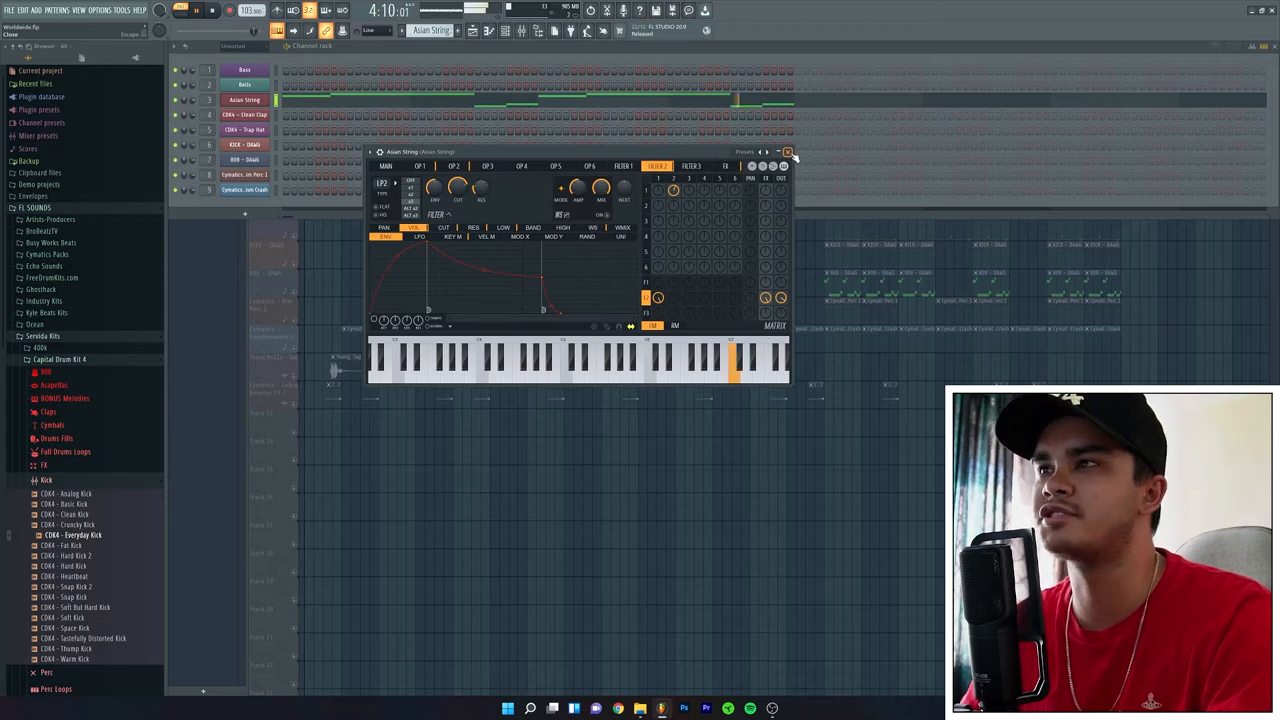
# Close the Asian String synth and review its Drip, Fruity Chorus and Fruity Compressor effects
pyautogui.click(787, 152)
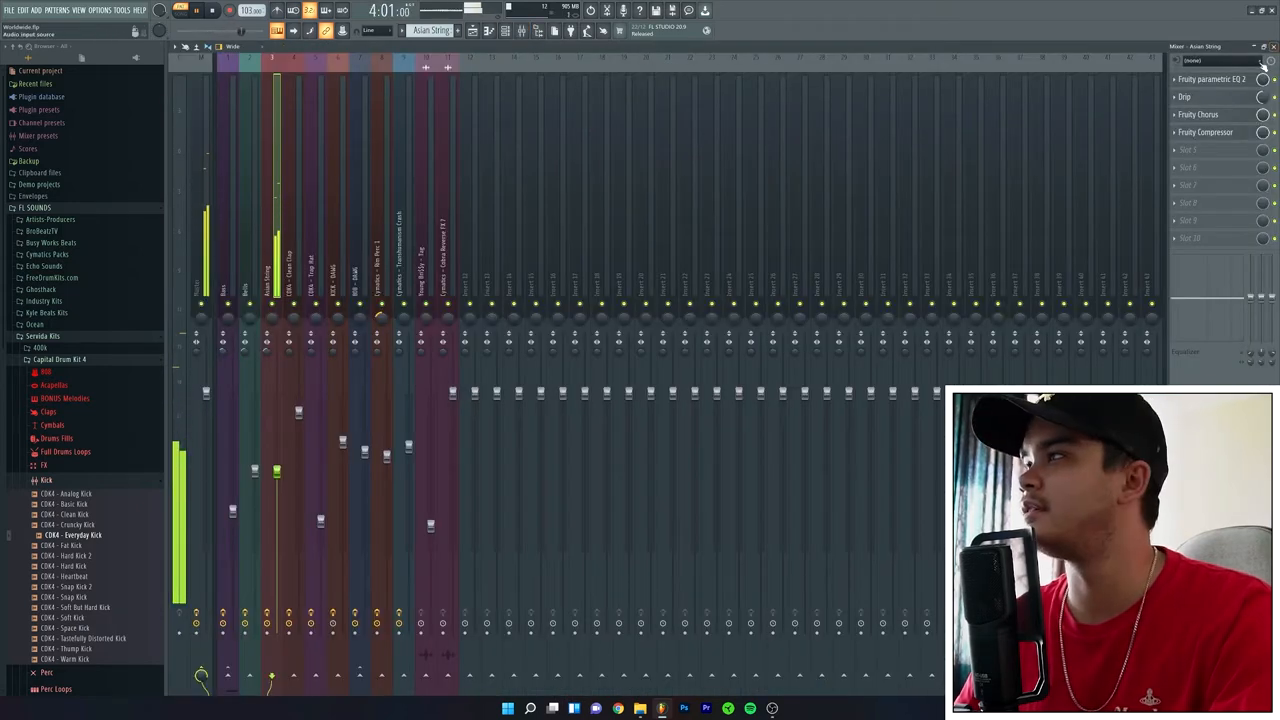
pyautogui.click(1210, 79)
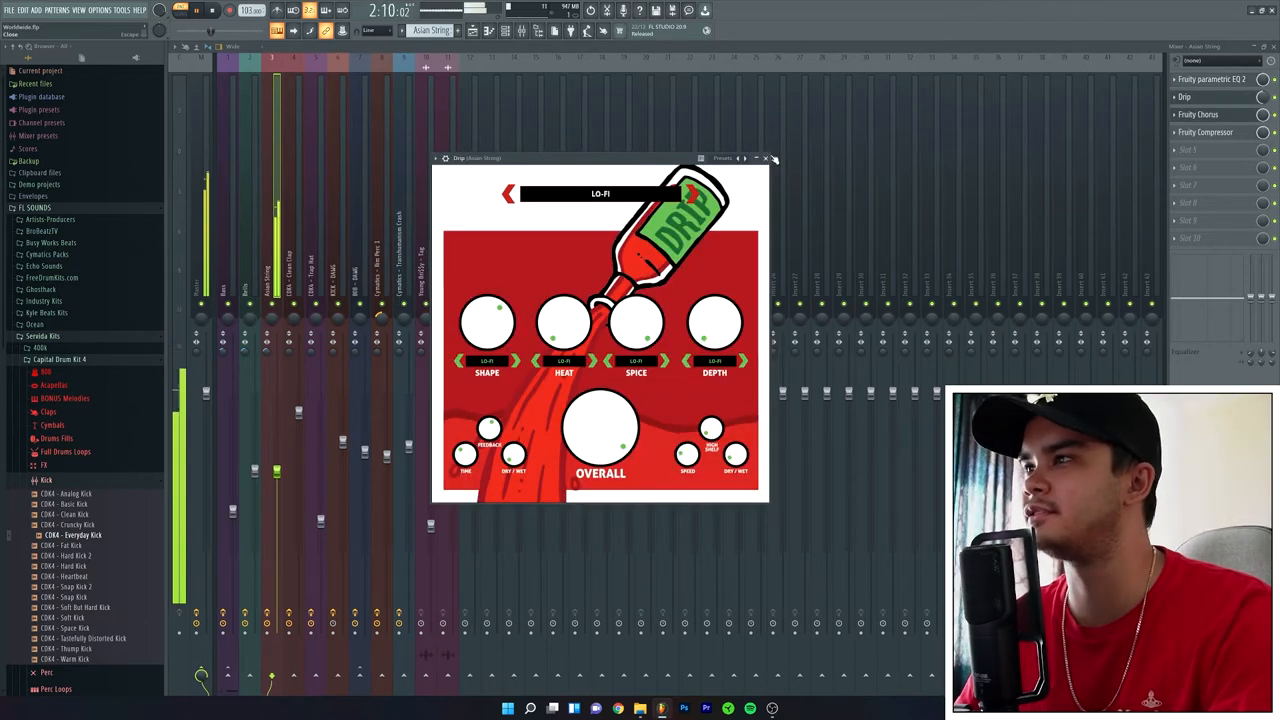
pyautogui.click(773, 158)
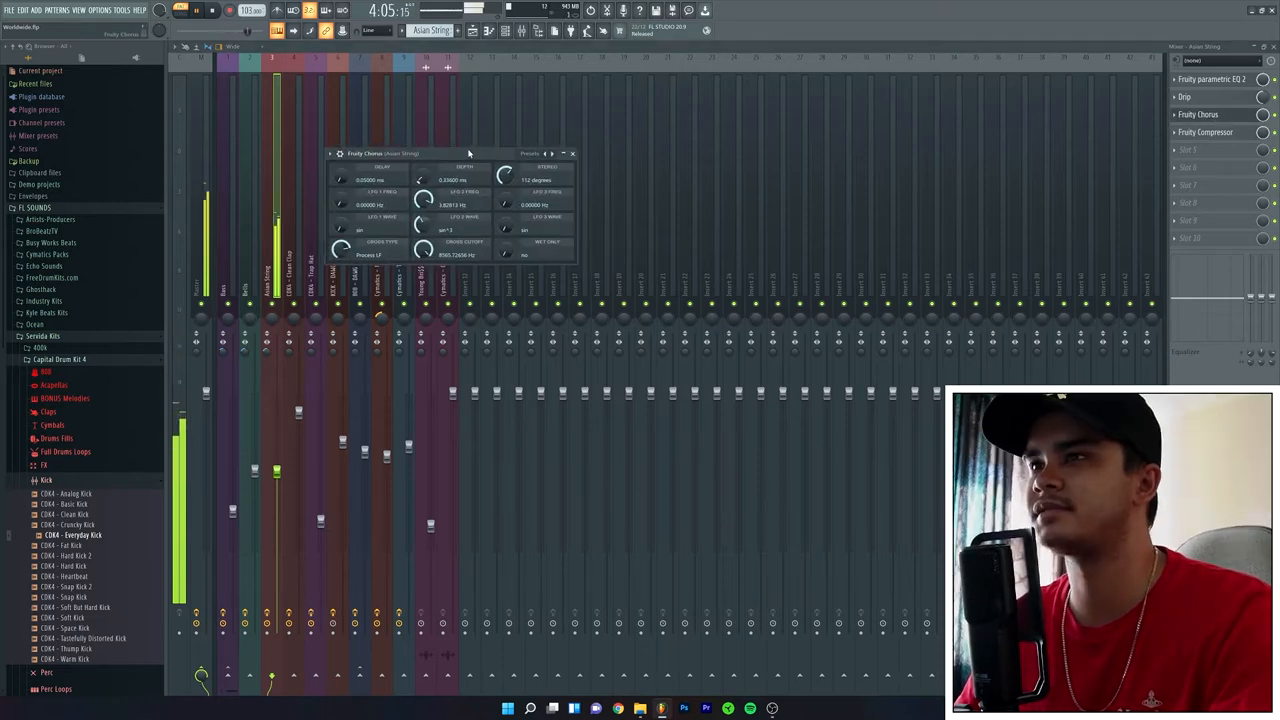
pyautogui.click(1205, 132)
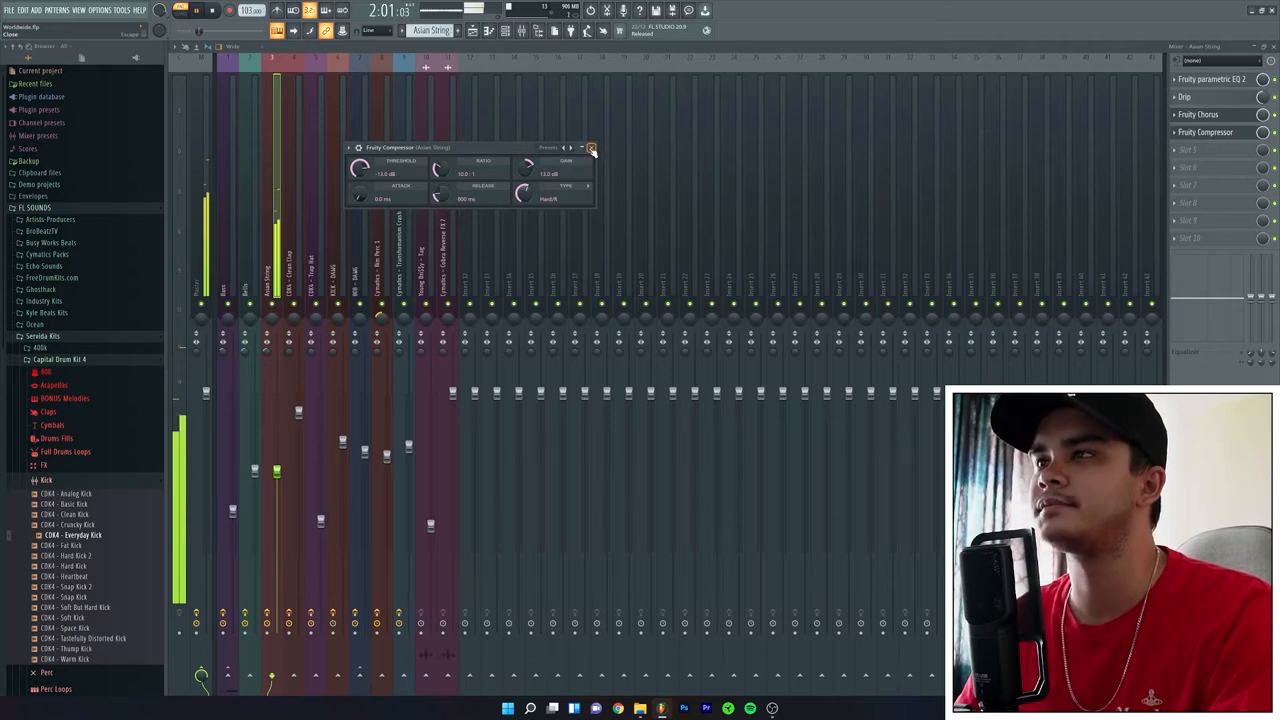
pyautogui.click(591, 148)
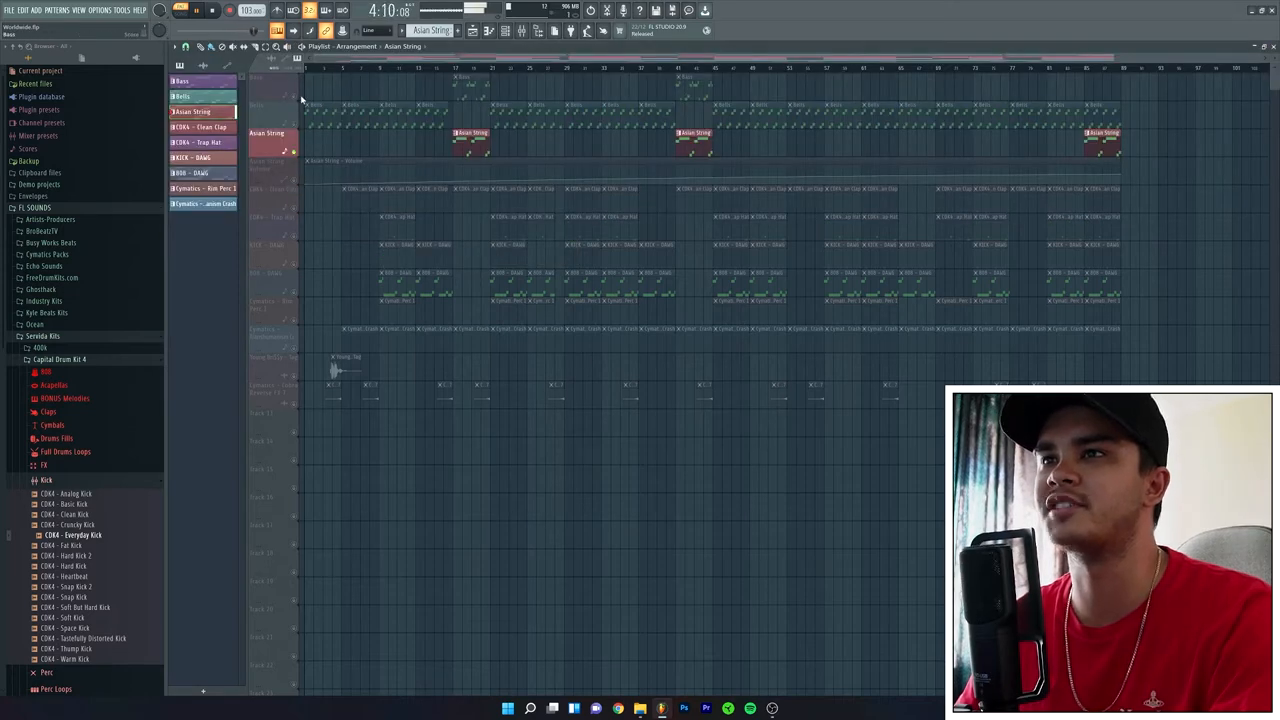
# Select the Asian String track to review its clips and Asian String Volume automation
pyautogui.click(452, 68)
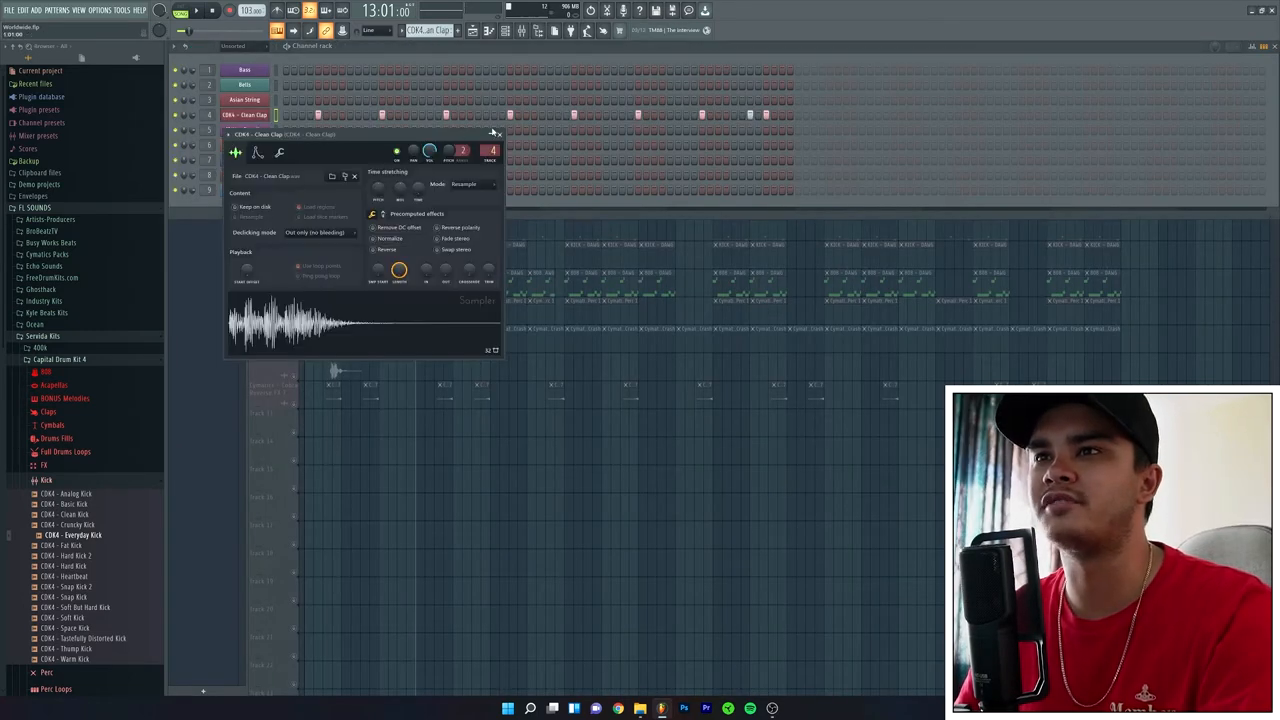
# Close the Clean Clap sampler, open Capital Drum Kit 4 > Claps, then view the Playlist and mixer
pyautogui.click(495, 134)
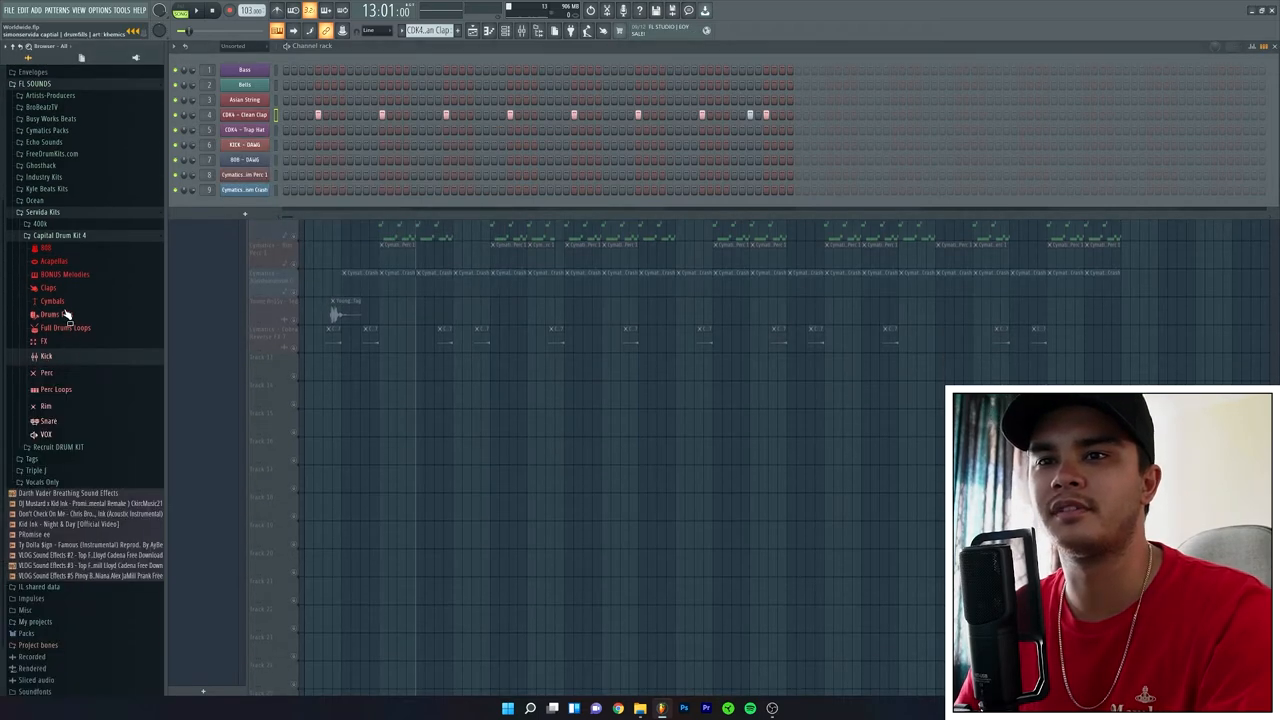
pyautogui.click(48, 288)
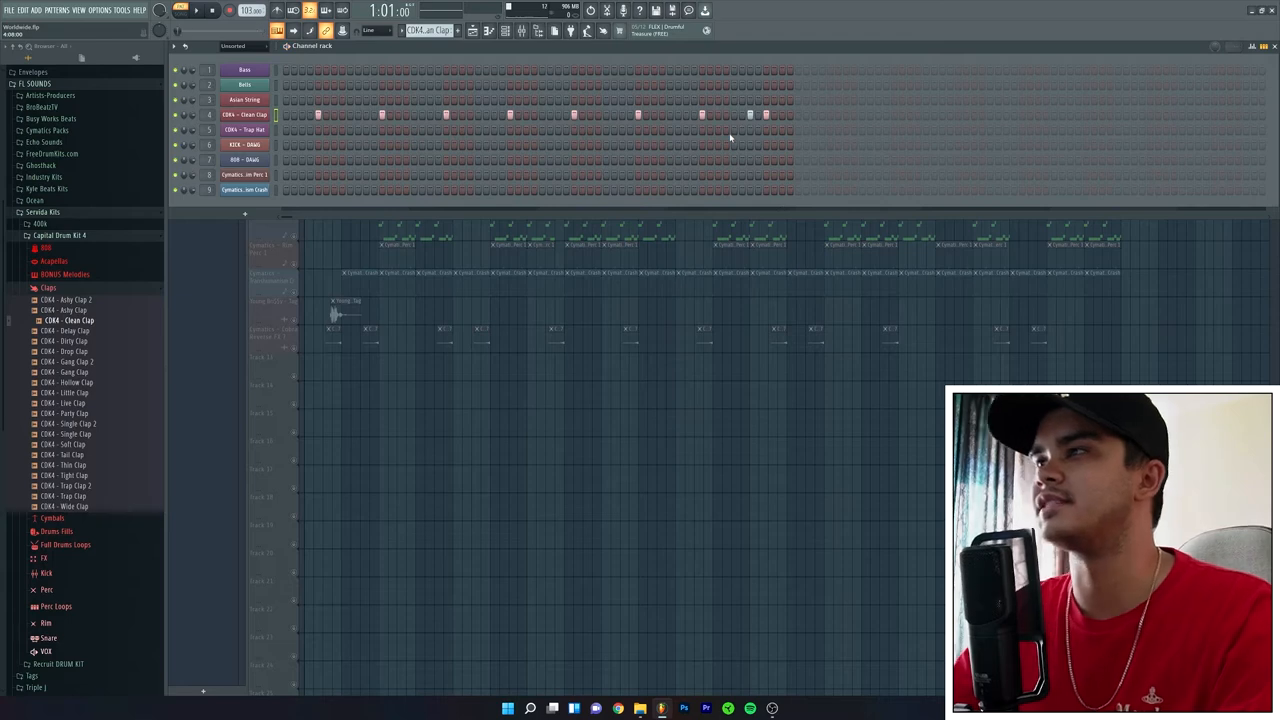
pyautogui.click(507, 30)
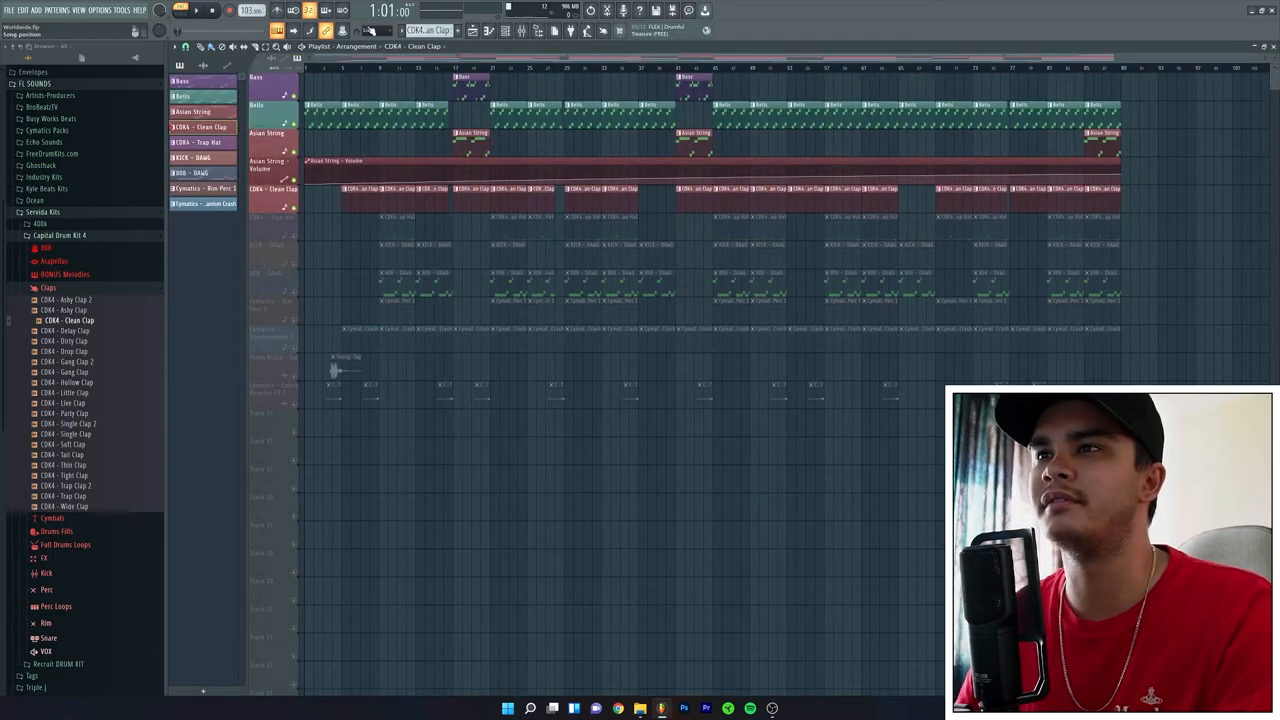
pyautogui.click(196, 10)
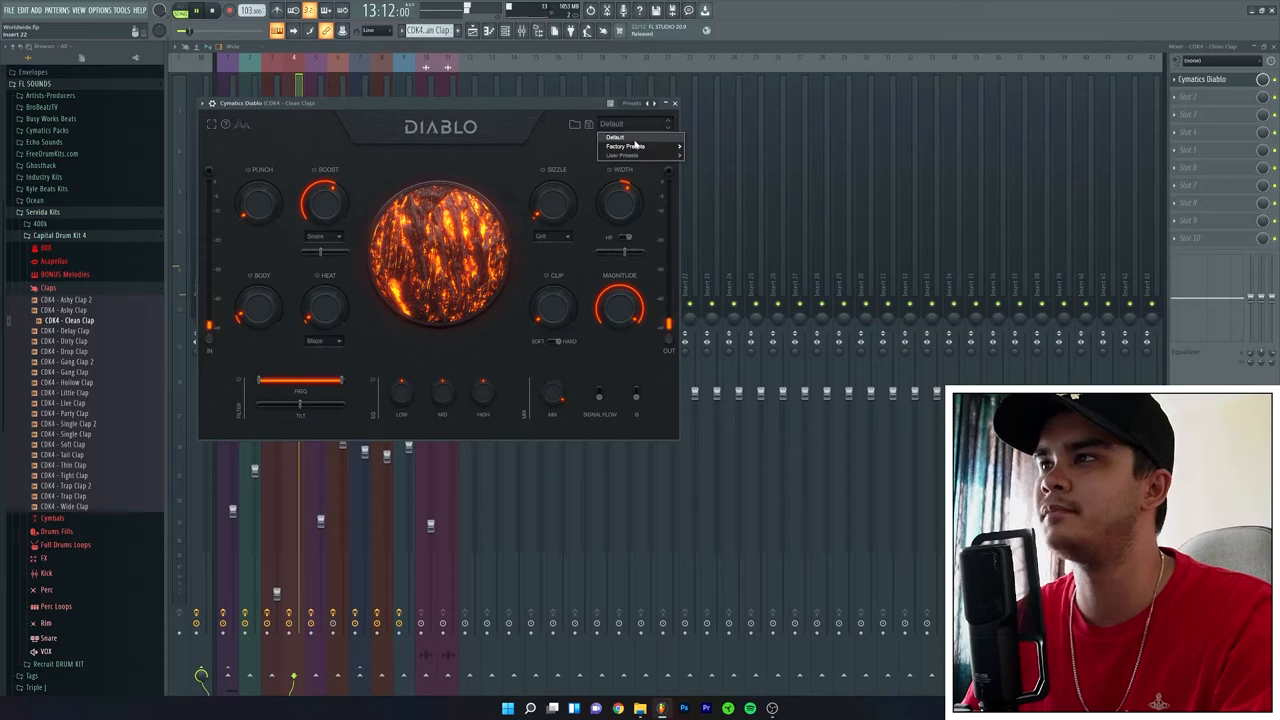
# Browse and dismiss the Cymatics Diablo preset list on the Clean Clap insert
pyautogui.click(625, 146)
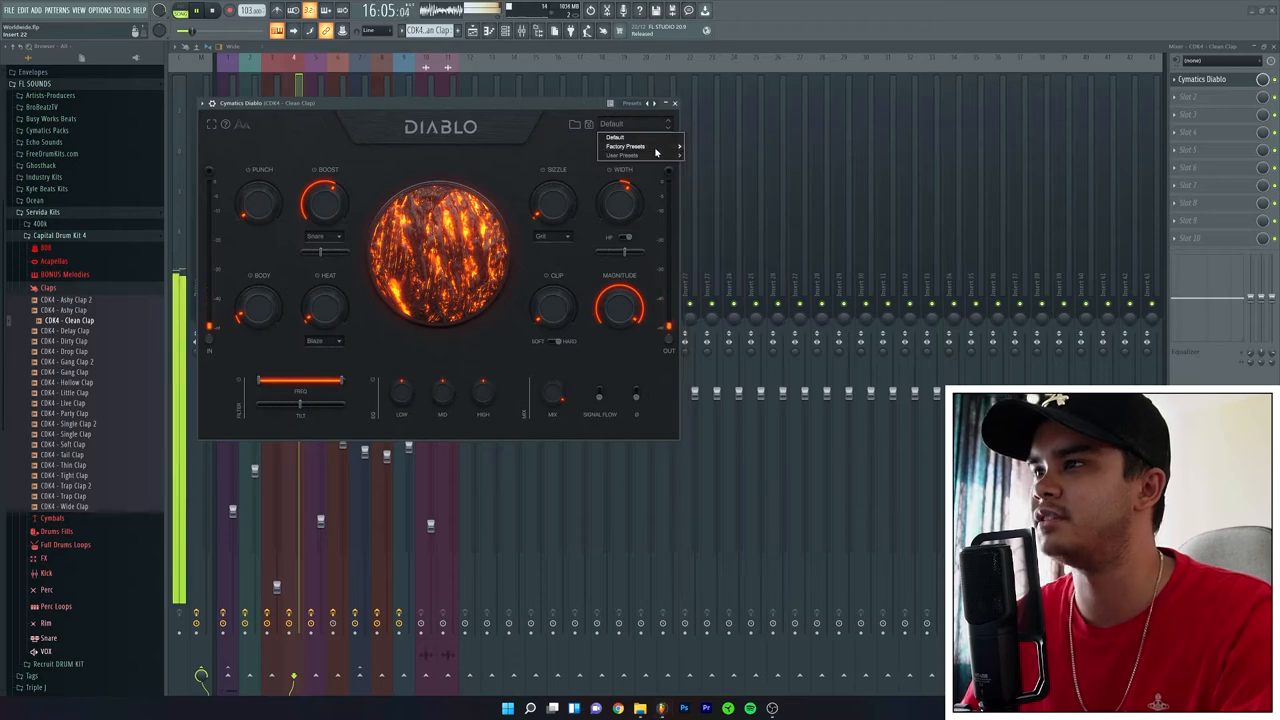
pyautogui.click(674, 103)
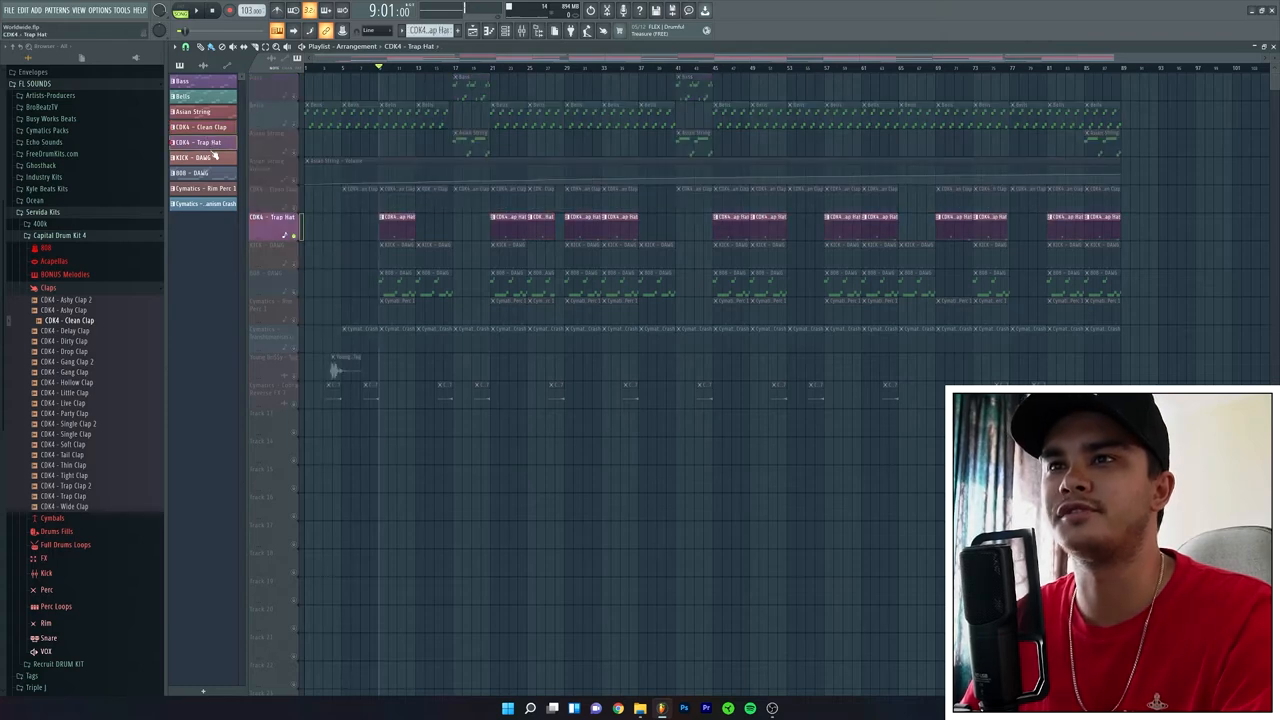
# Show CDK4 - Trap Hat in the Cymbals folder, then play and stop the arrangement
pyautogui.click(48, 288)
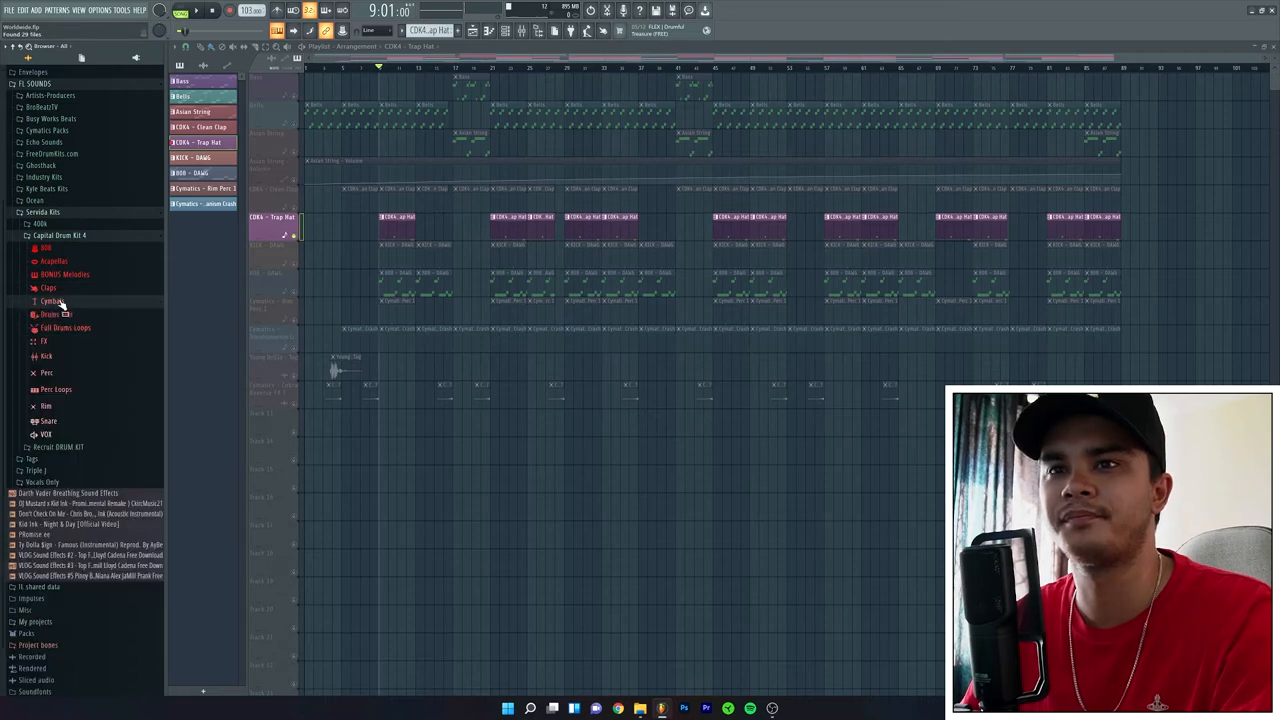
pyautogui.click(52, 301)
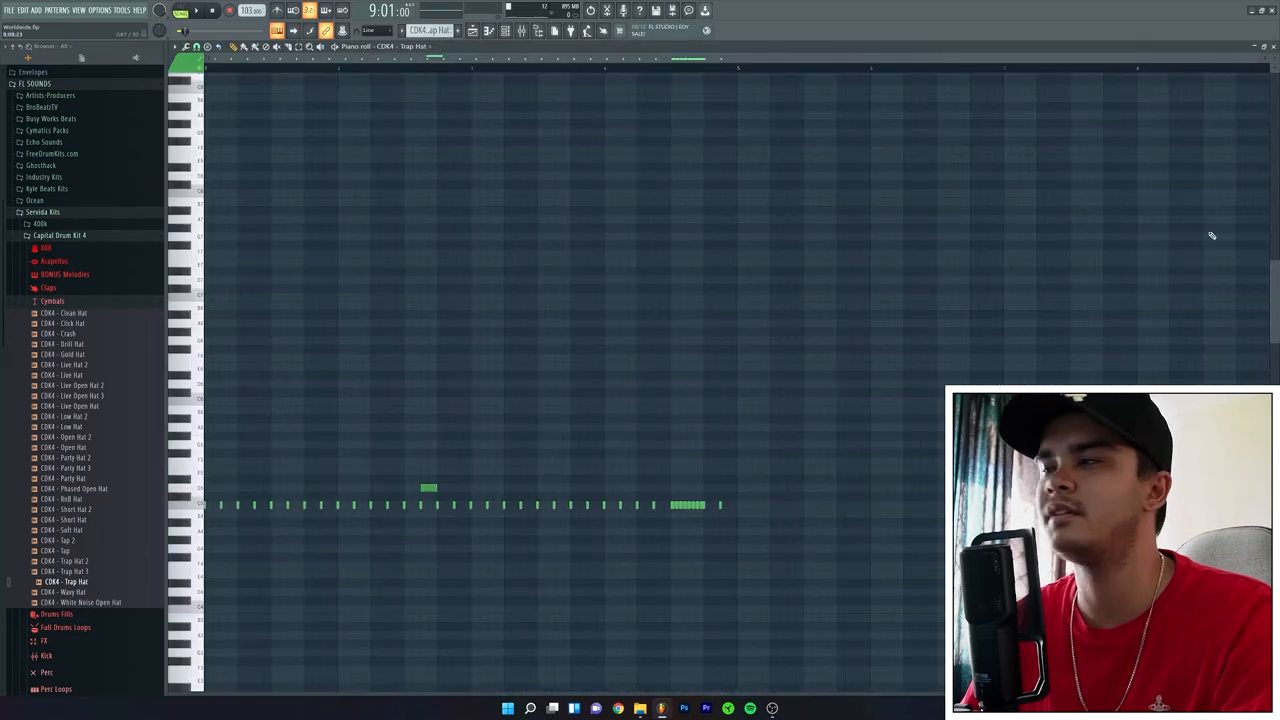
pyautogui.moveTo(312, 60)
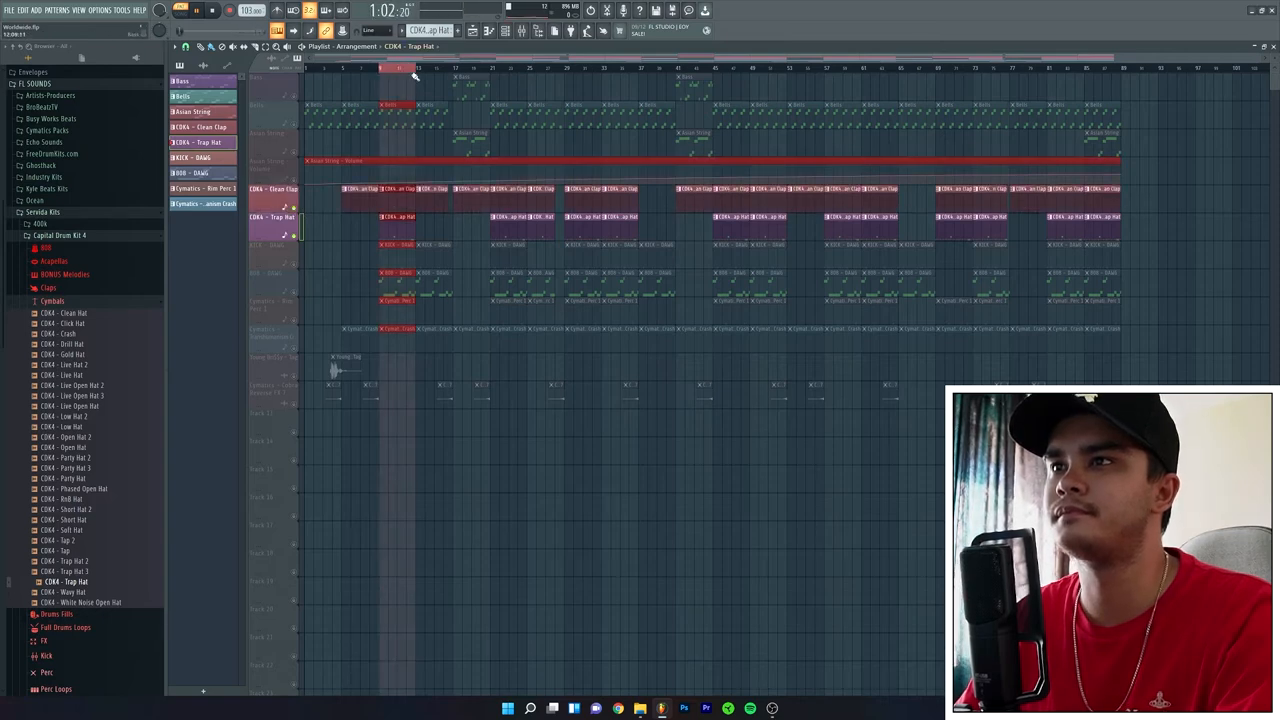
pyautogui.click(380, 68)
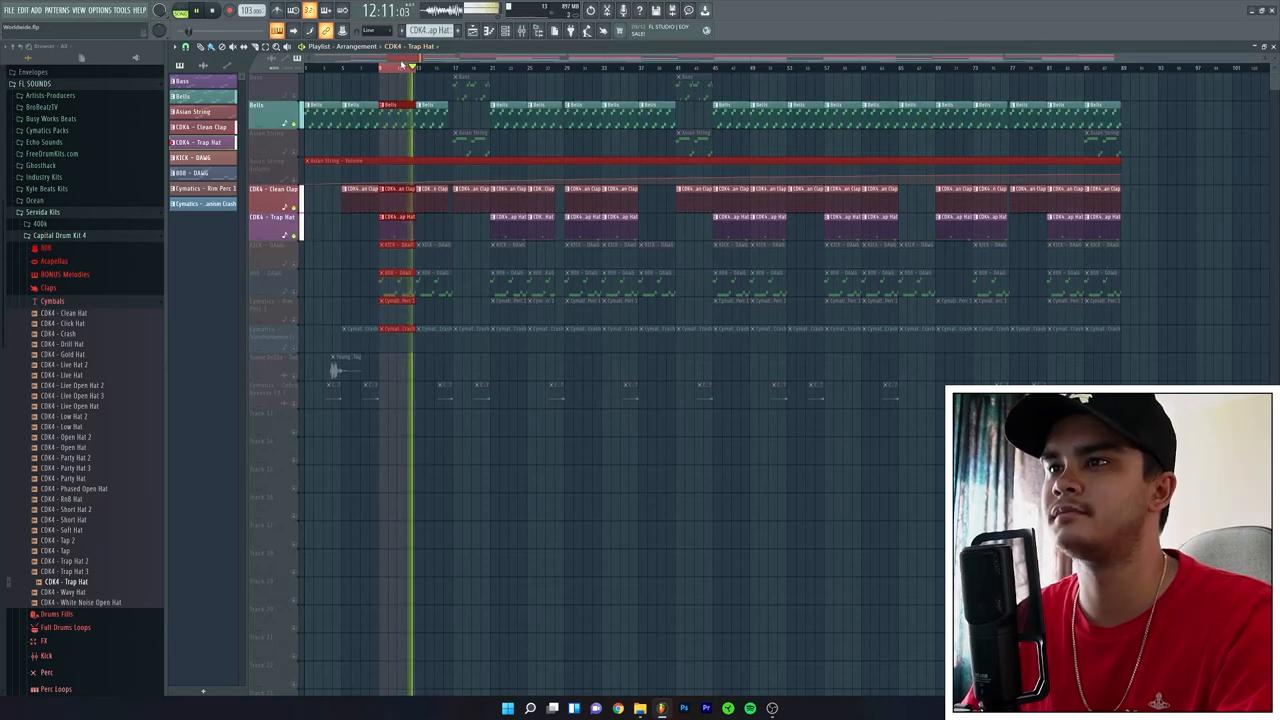
pyautogui.click(382, 68)
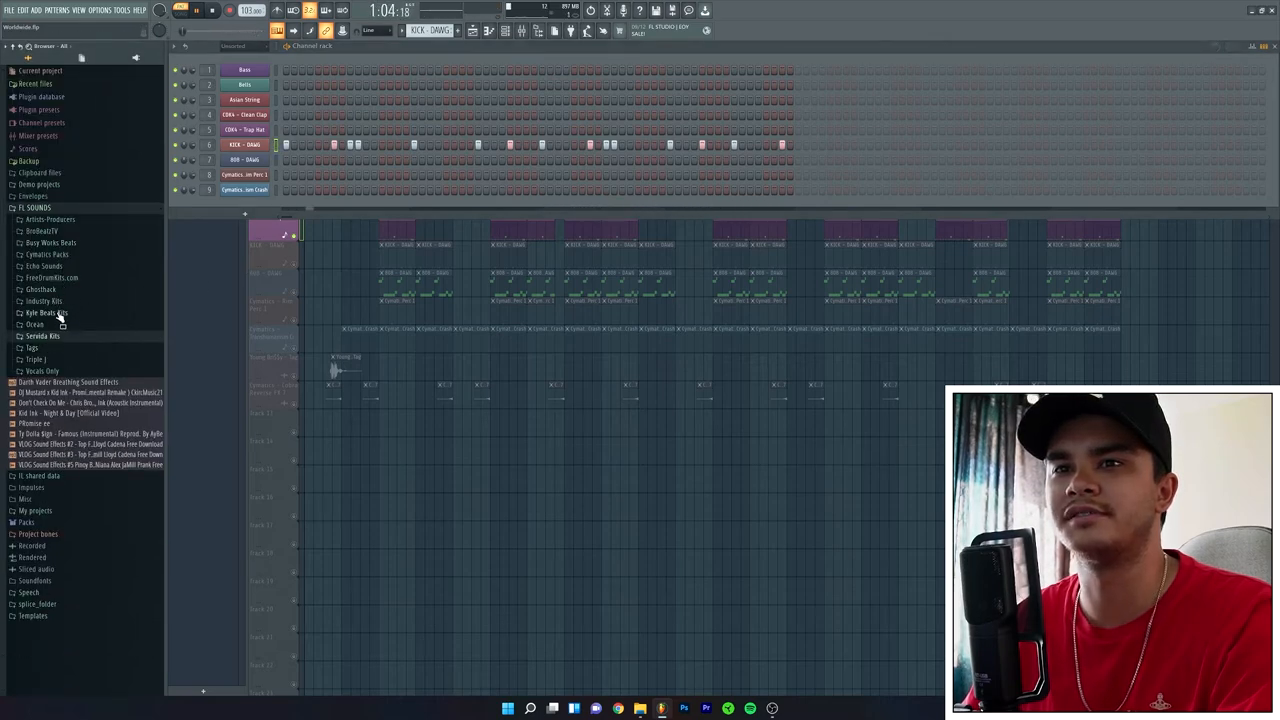
# Trace KICK - DAWG to Industry Kits' Kick & 808 Perfect Sets, preview SPIRIT DEMO, collapse folders
pyautogui.click(44, 301)
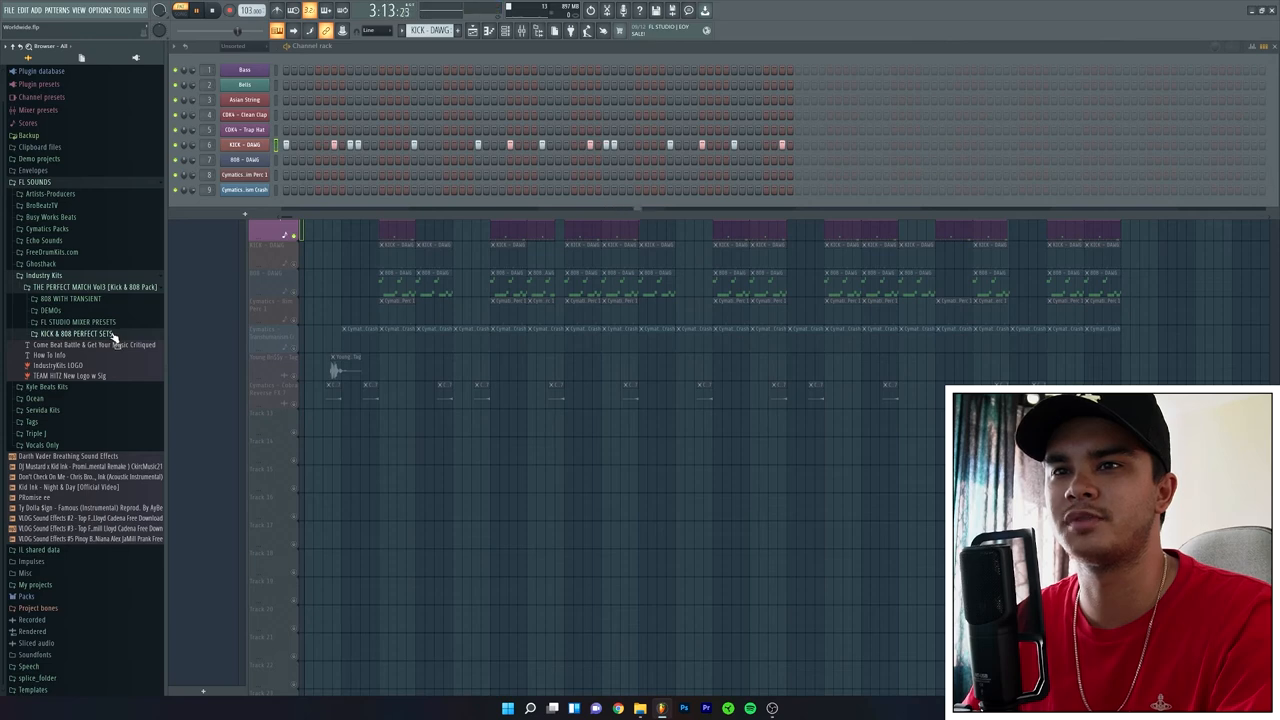
pyautogui.click(73, 333)
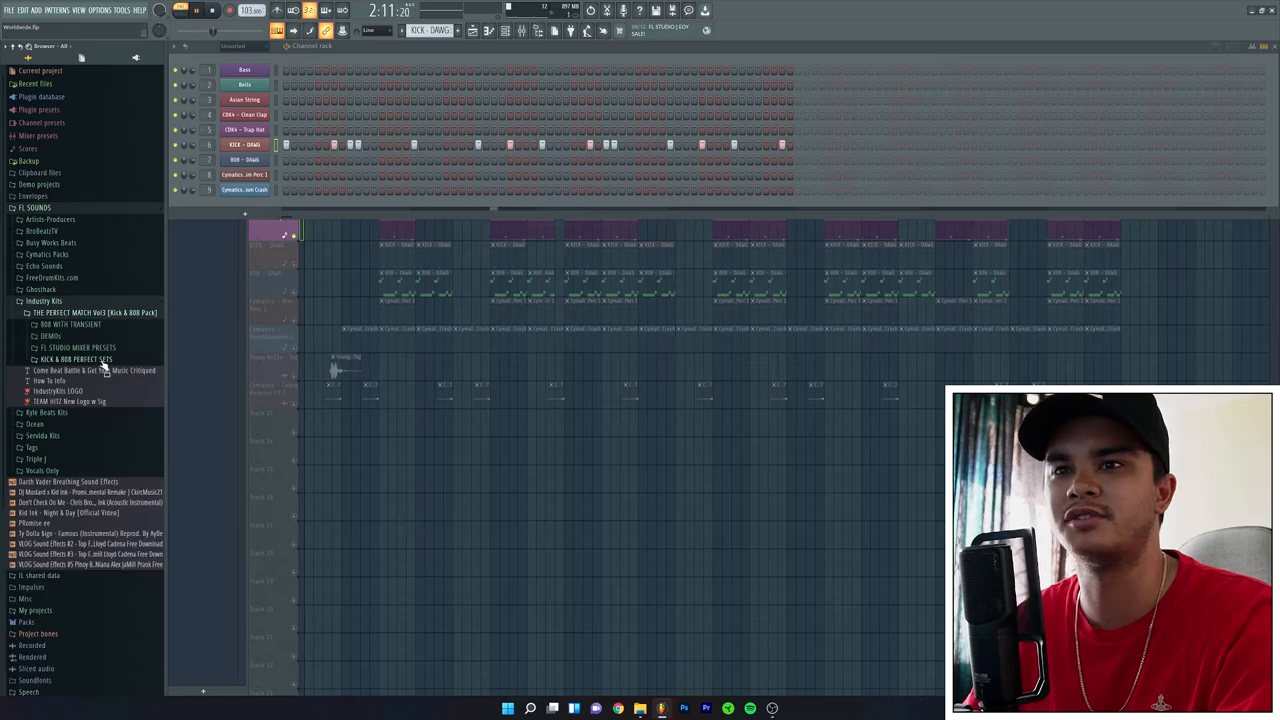
pyautogui.click(77, 359)
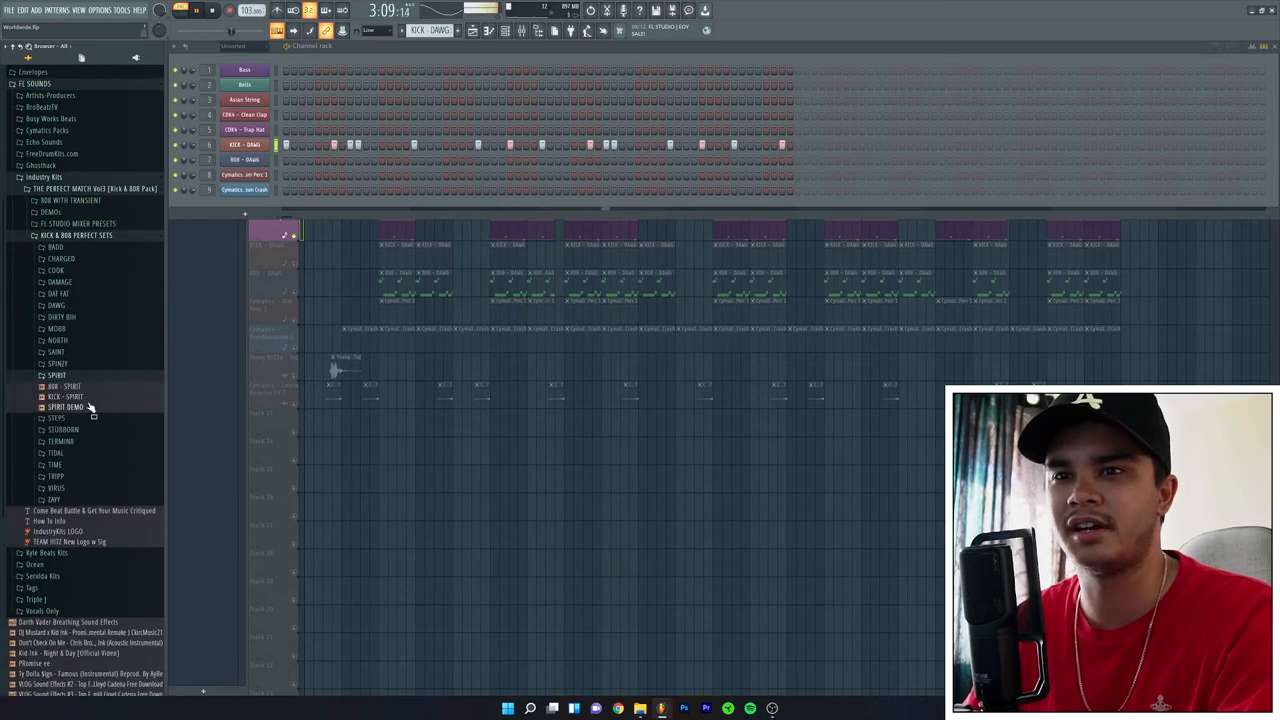
pyautogui.click(57, 363)
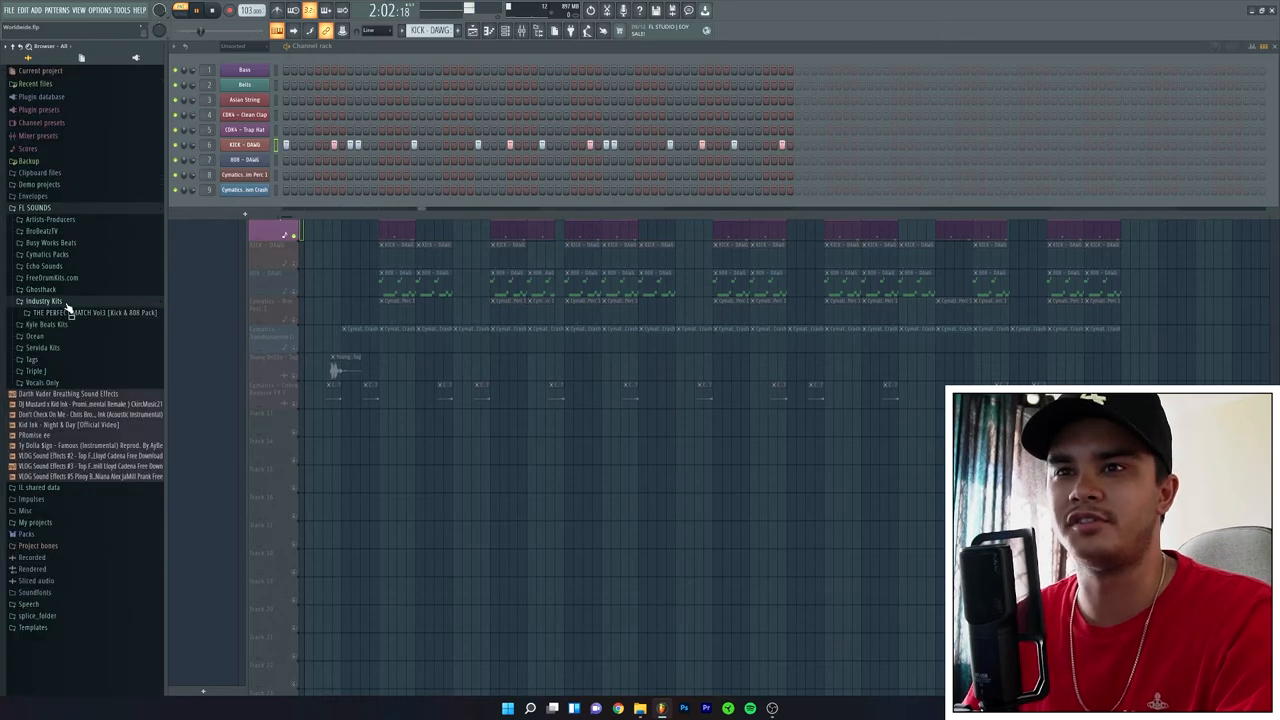
pyautogui.click(22, 301)
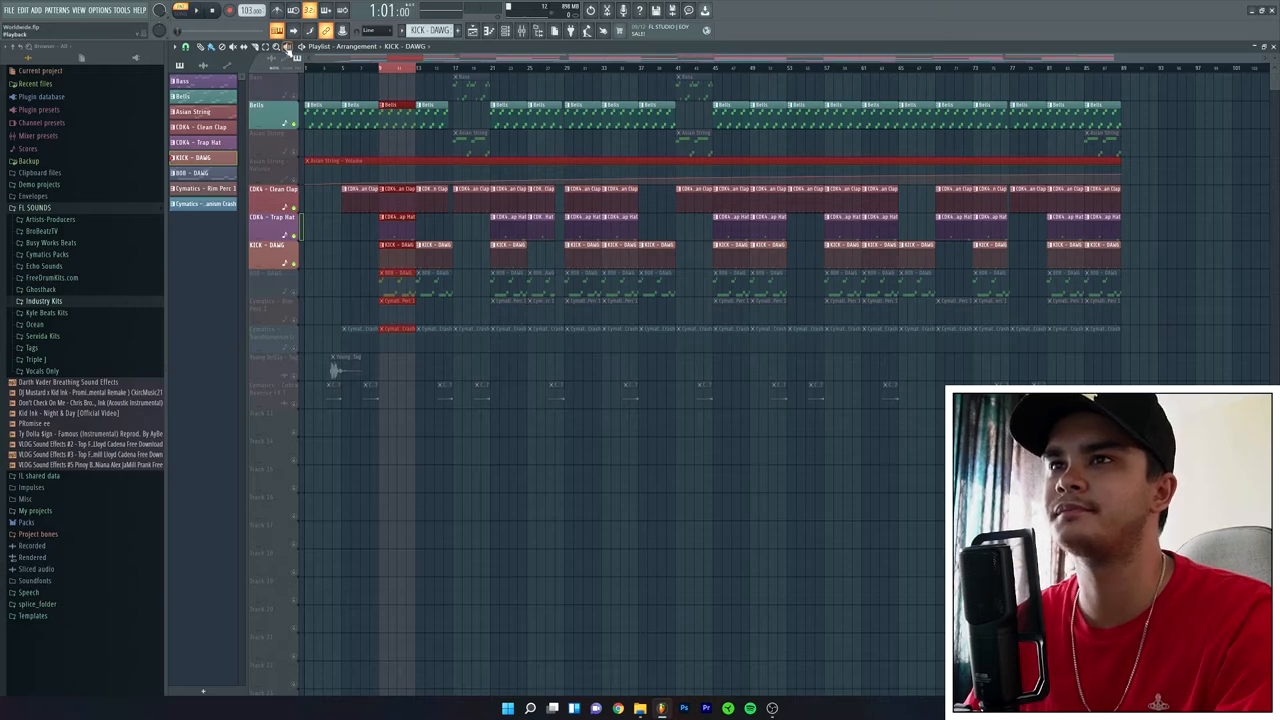
pyautogui.click(196, 10)
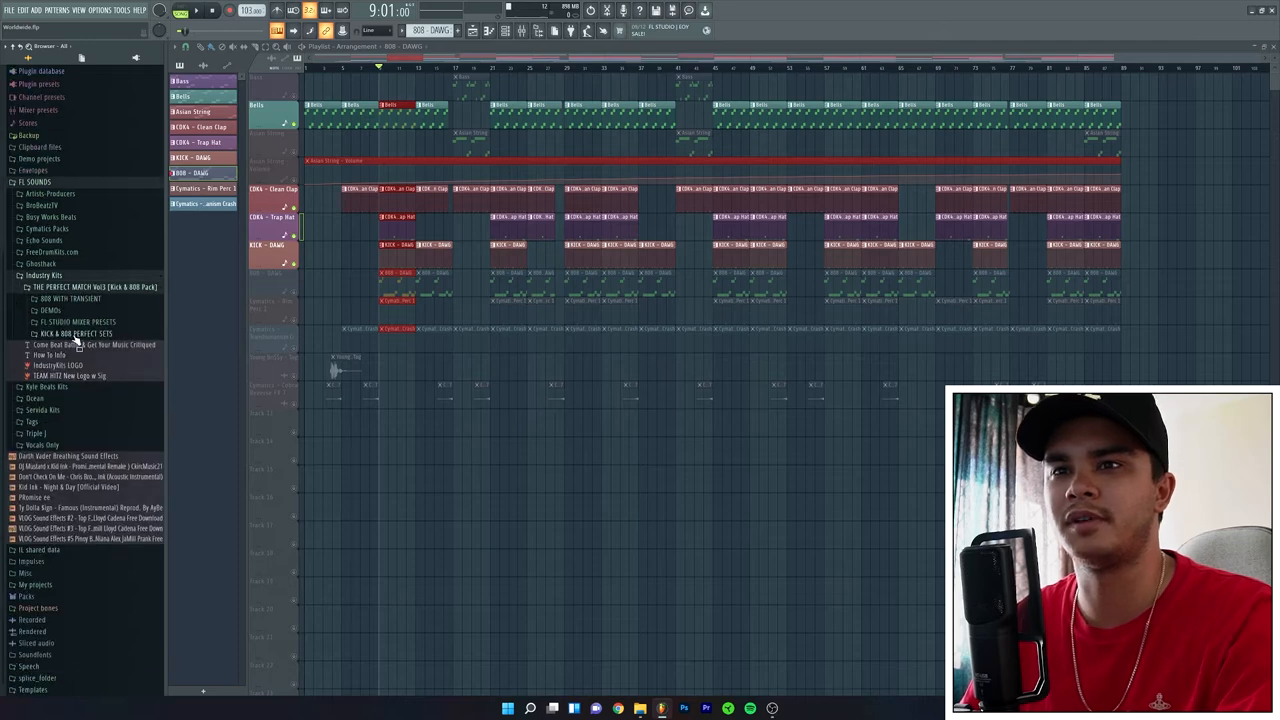
# Browse the kick and 808 sample sets, close the 808 DAWG settings, and show the Playlist
pyautogui.click(76, 333)
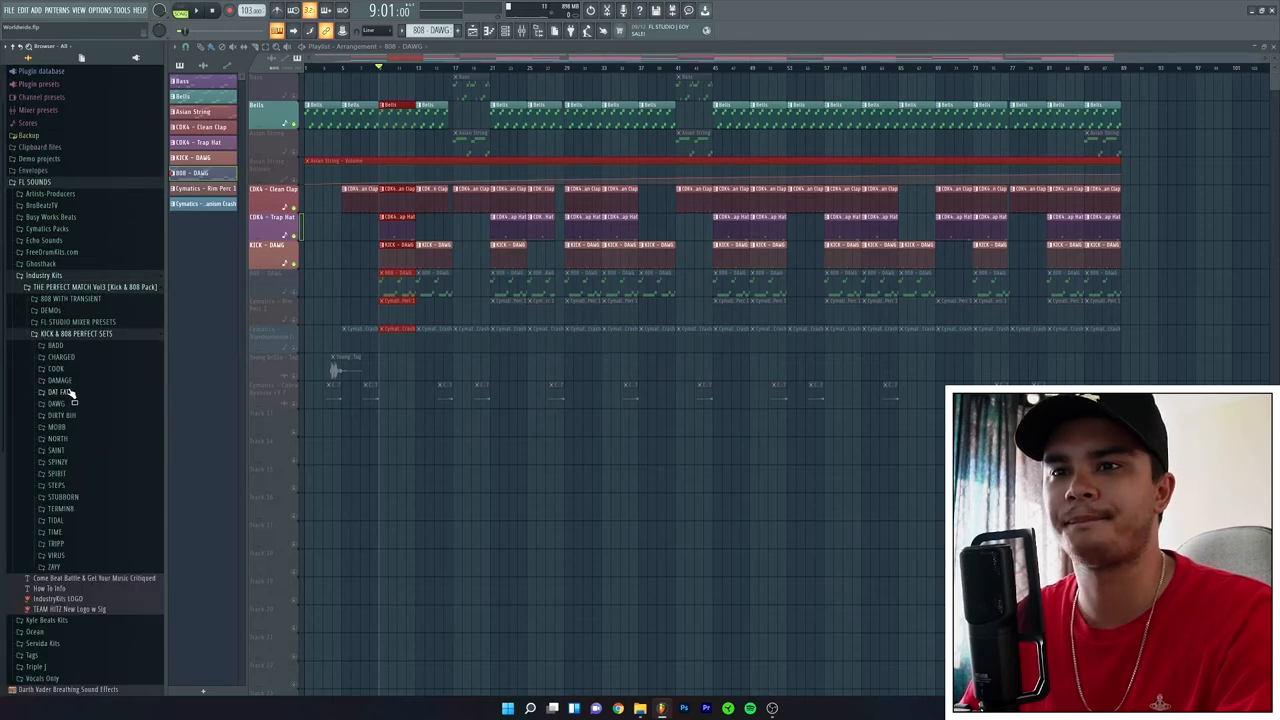
pyautogui.click(56, 404)
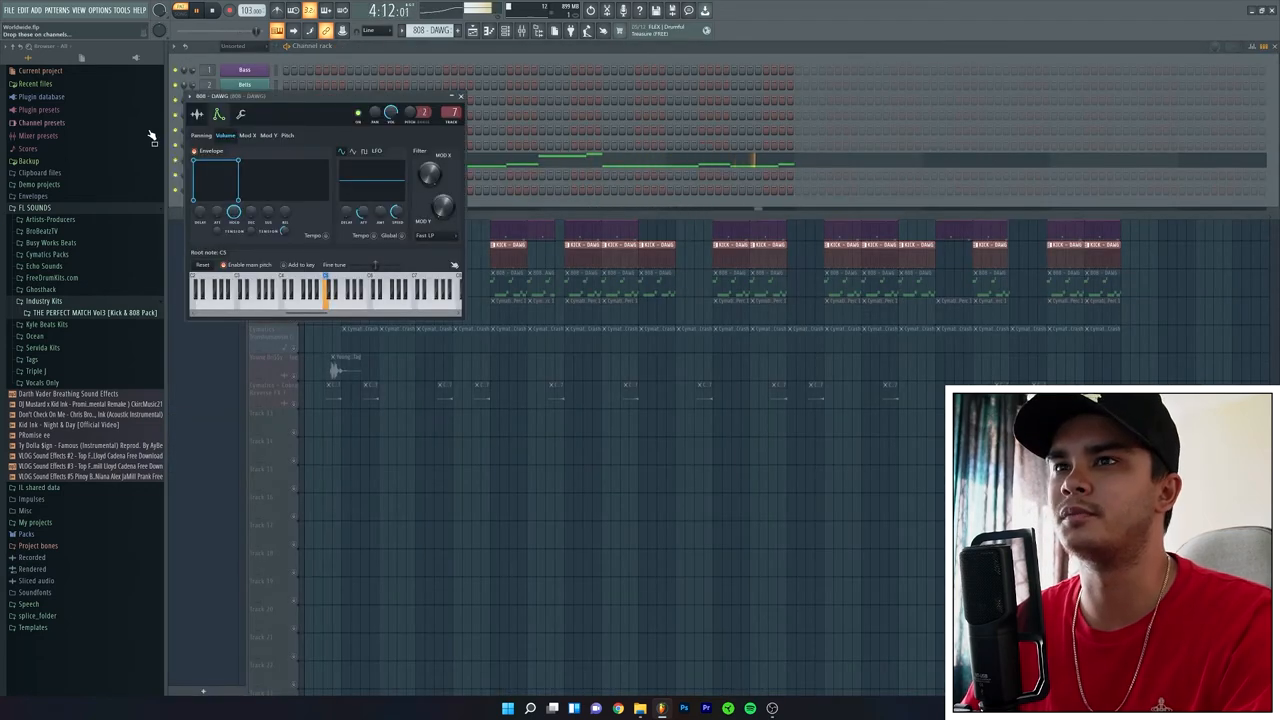
pyautogui.click(458, 96)
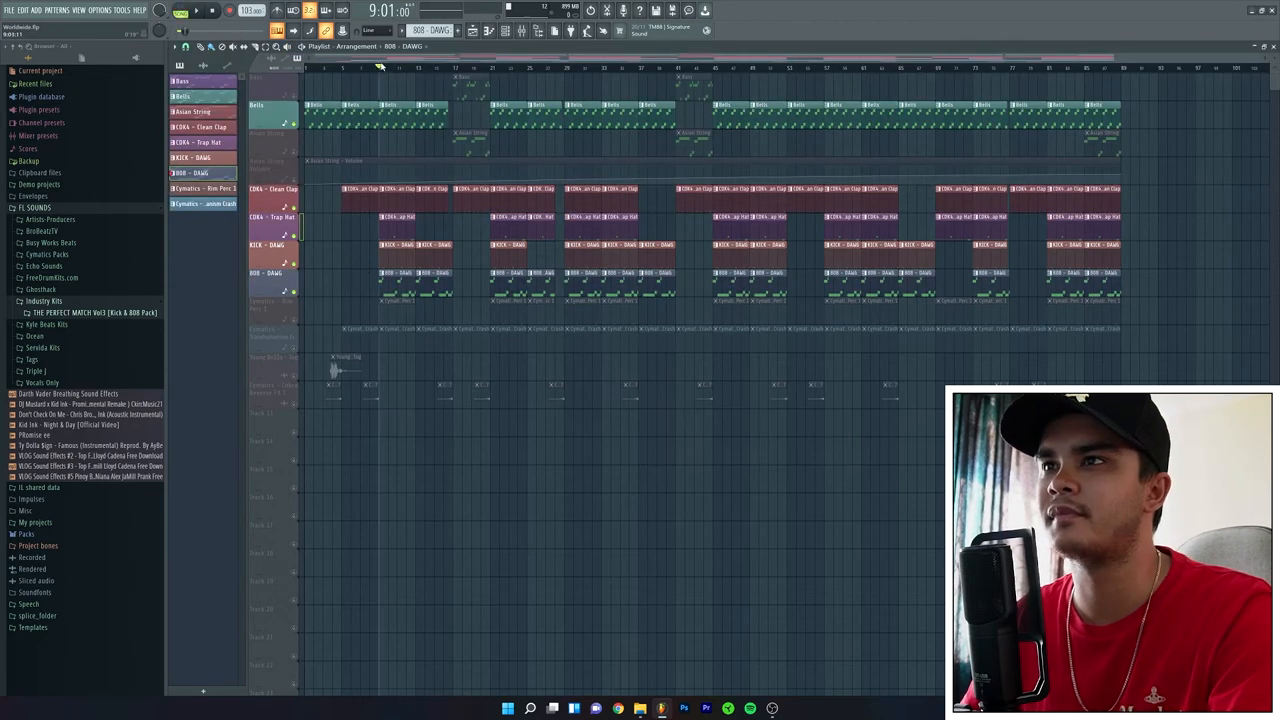
pyautogui.click(209, 10)
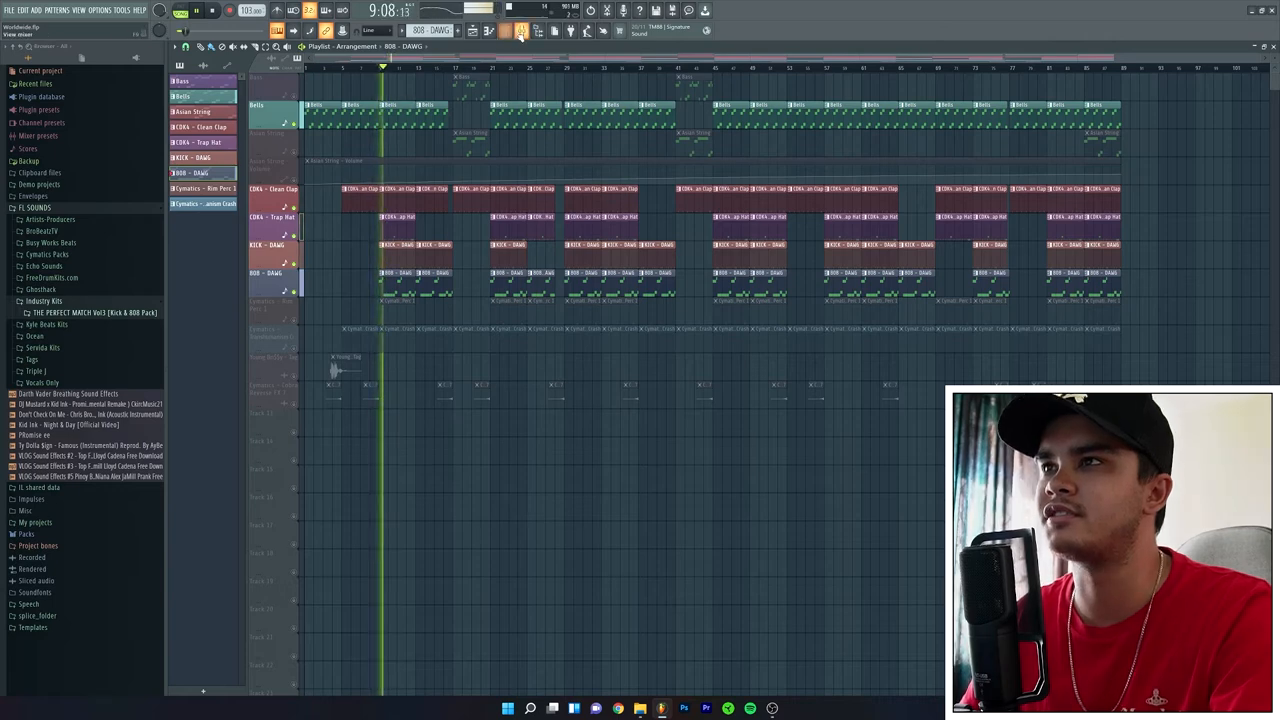
# In the Mixer, review and close the CDK4 Trap Hat's Fruity Compressor
pyautogui.click(521, 30)
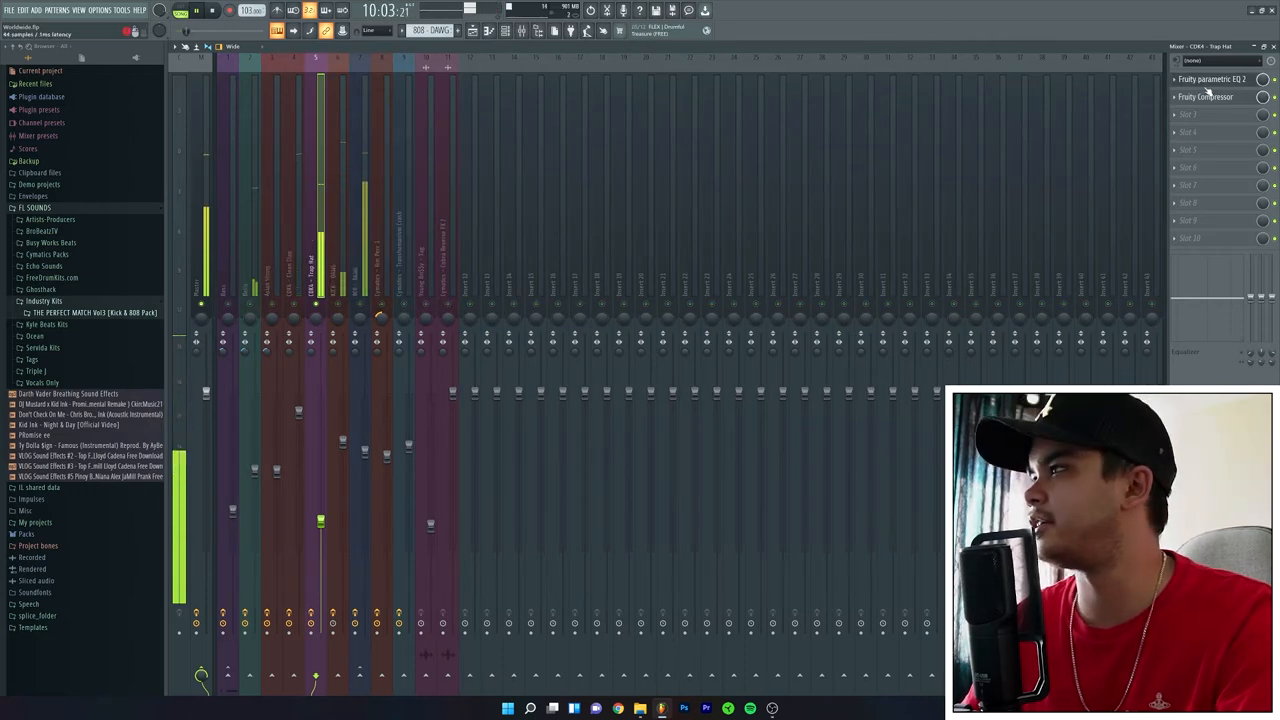
pyautogui.click(1210, 79)
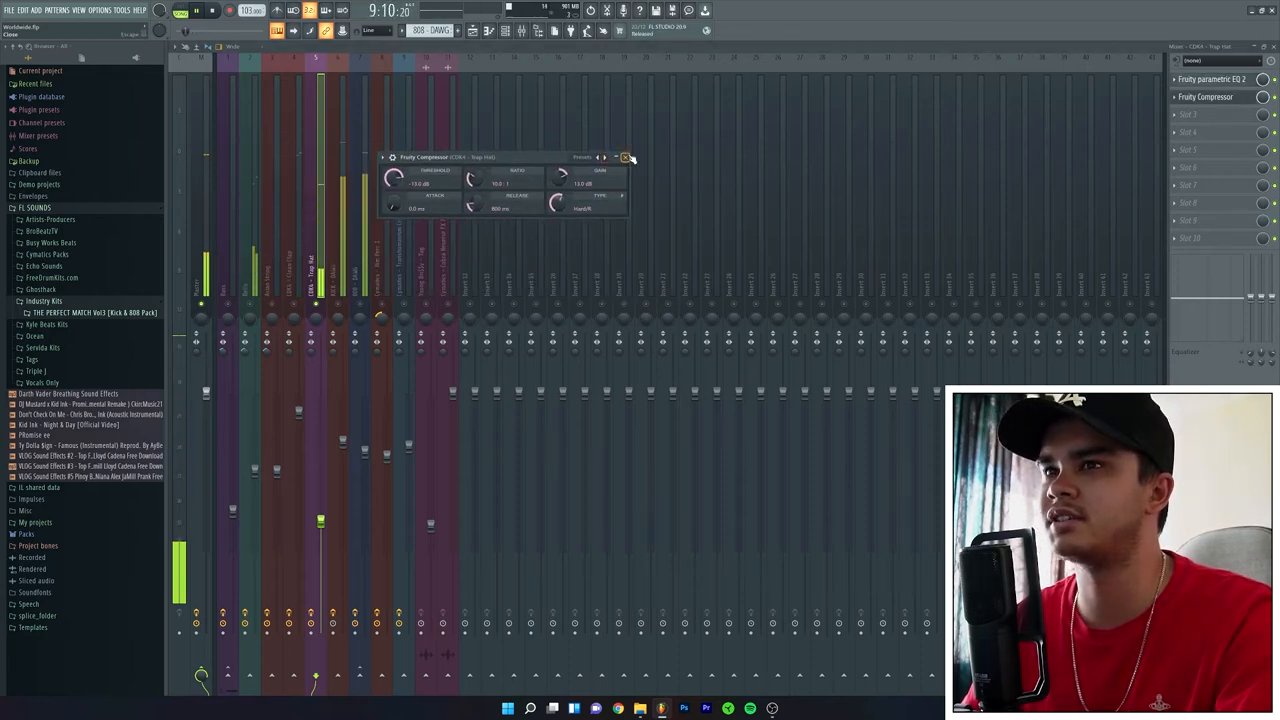
pyautogui.click(628, 157)
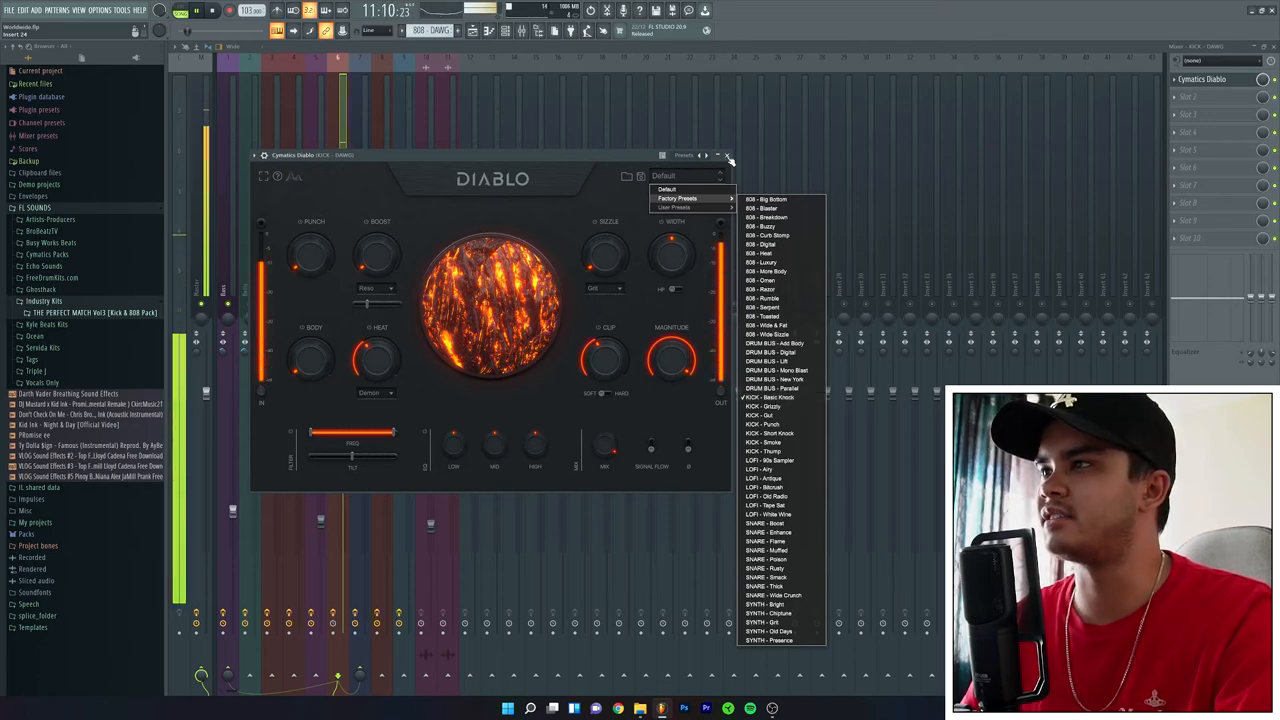
# Close Diablo, then review and close the 808 insert's Fruity Limiter
pyautogui.click(731, 155)
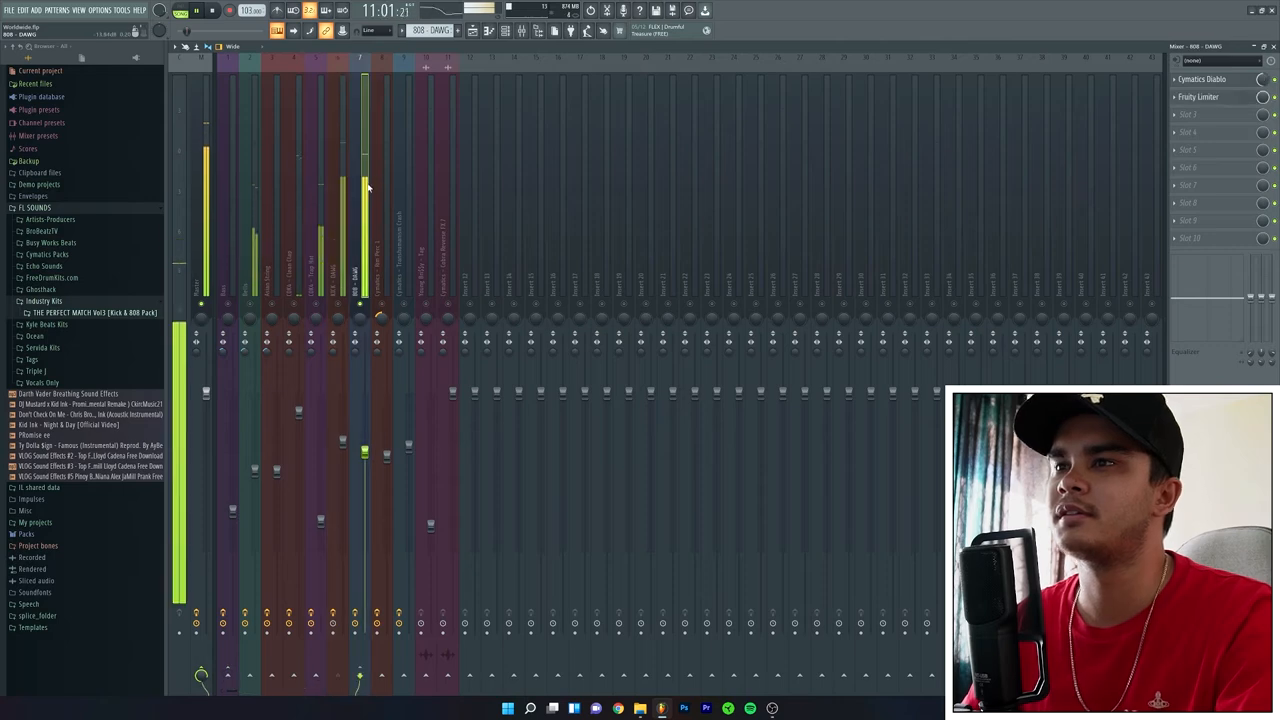
pyautogui.click(1202, 79)
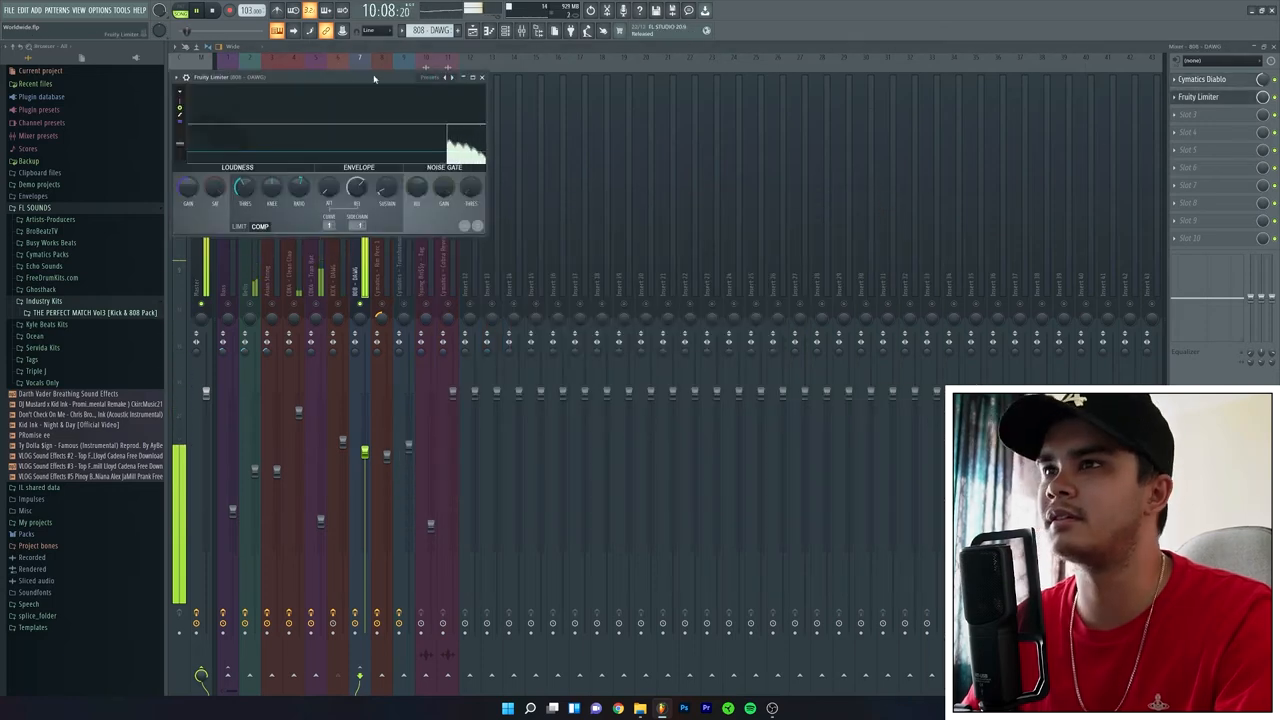
pyautogui.click(482, 77)
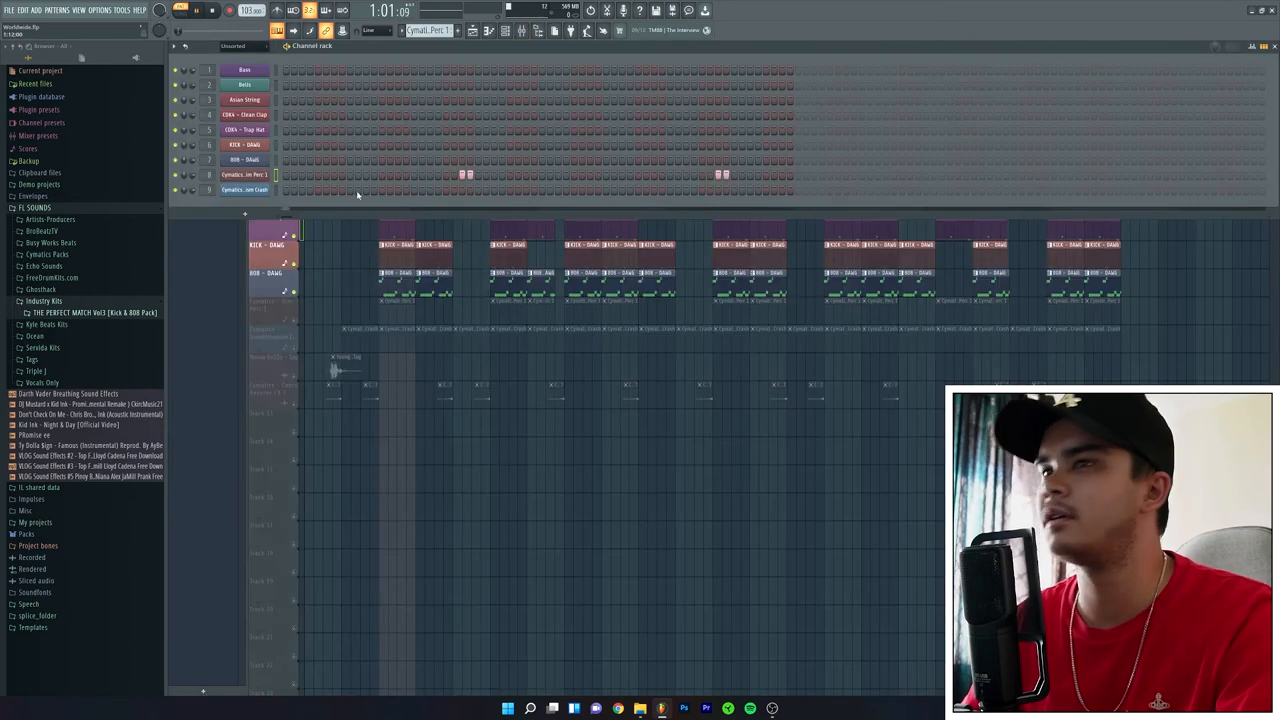
# Open the Mixer and select the Transhumanism Crash insert
pyautogui.click(199, 10)
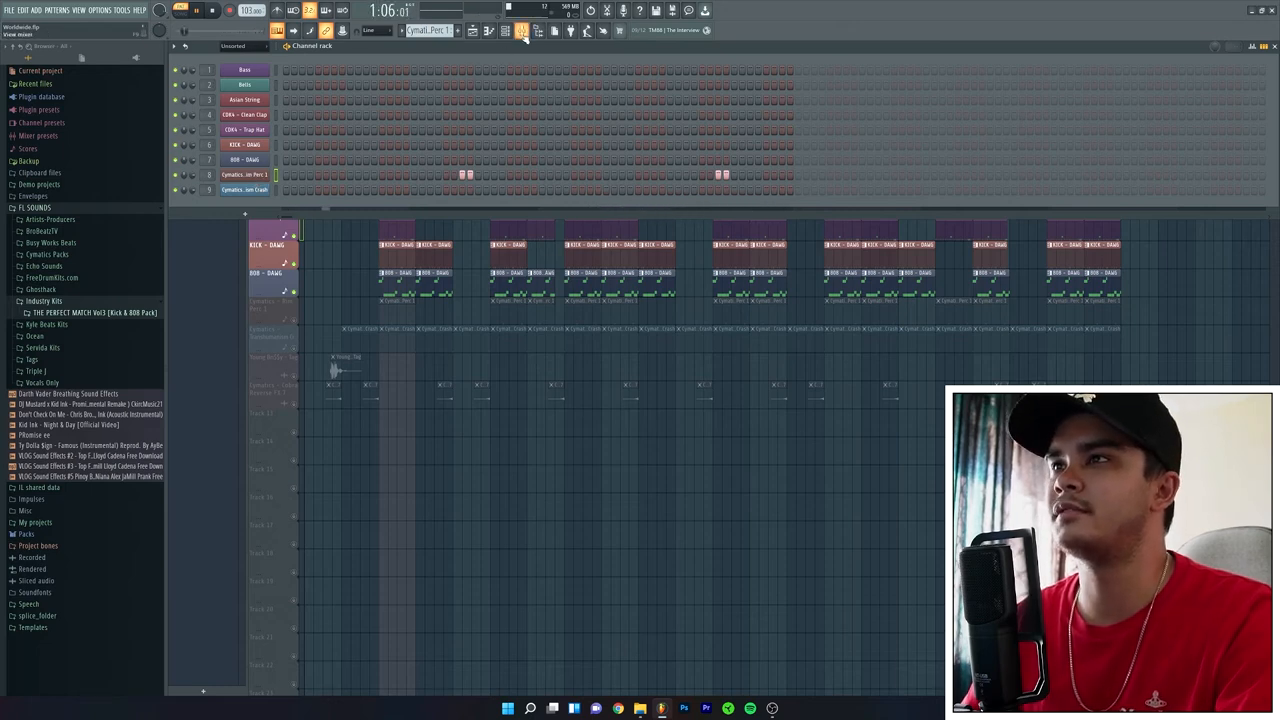
pyautogui.click(505, 30)
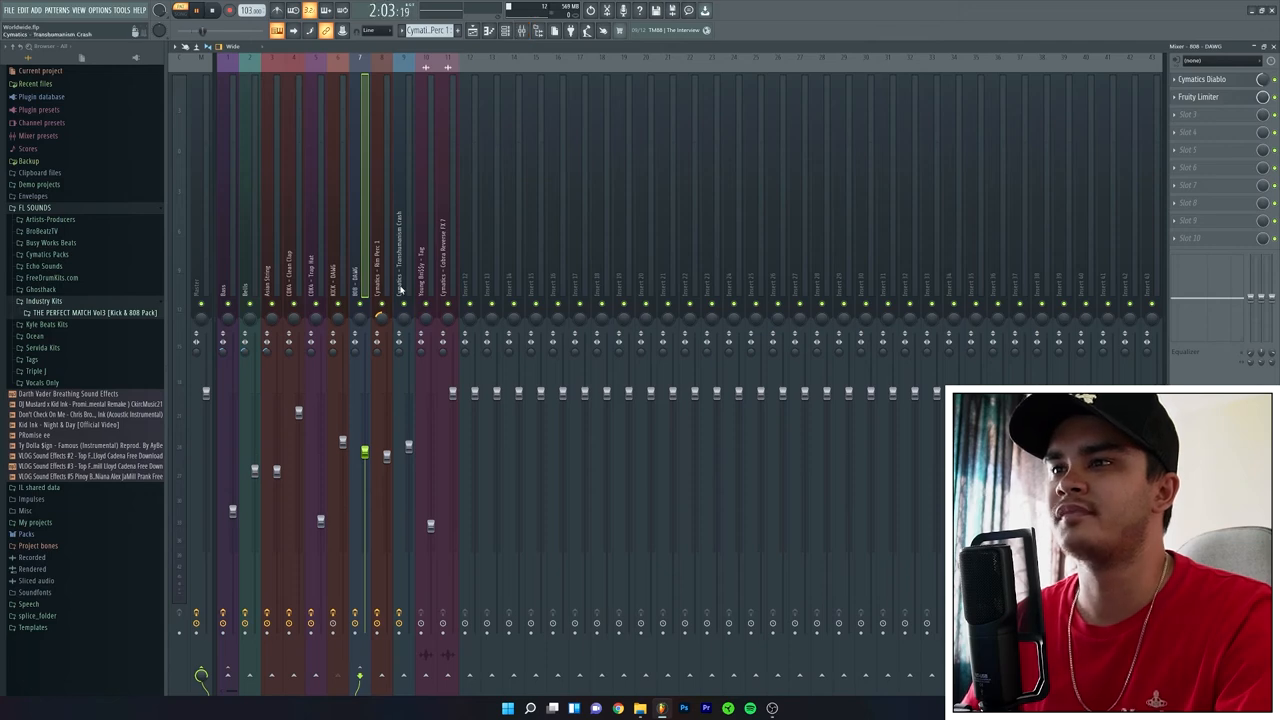
pyautogui.click(385, 280)
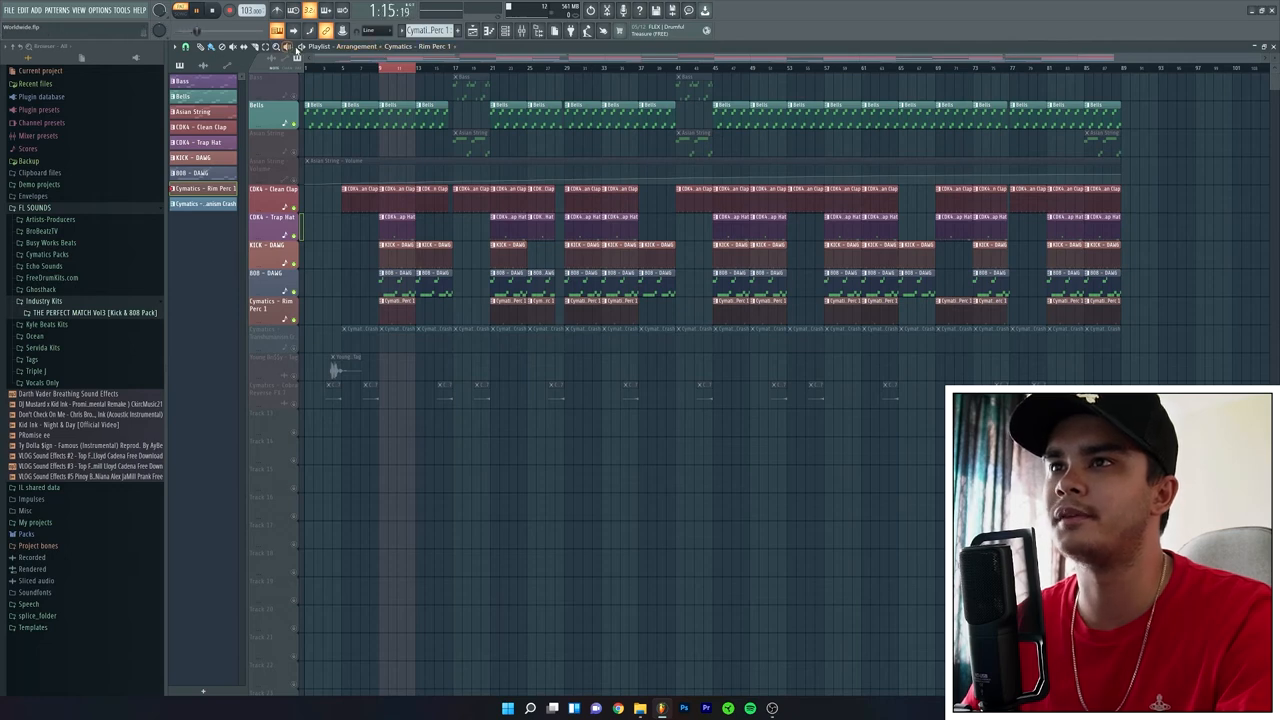
# Select the Transhumanism Crash pattern and bring up the Channel Rack
pyautogui.click(181, 11)
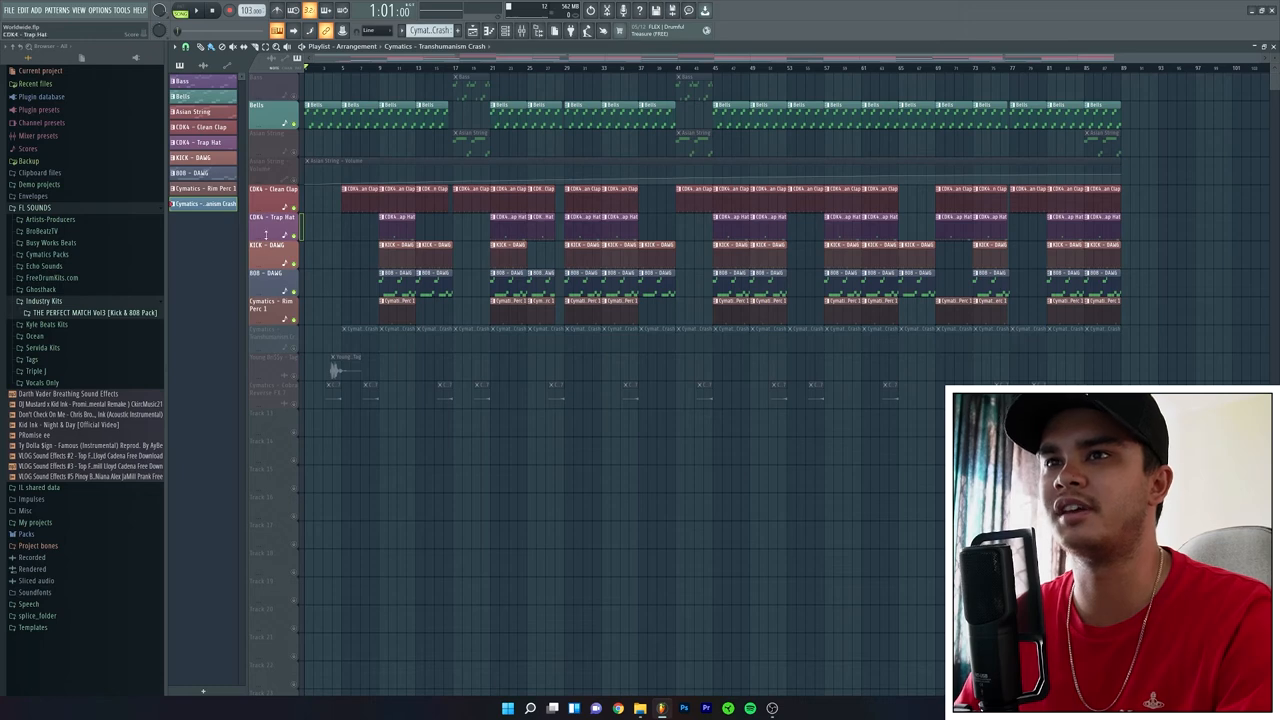
pyautogui.click(272, 333)
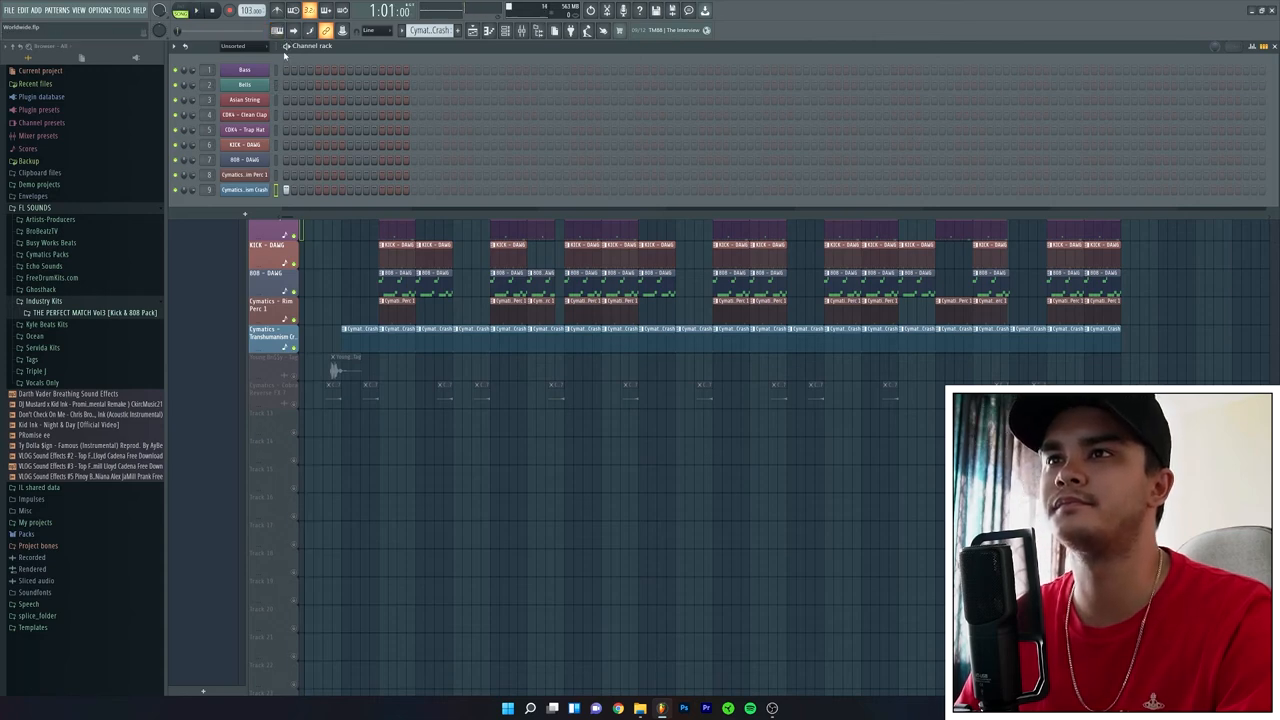
# Open and close the crash sampler, then browse the Pharaoh drum pack's Crashes folder
pyautogui.click(196, 10)
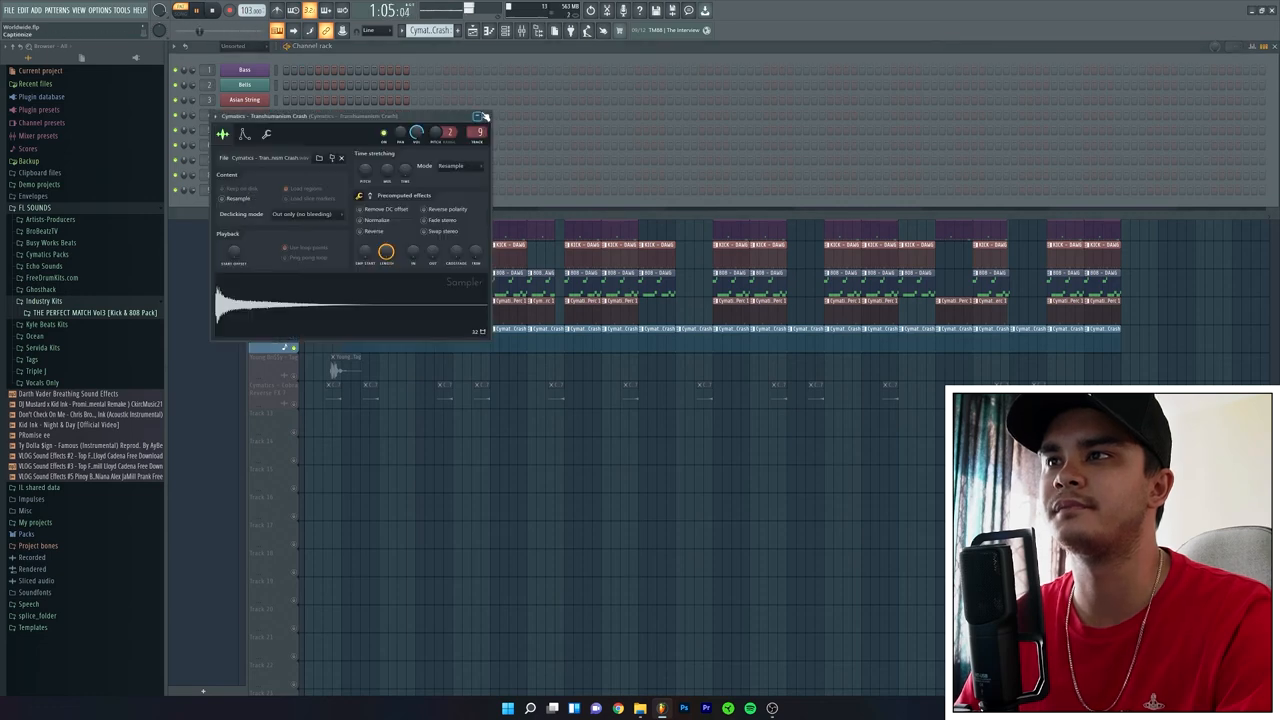
pyautogui.click(483, 117)
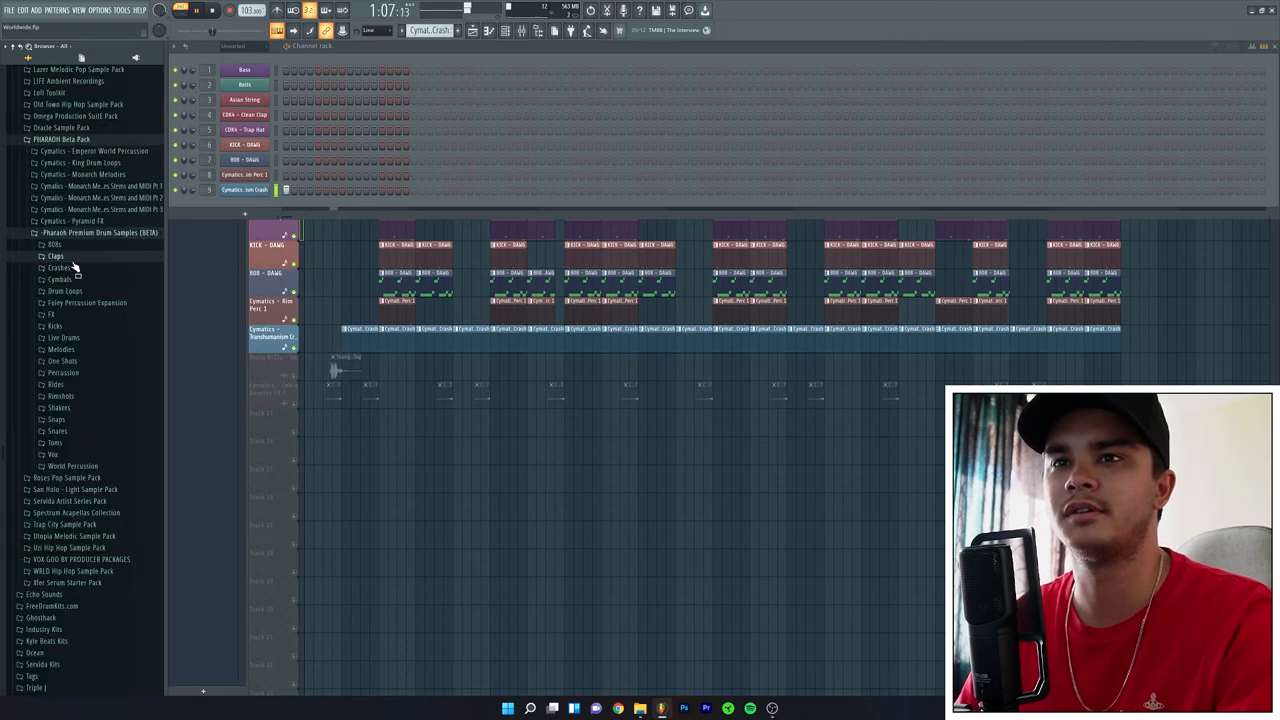
pyautogui.click(56, 267)
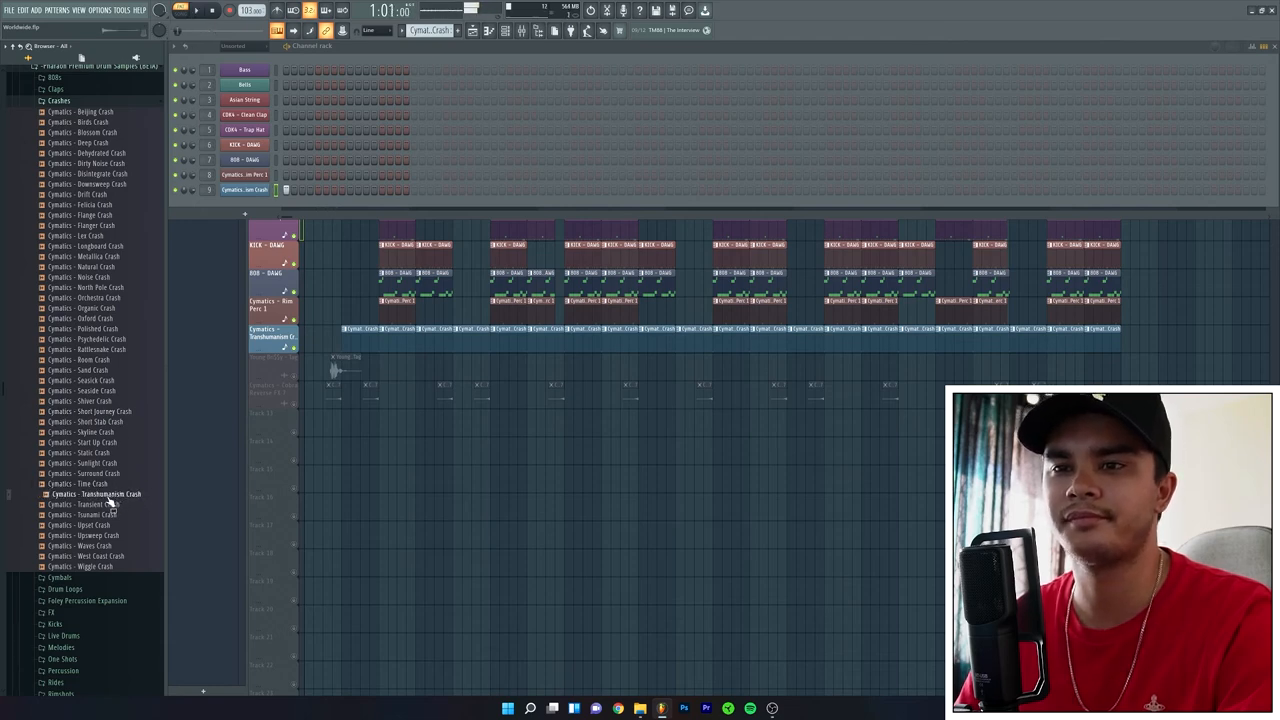
pyautogui.scroll(-3)
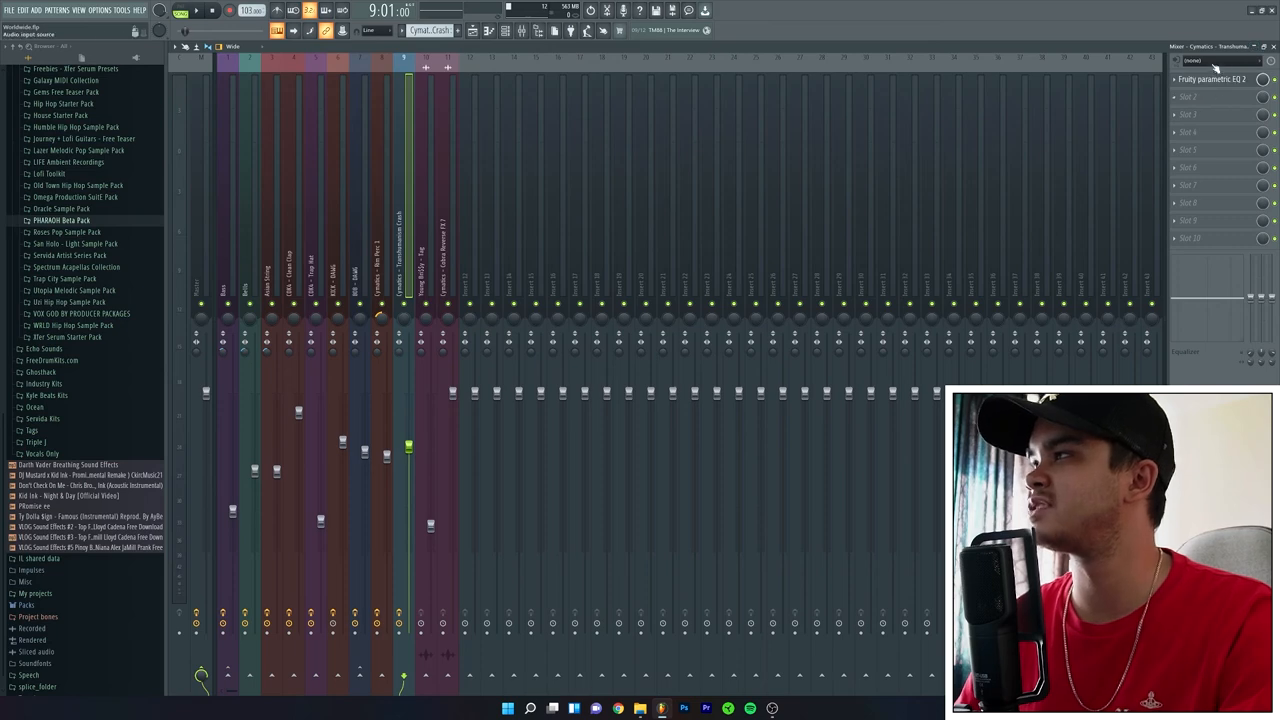
# Open and close Fruity Parametric EQ 2 on the crash insert
pyautogui.click(1213, 79)
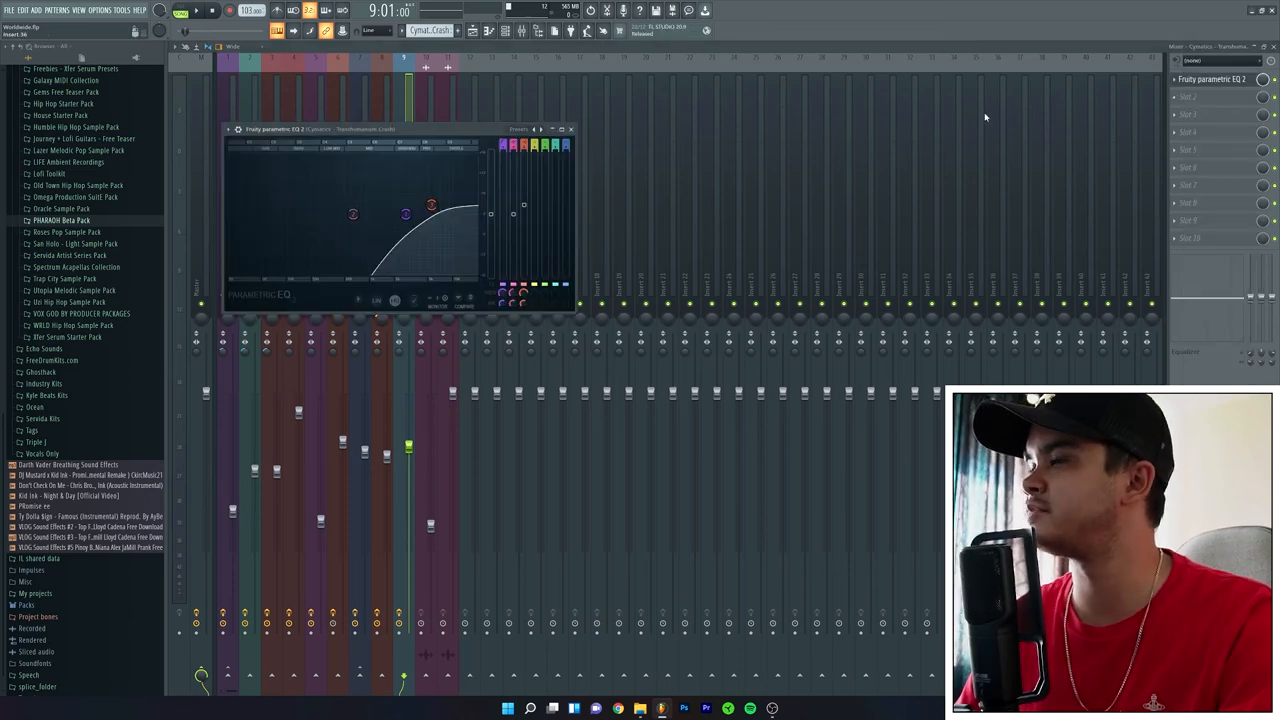
pyautogui.click(570, 128)
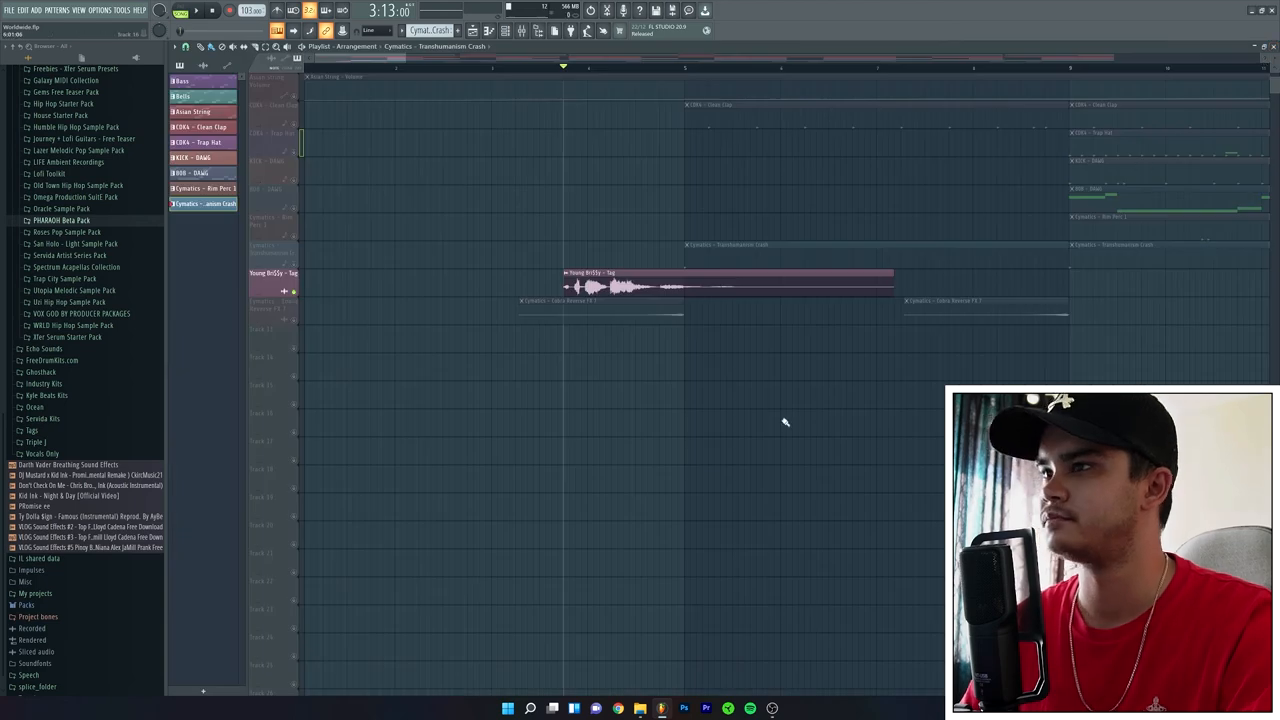
pyautogui.moveTo(600, 429)
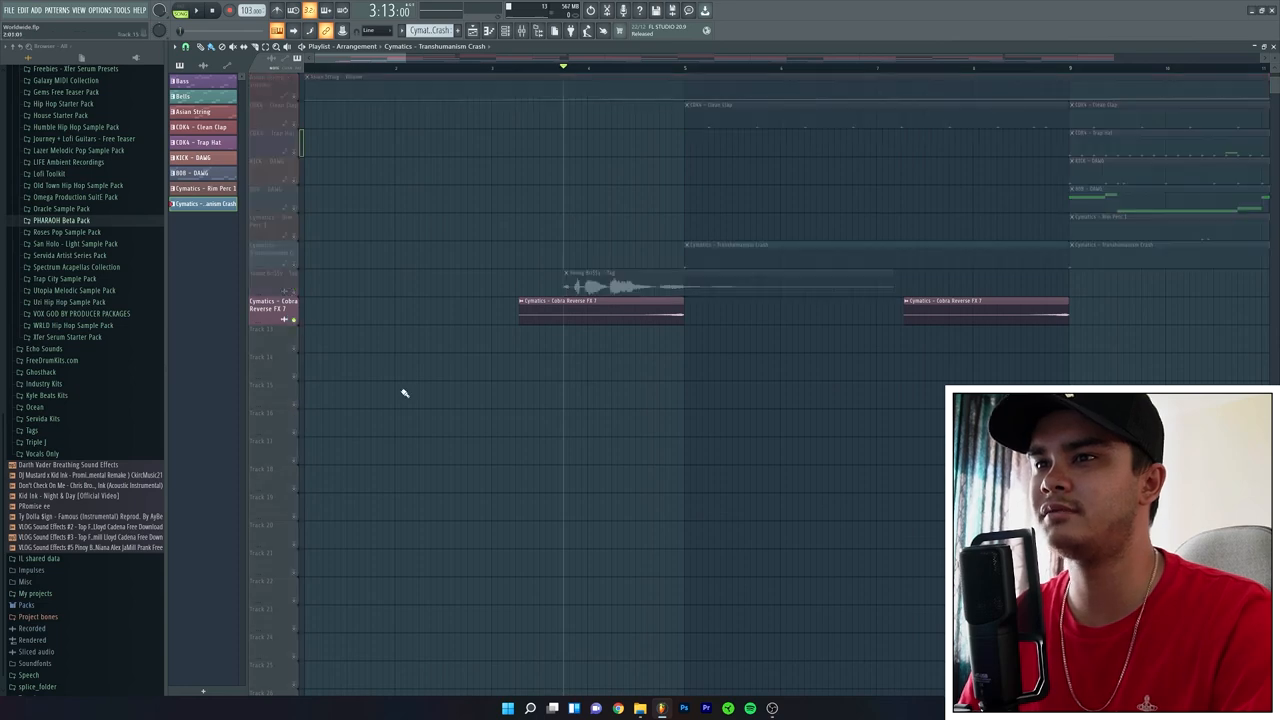
# Select the Cobra Reverse FX 7 track's clips in the Playlist
pyautogui.click(500, 68)
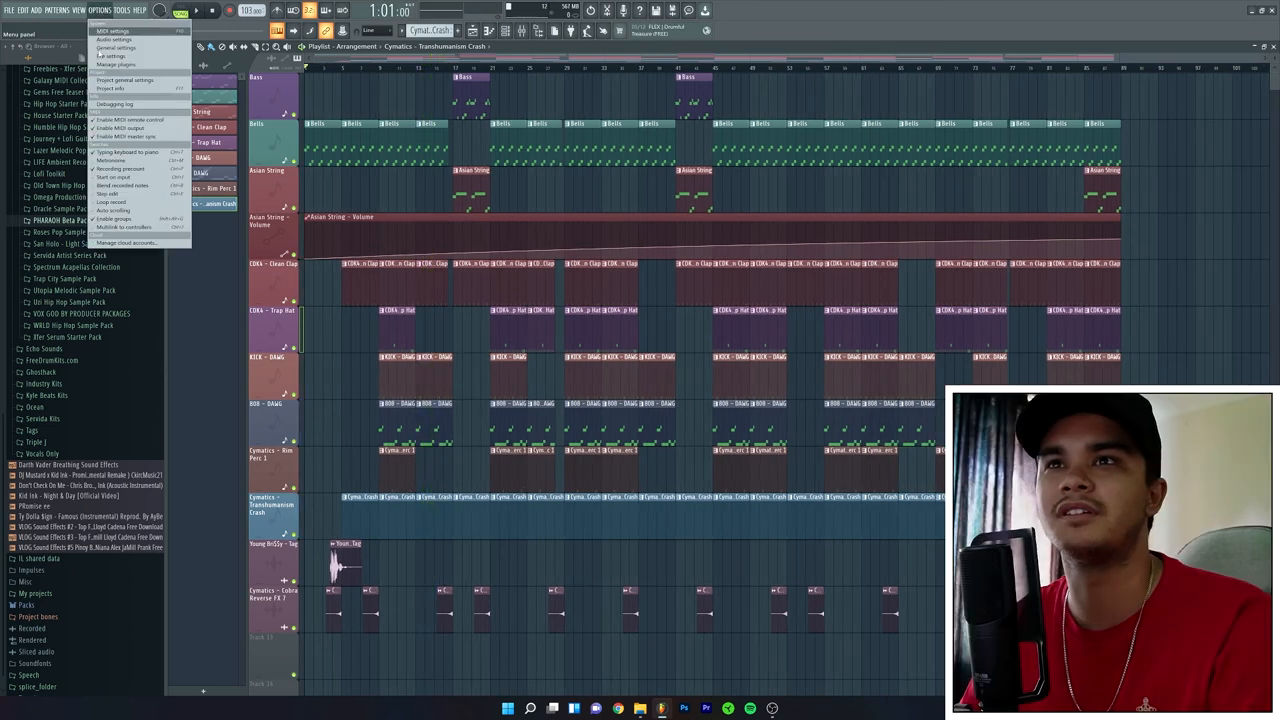
pyautogui.click(113, 56)
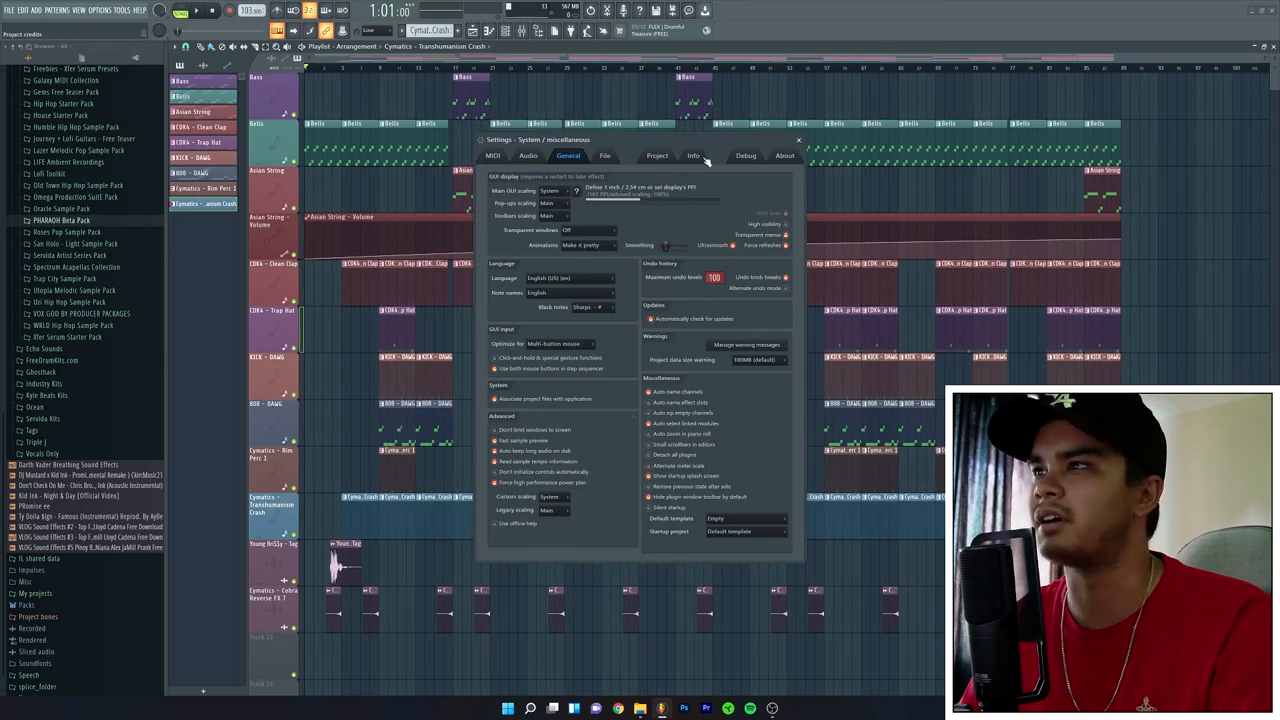
pyautogui.click(693, 155)
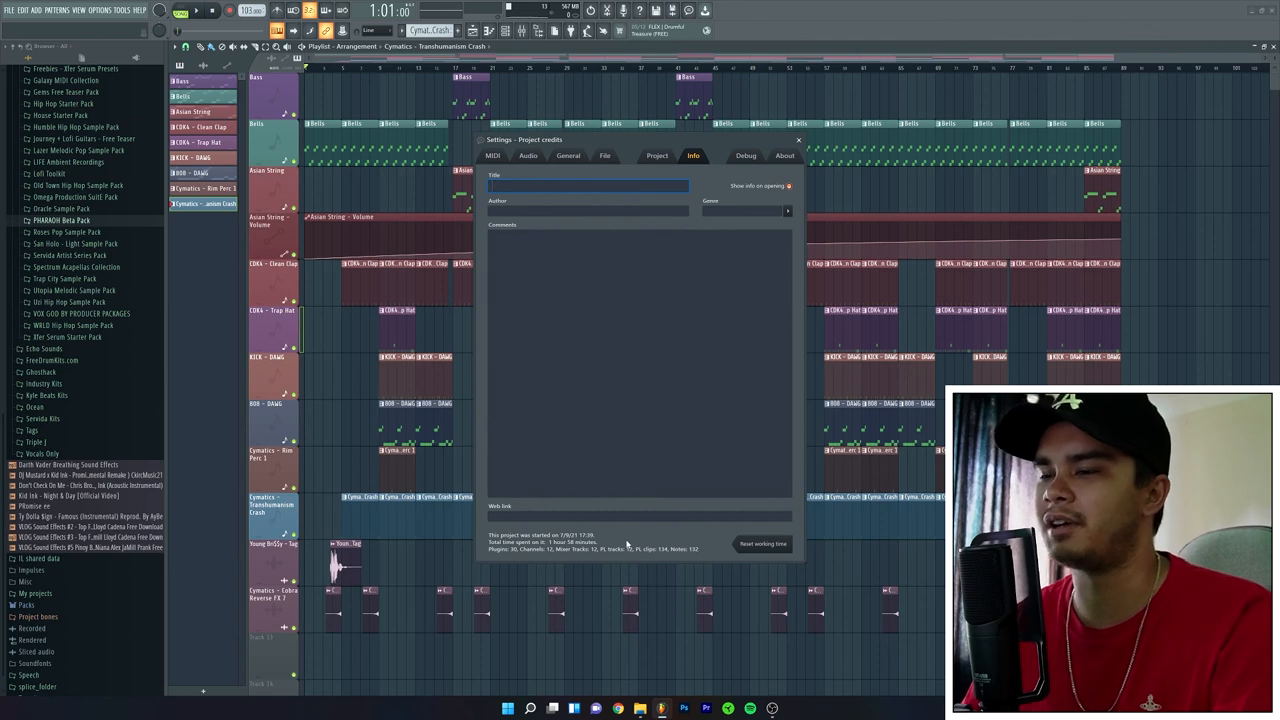
pyautogui.moveTo(687, 543)
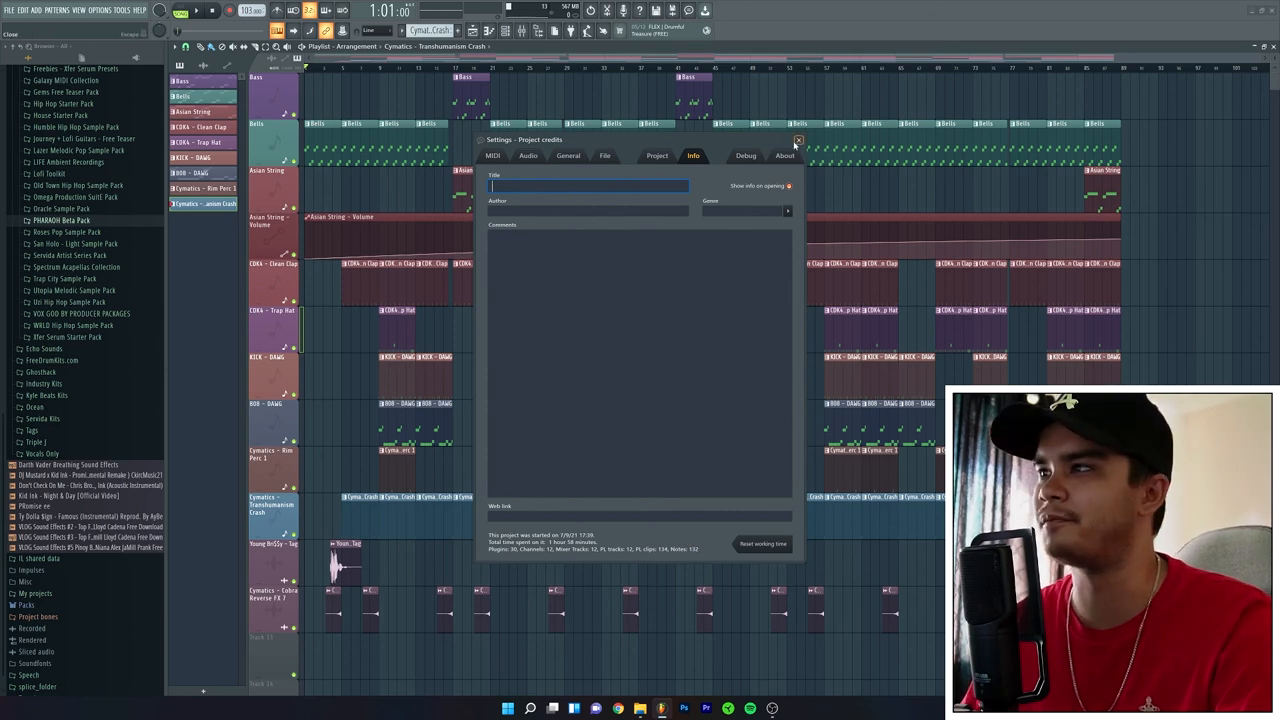
pyautogui.click(798, 140)
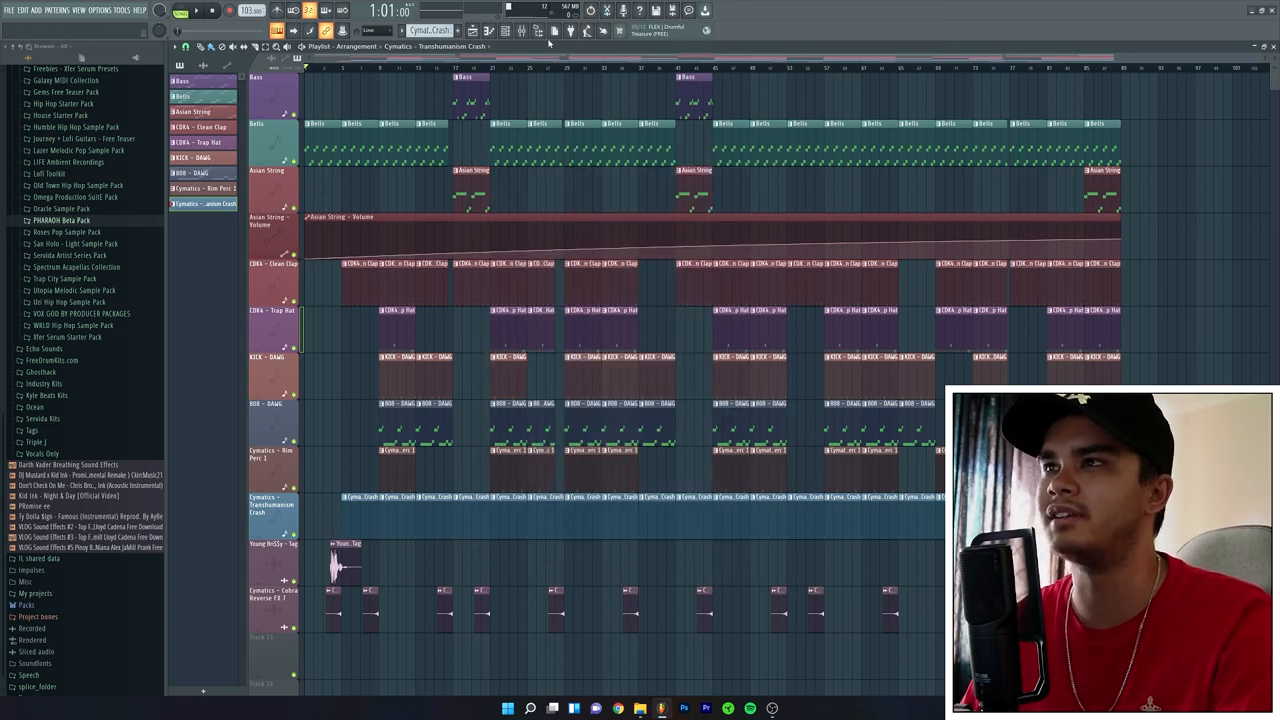